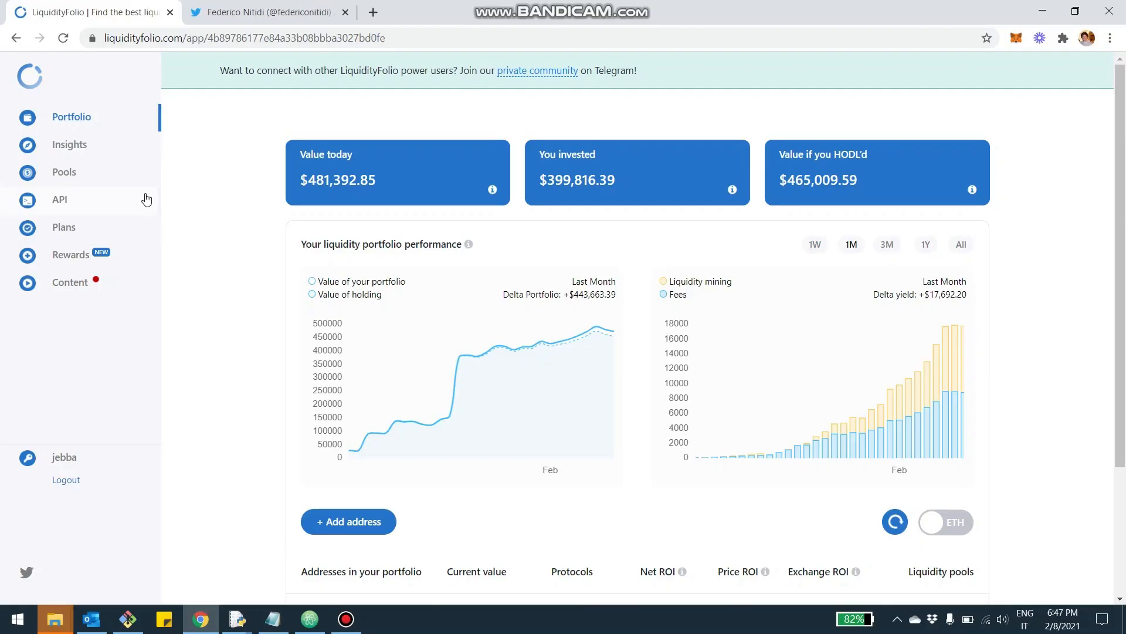
pyautogui.moveTo(142, 172)
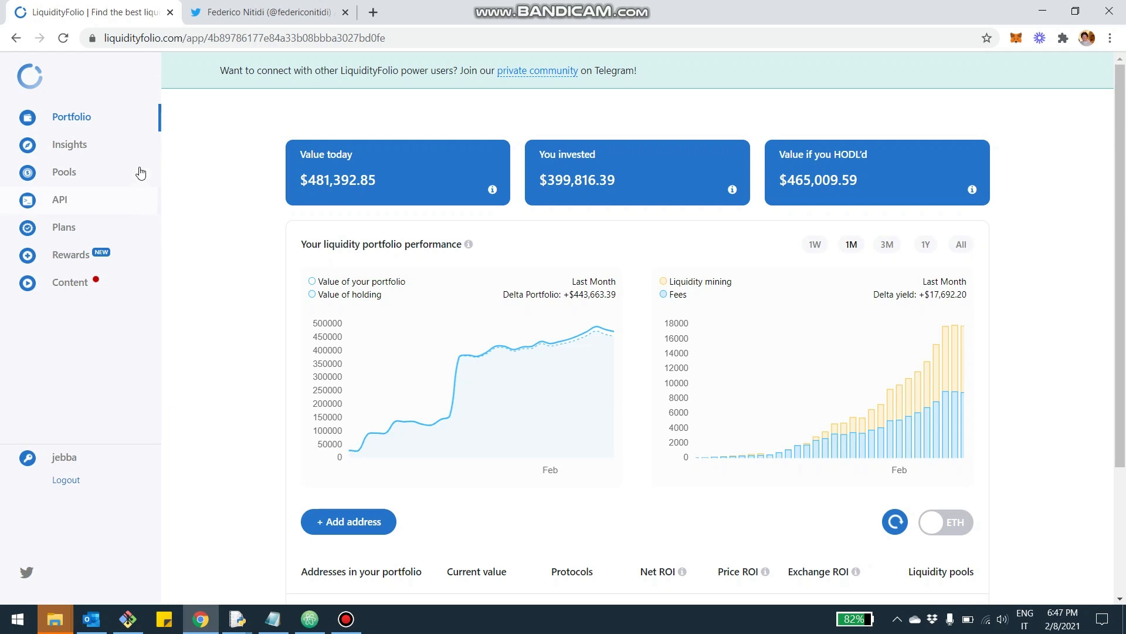
pyautogui.moveTo(140, 161)
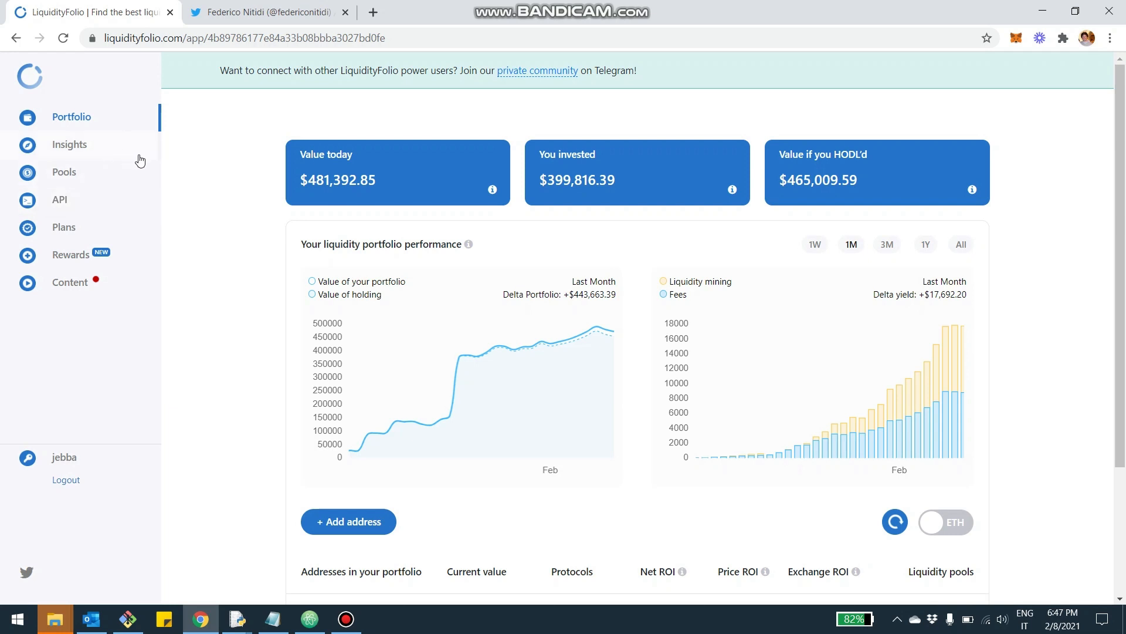
pyautogui.moveTo(216, 149)
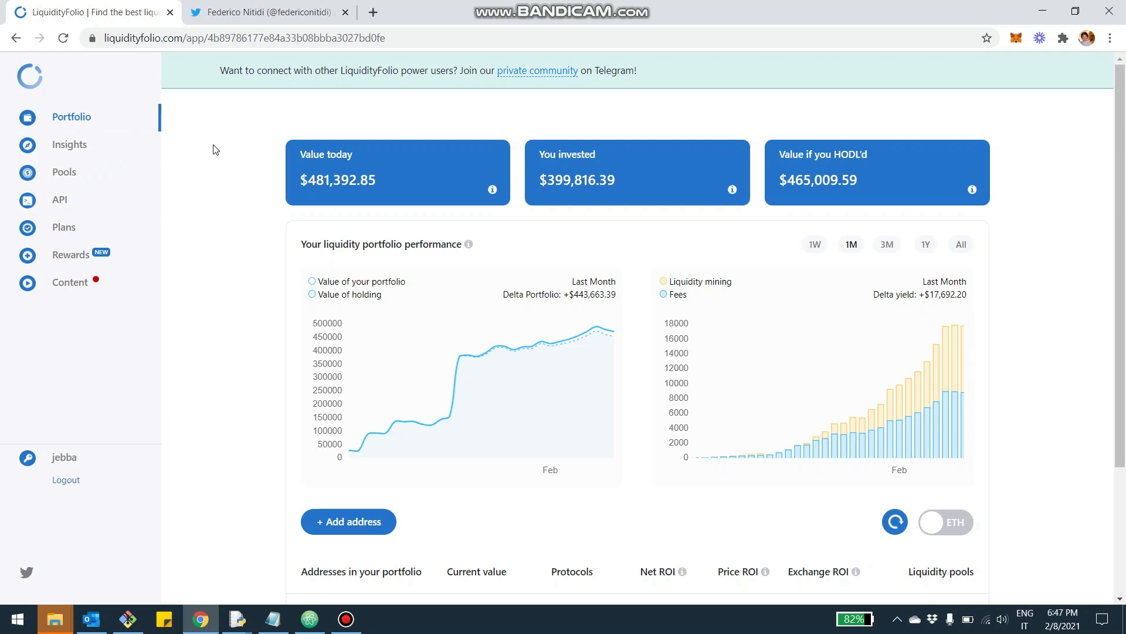
pyautogui.moveTo(196, 164)
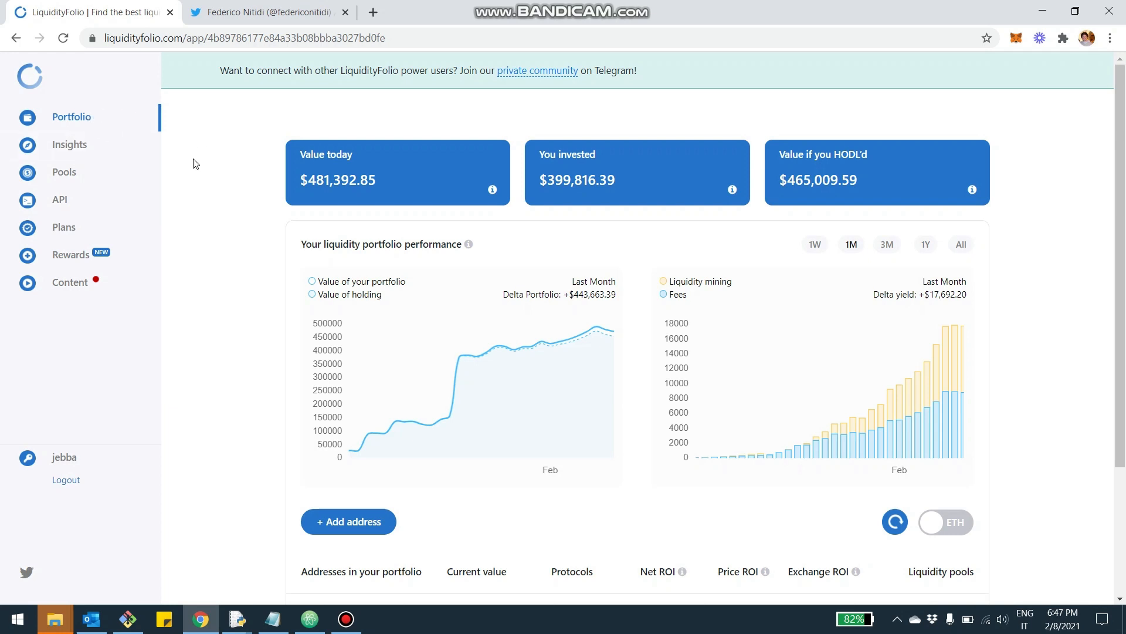
pyautogui.moveTo(267, 418)
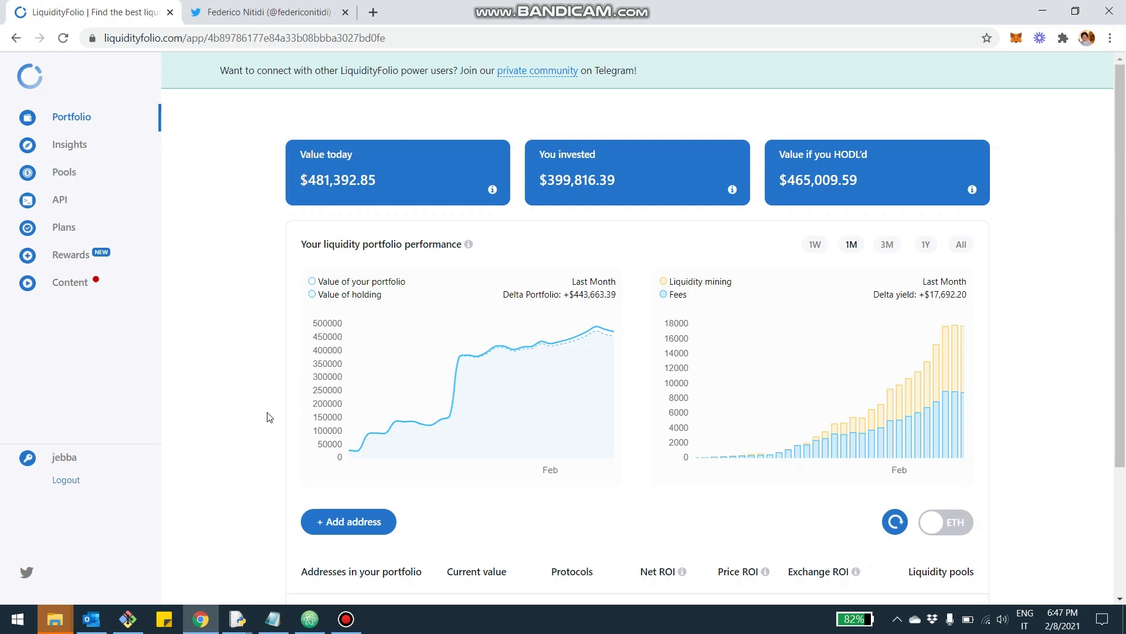
# Step: Bring up the wallet-address entry ready for an Ethereum address
pyautogui.scroll(-3)
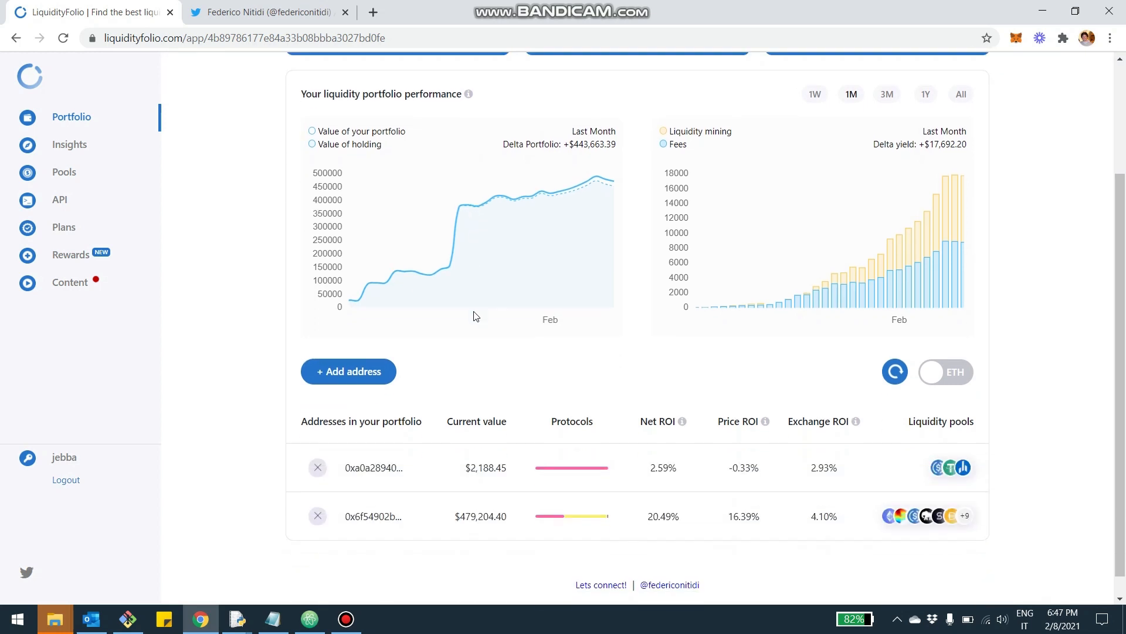
pyautogui.scroll(-3)
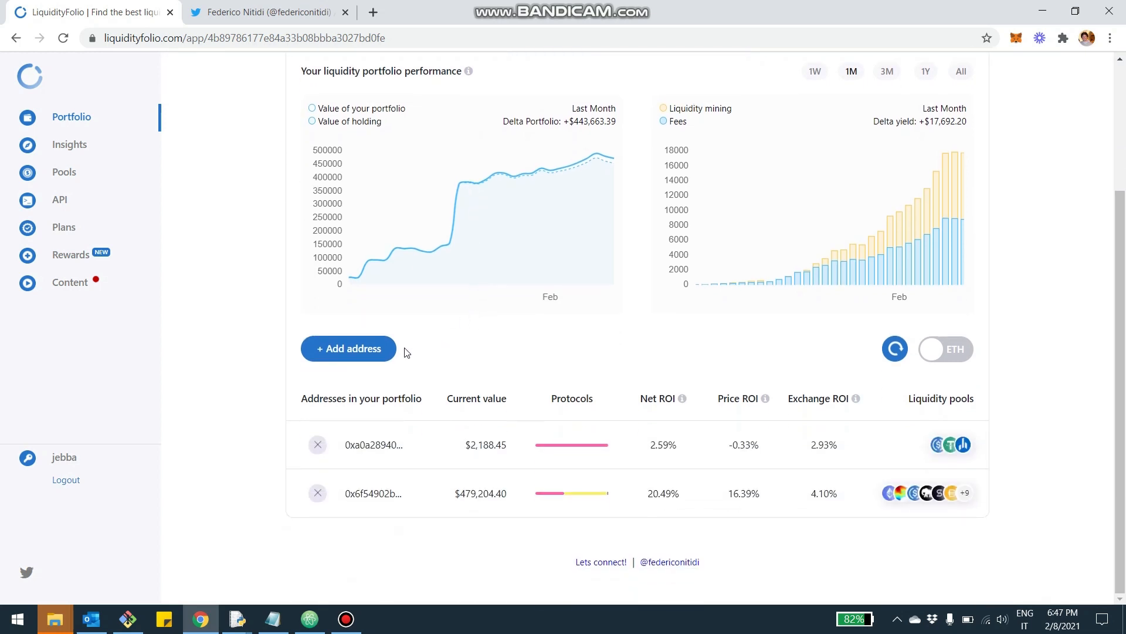
pyautogui.click(347, 349)
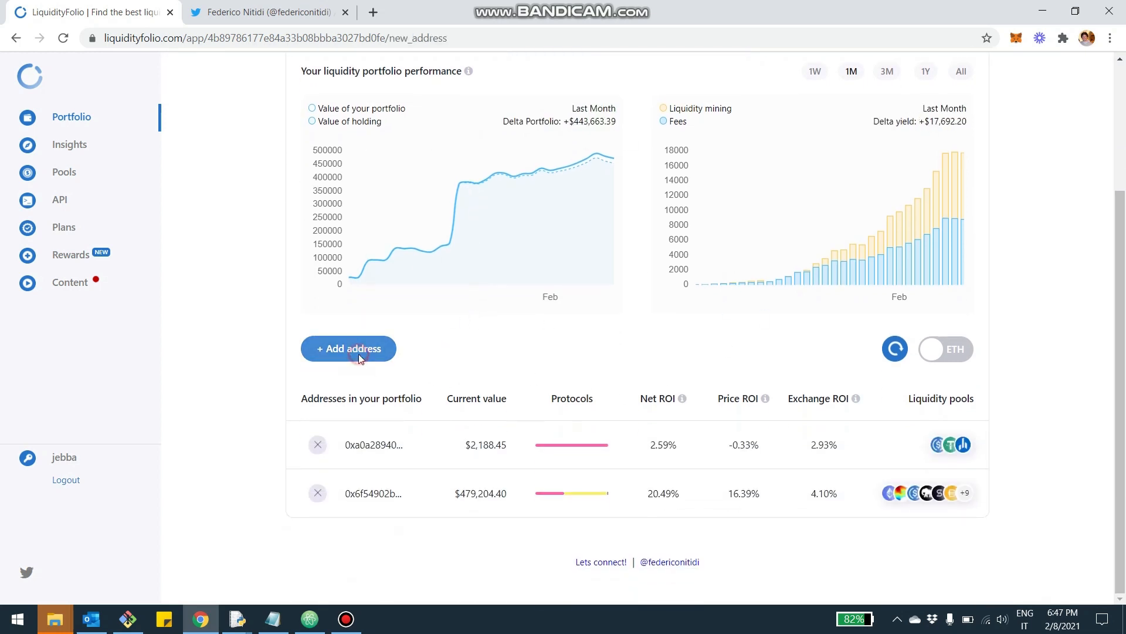
pyautogui.click(348, 349)
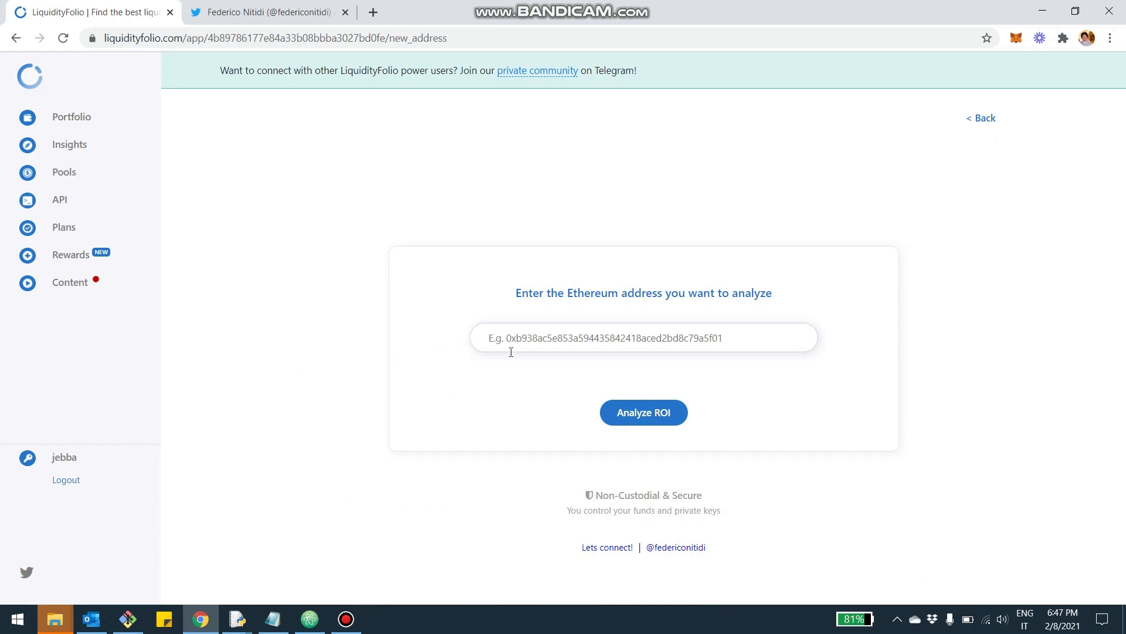
pyautogui.moveTo(596, 351)
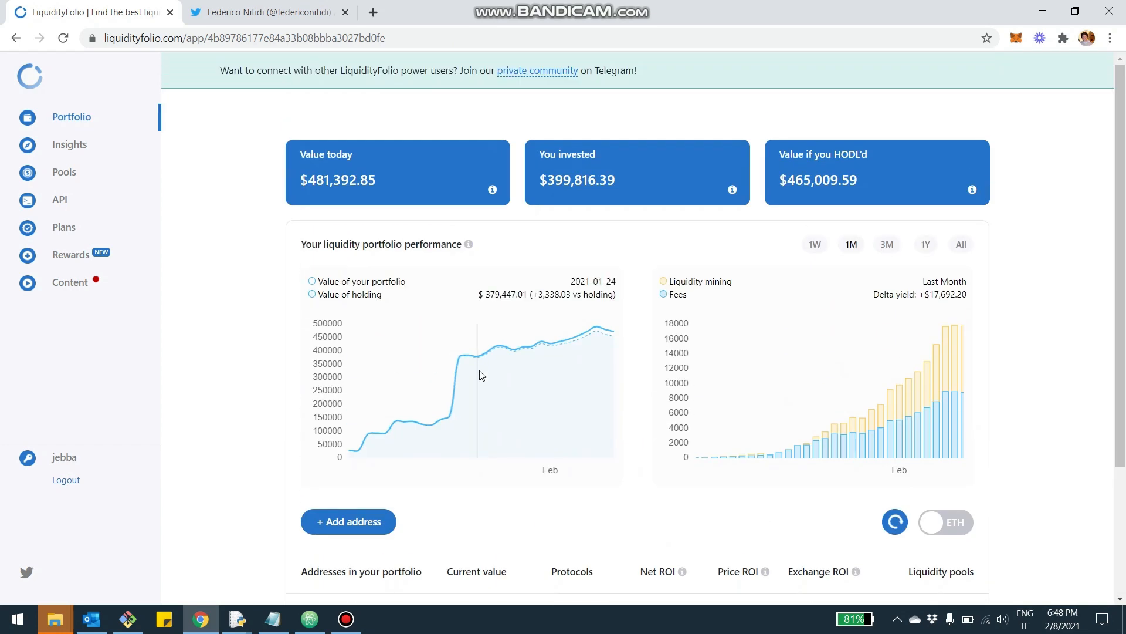
pyautogui.moveTo(451, 341)
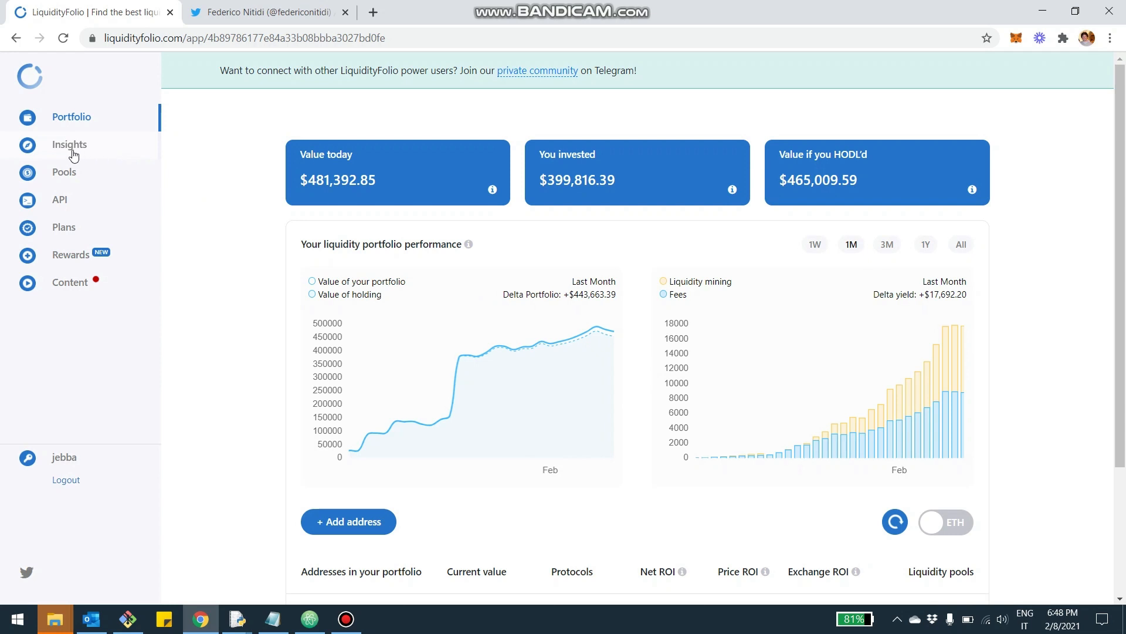
# Step: Switch to Insights and scroll between the Growth Matrix and the per-pool income table
pyautogui.click(69, 144)
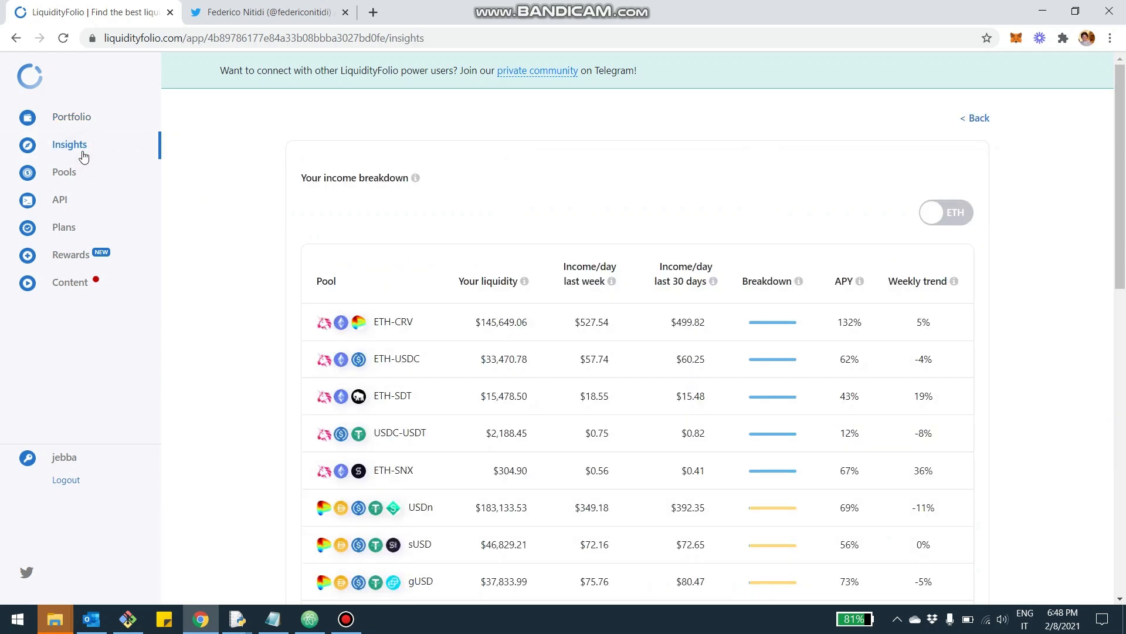
pyautogui.moveTo(897, 183)
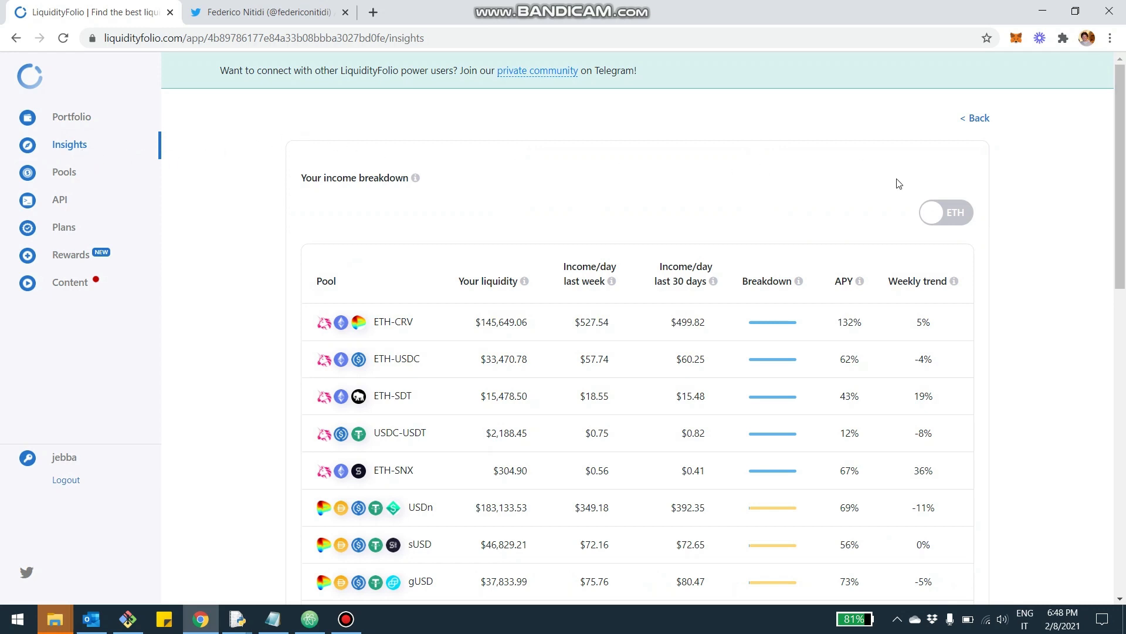
pyautogui.moveTo(442, 212)
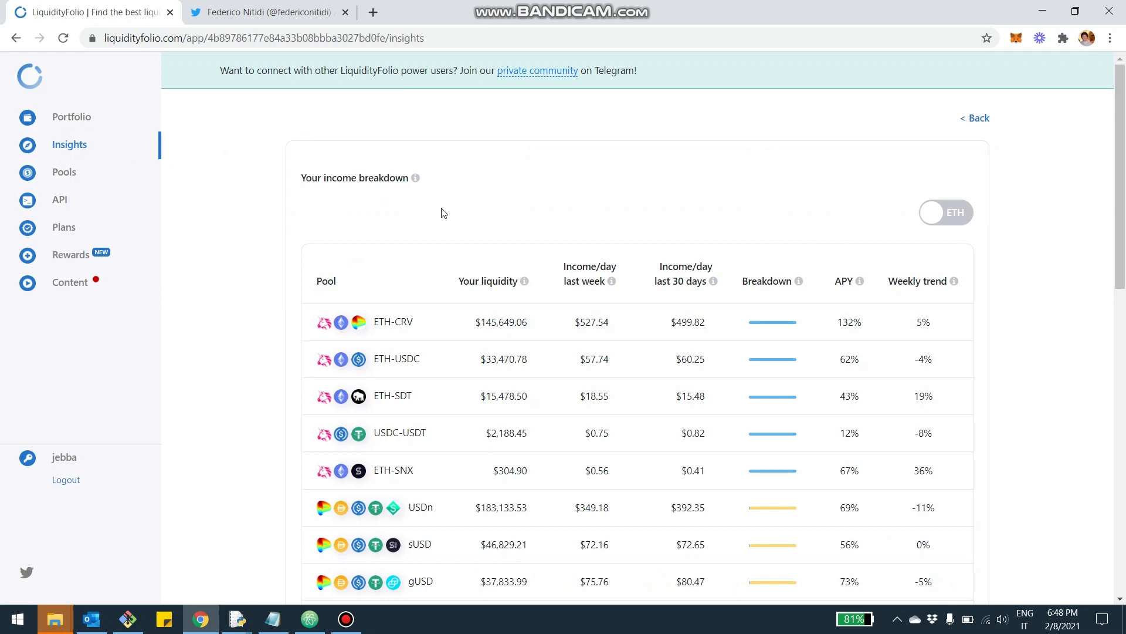
pyautogui.scroll(-3)
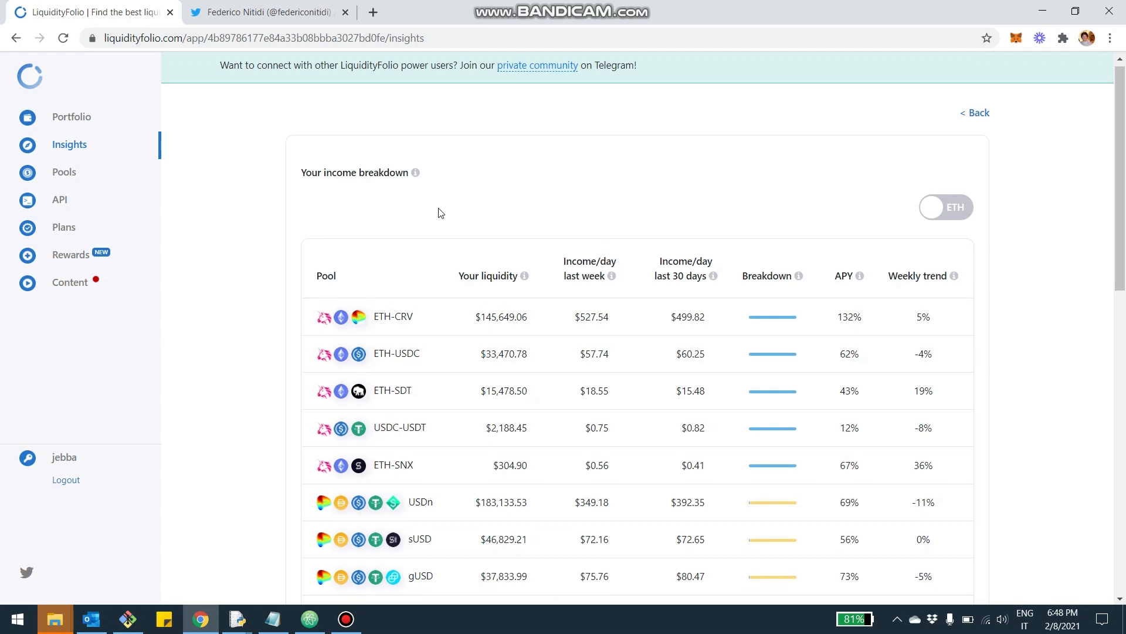
pyautogui.scroll(-3)
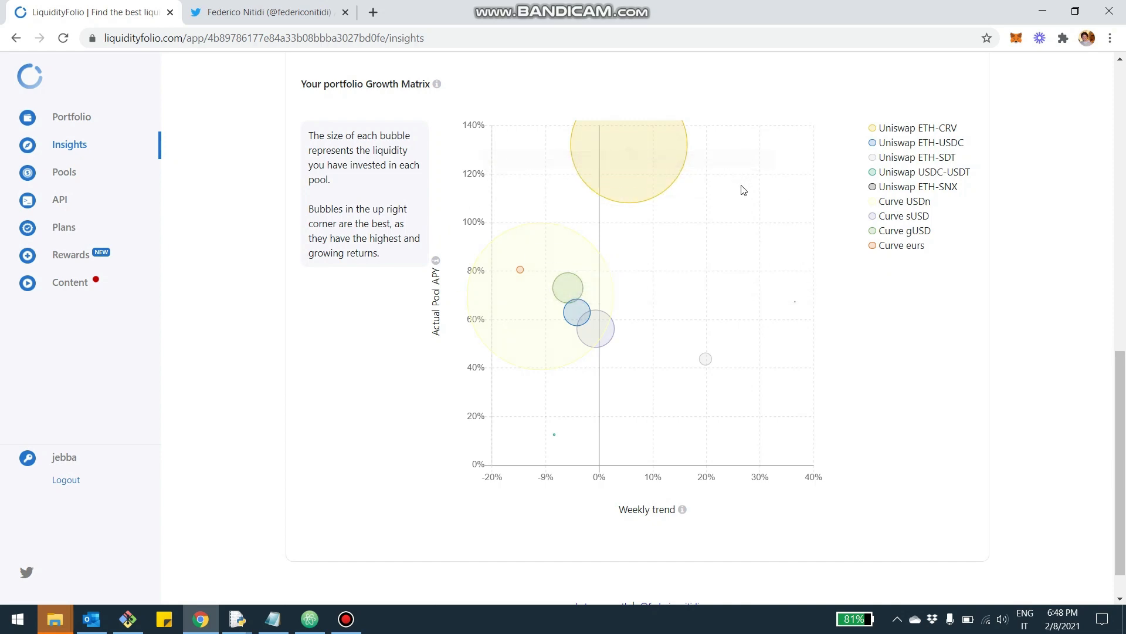
pyautogui.moveTo(876, 466)
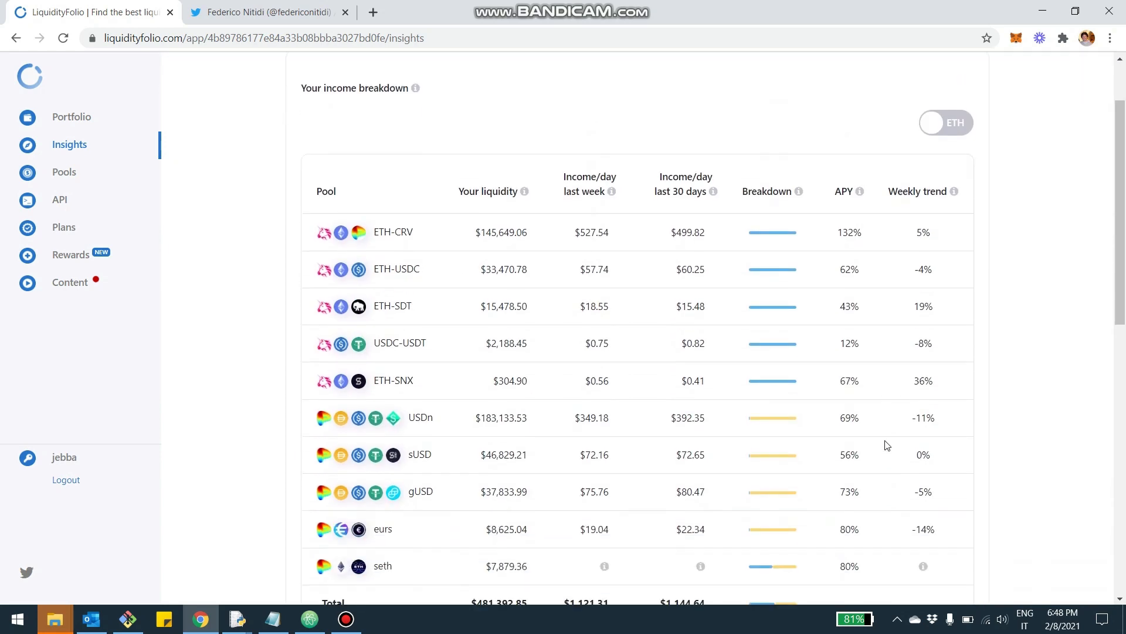
pyautogui.scroll(-3)
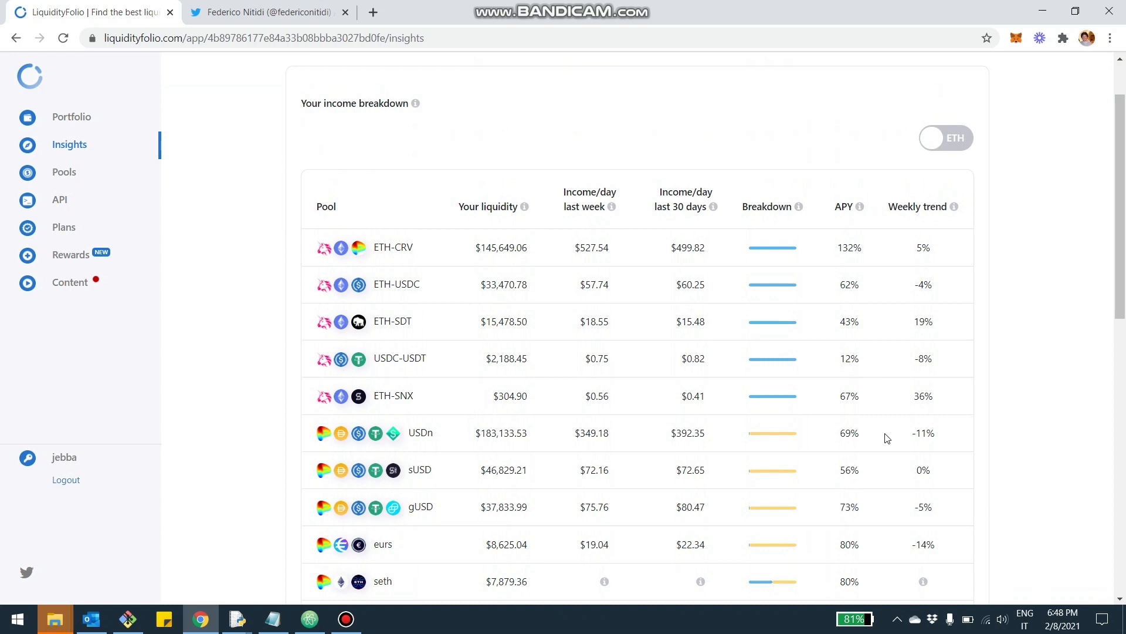
pyautogui.scroll(-3)
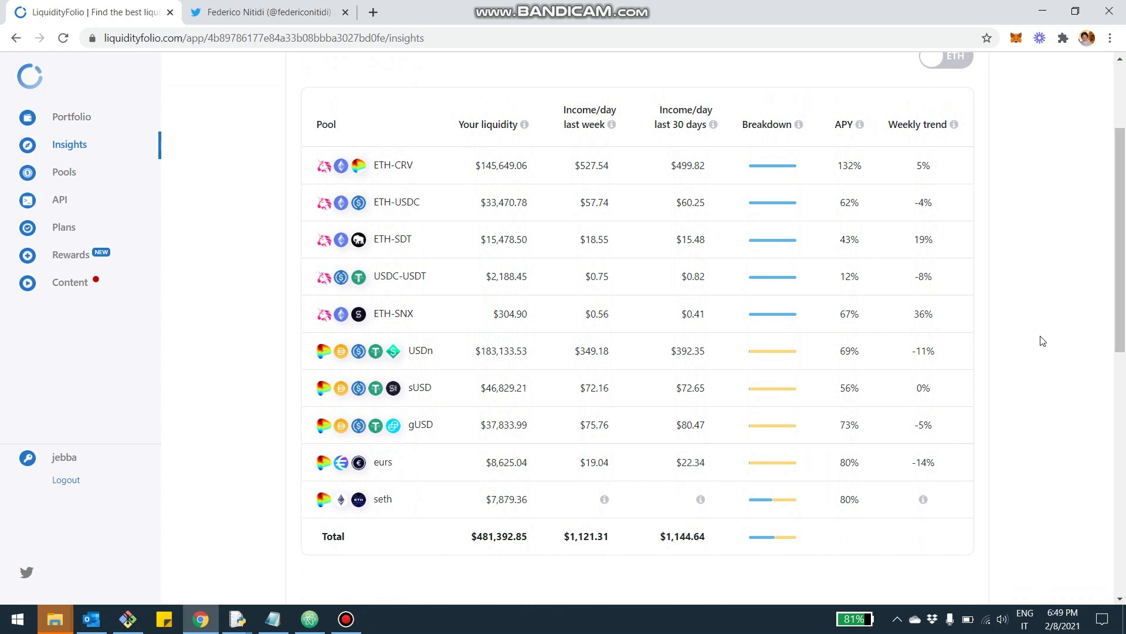
pyautogui.moveTo(488, 122)
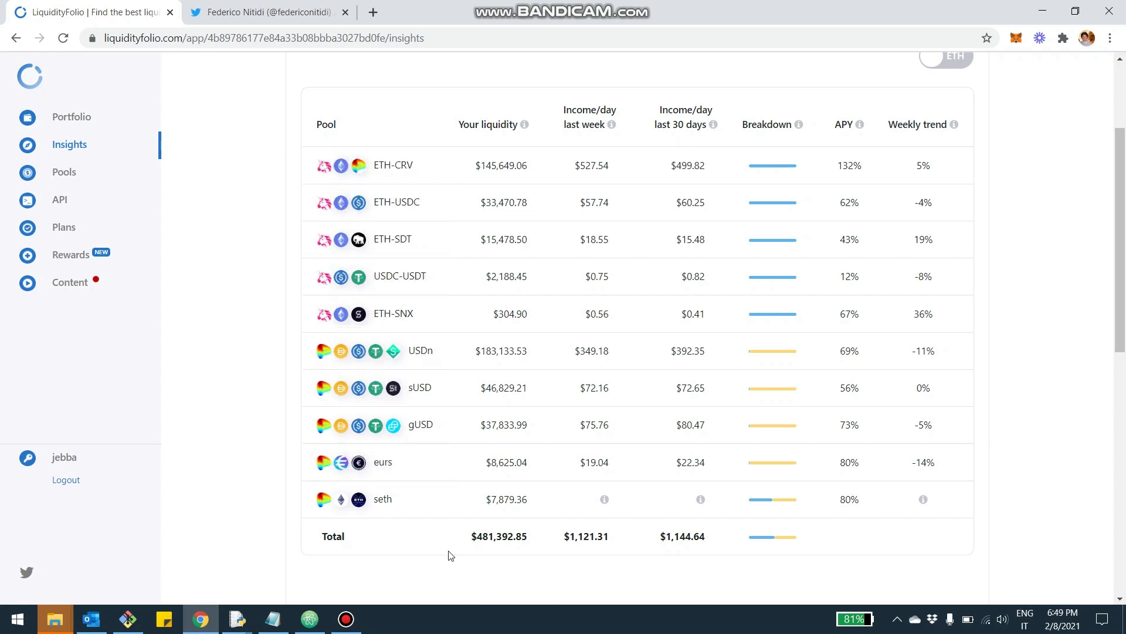
pyautogui.moveTo(477, 549)
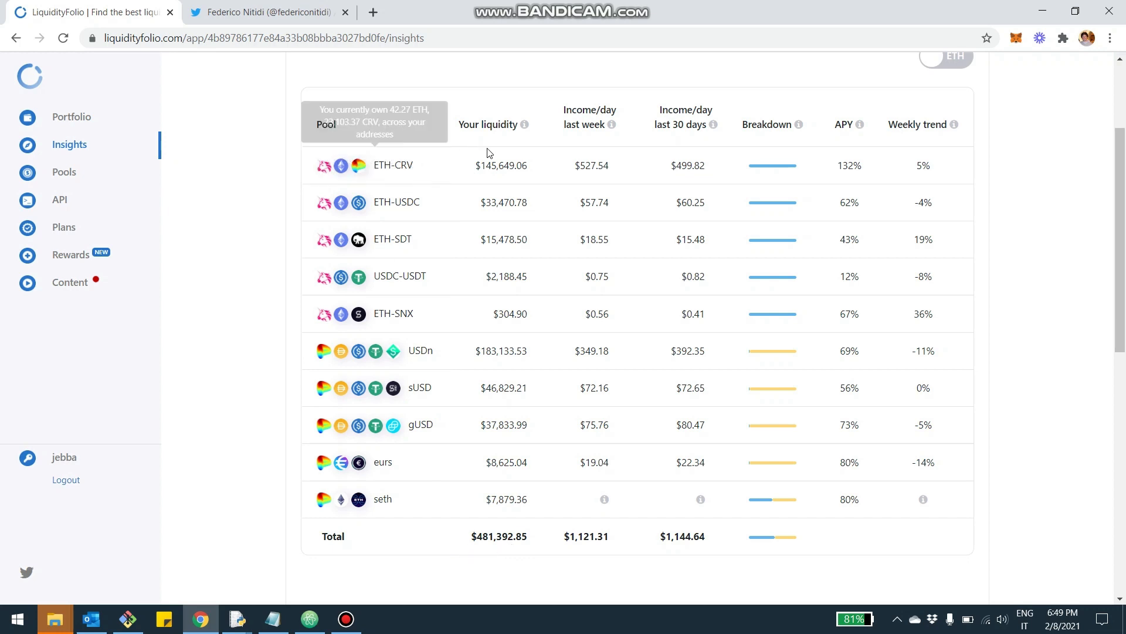
pyautogui.moveTo(501, 341)
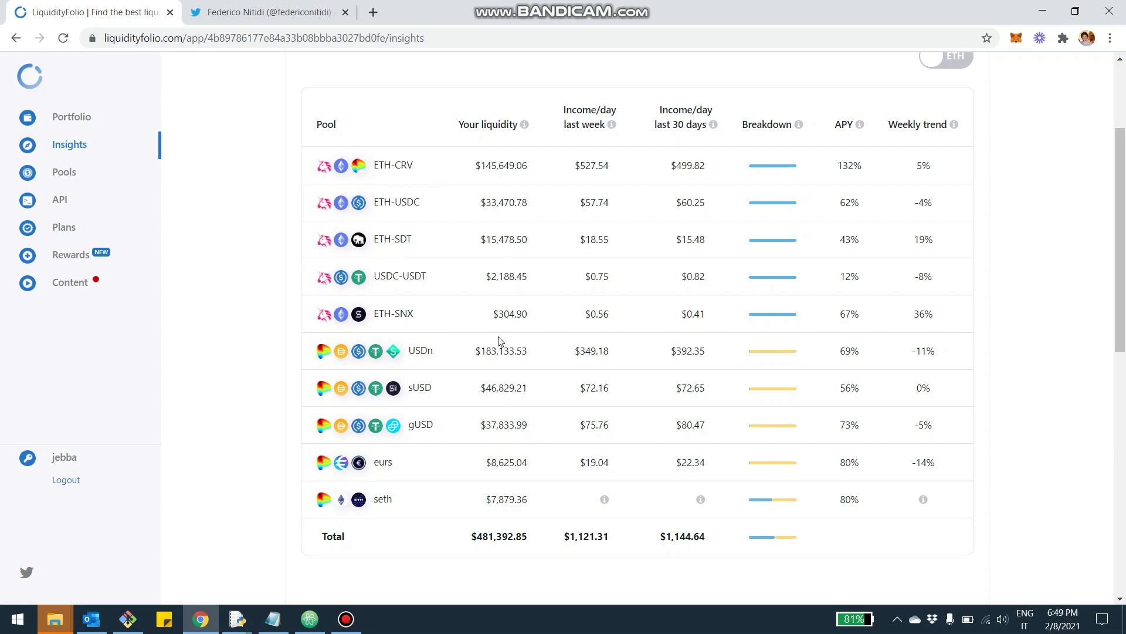
pyautogui.moveTo(367, 242)
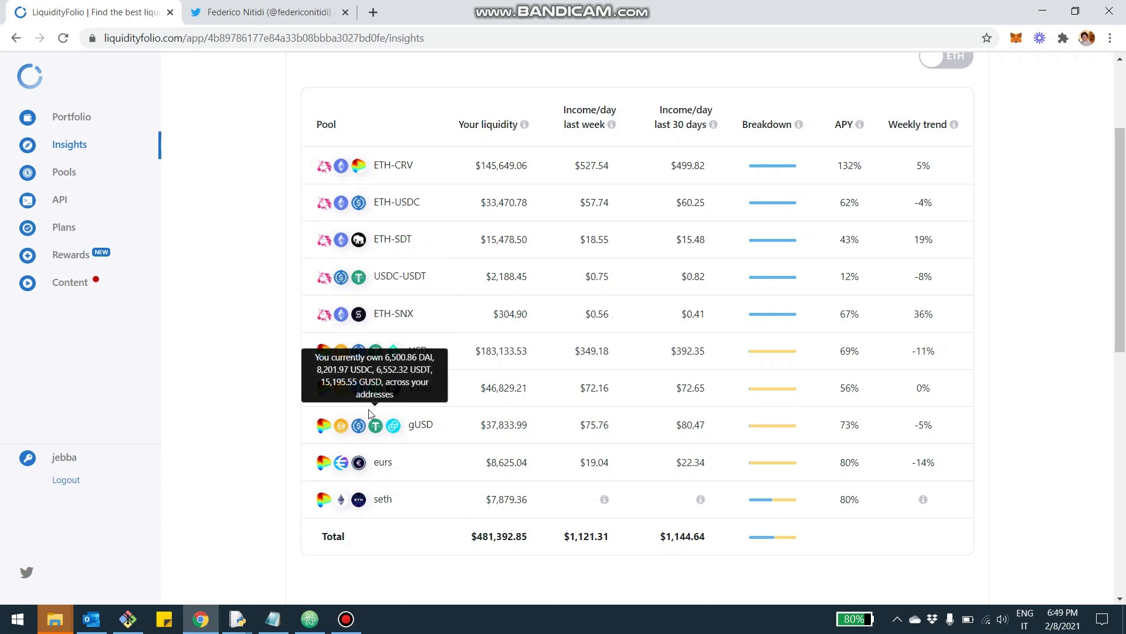
pyautogui.moveTo(630, 75)
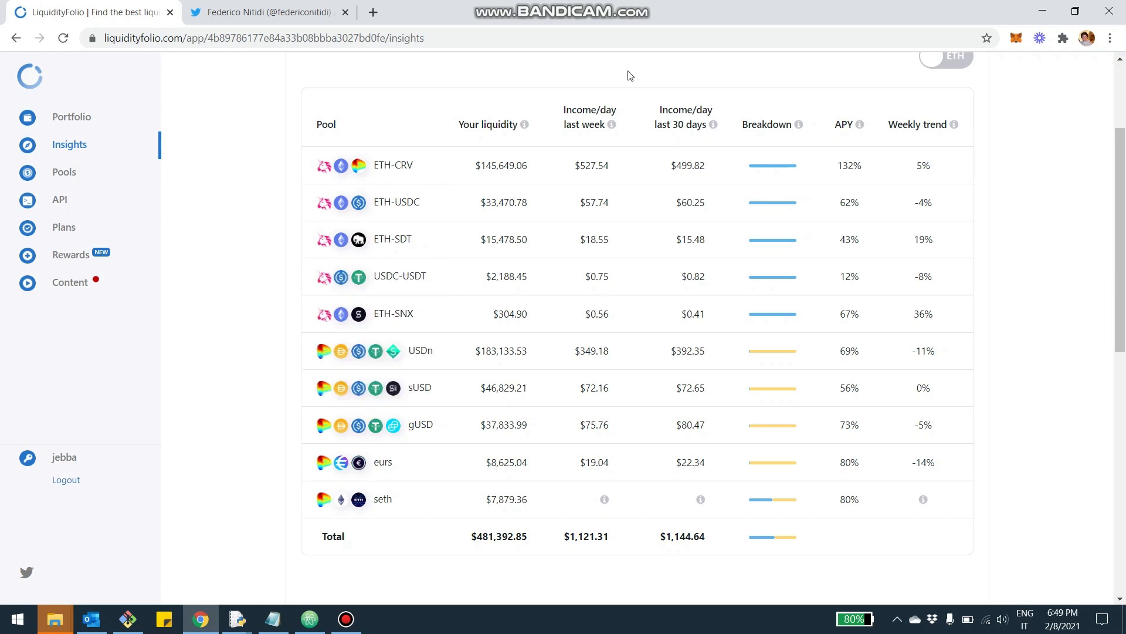
pyautogui.moveTo(690, 110)
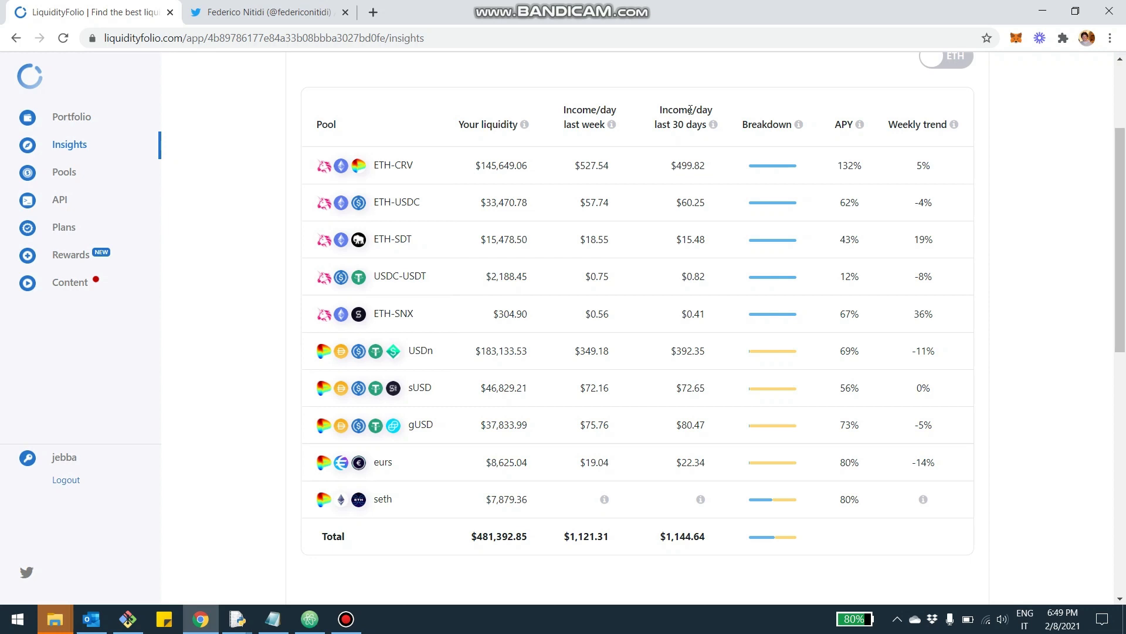
pyautogui.moveTo(583, 105)
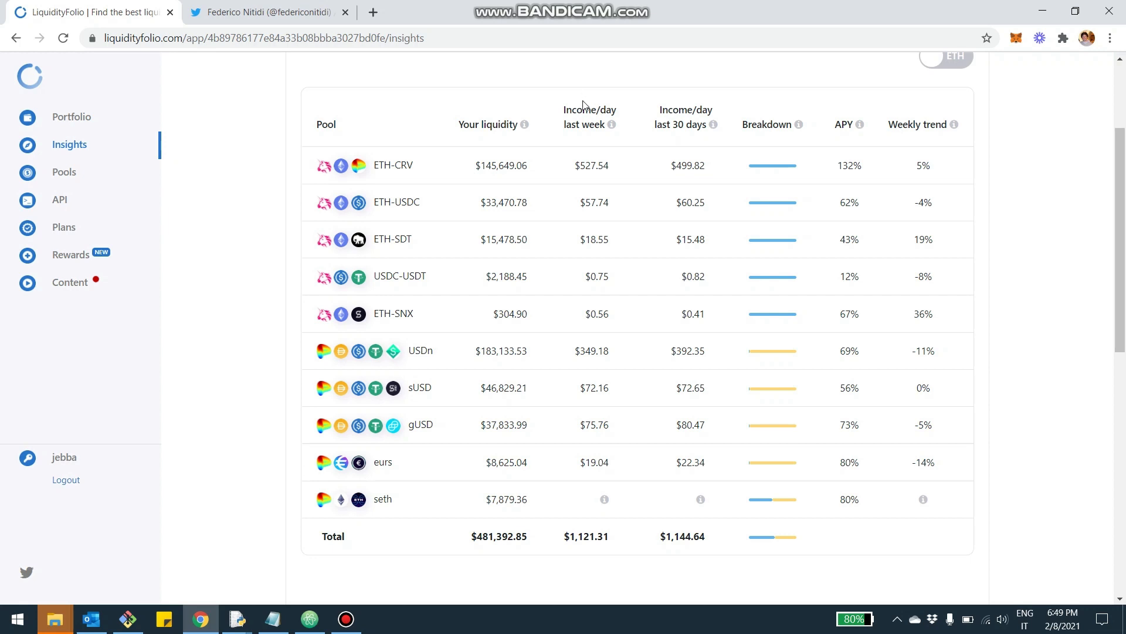
pyautogui.moveTo(695, 104)
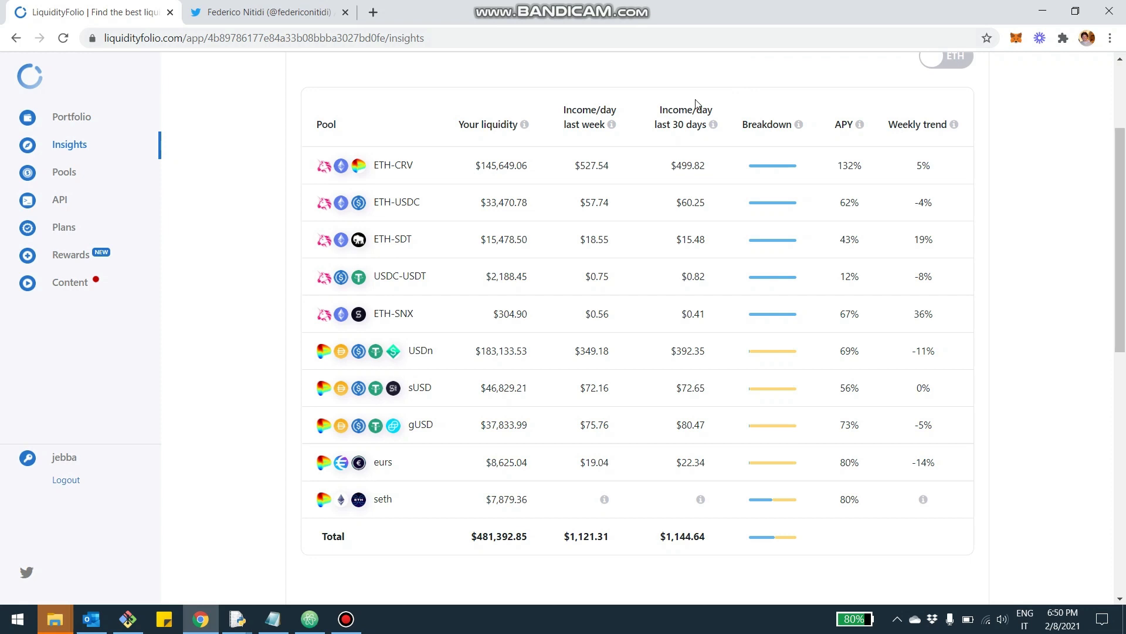
pyautogui.moveTo(708, 102)
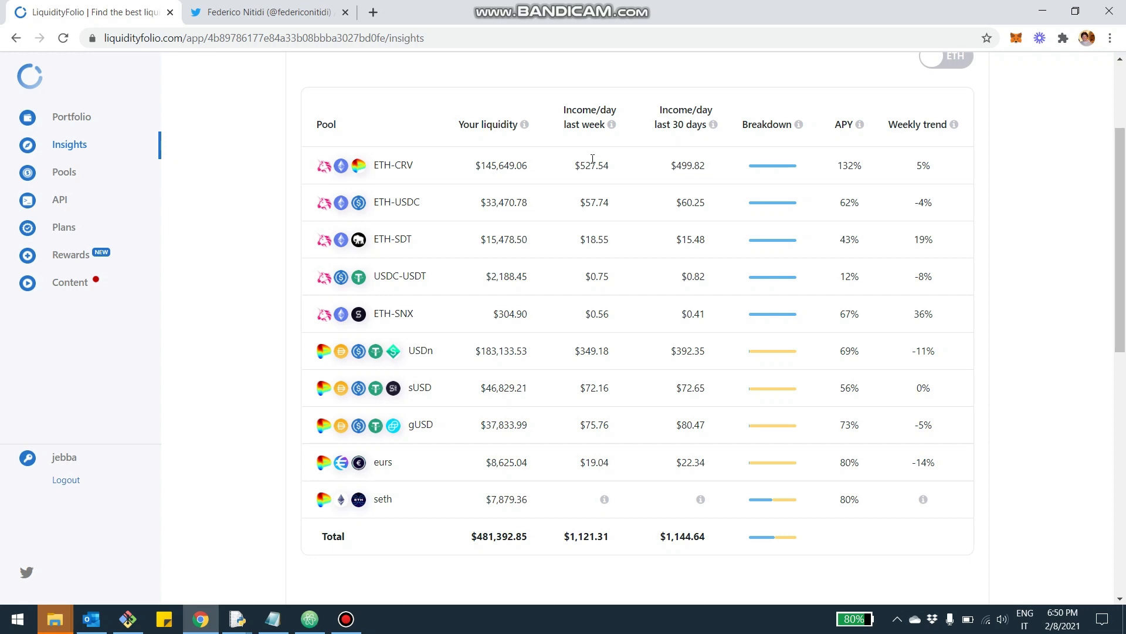
pyautogui.moveTo(584, 120)
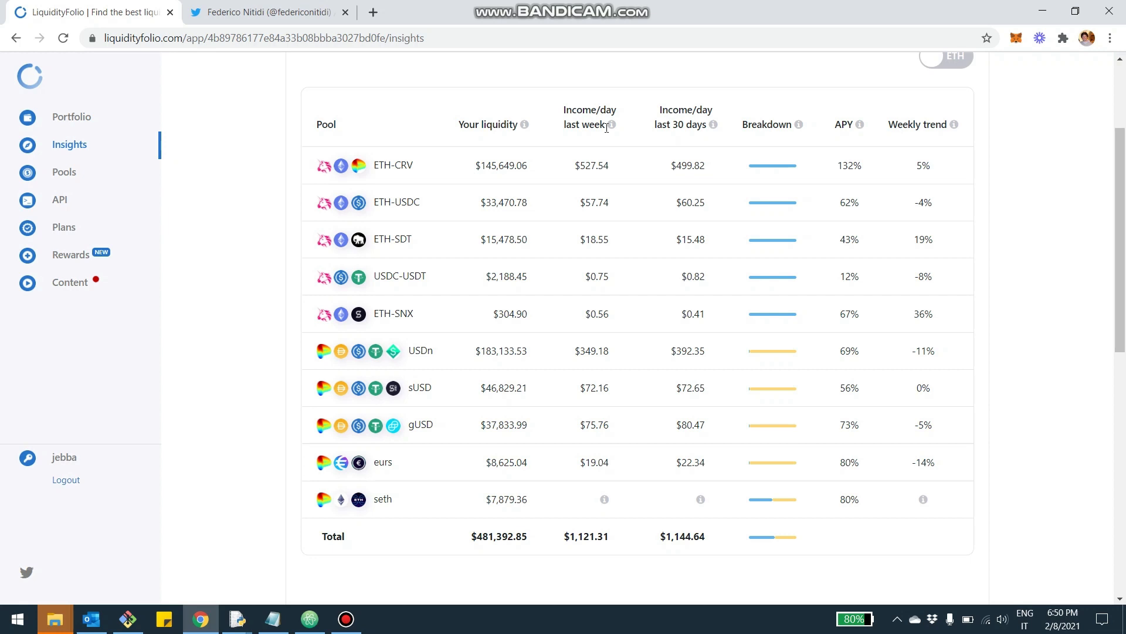
pyautogui.moveTo(582, 410)
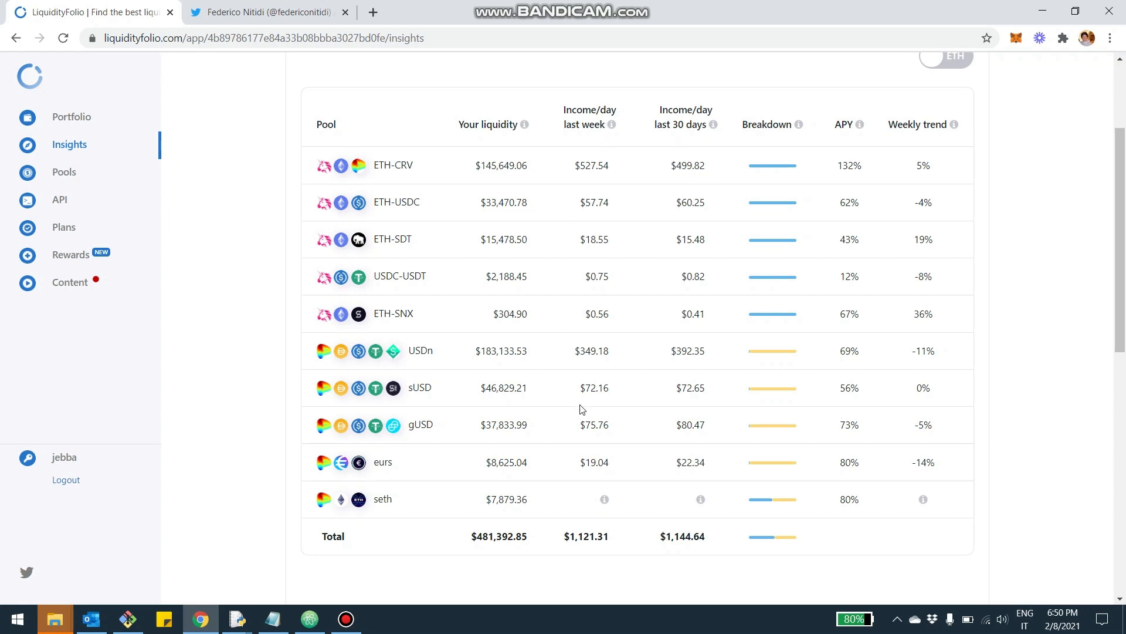
pyautogui.moveTo(577, 192)
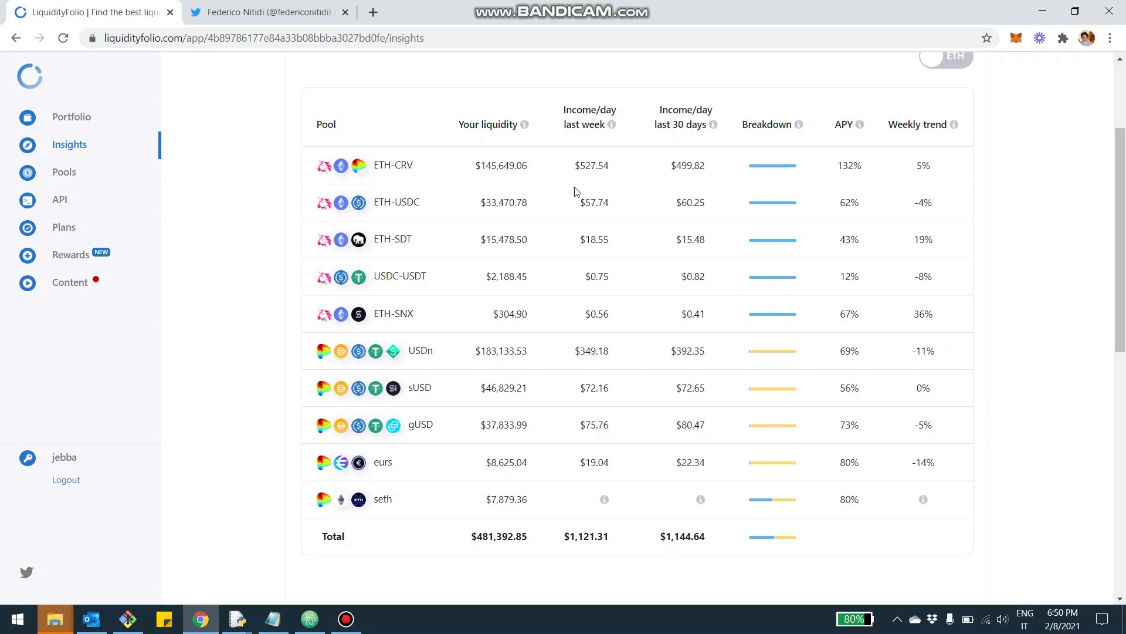
pyautogui.moveTo(626, 106)
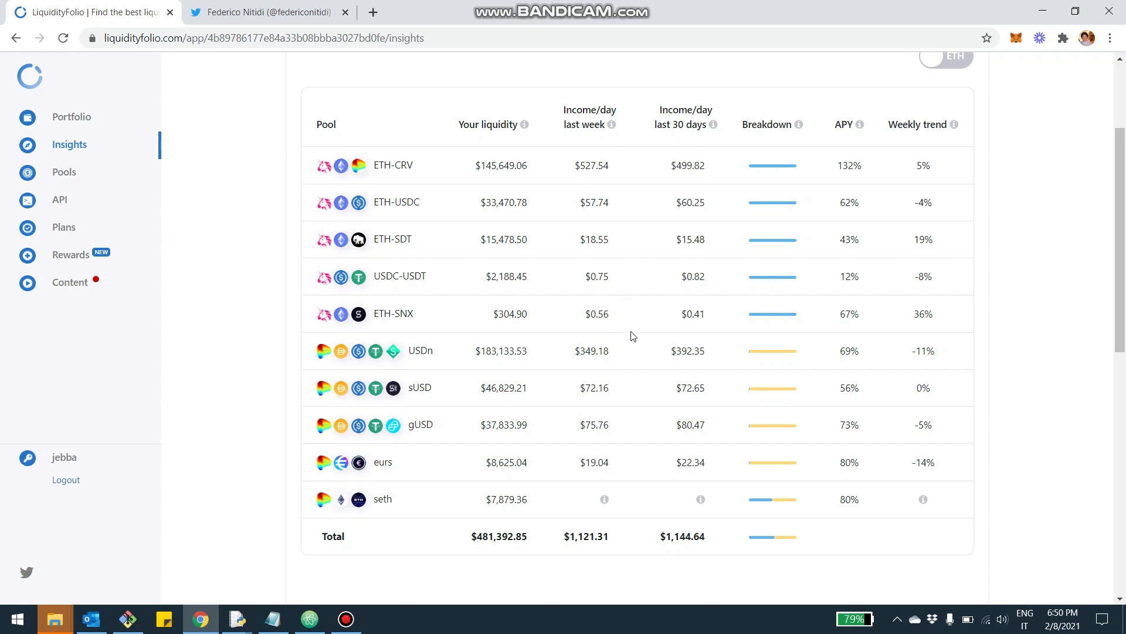
pyautogui.moveTo(638, 505)
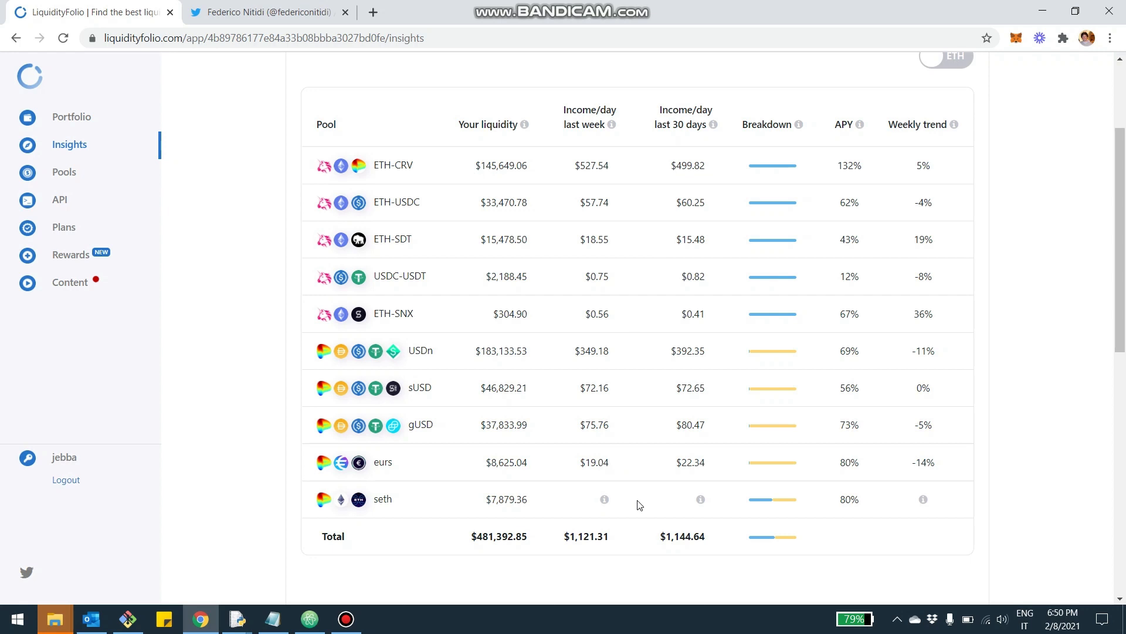
pyautogui.scroll(-3)
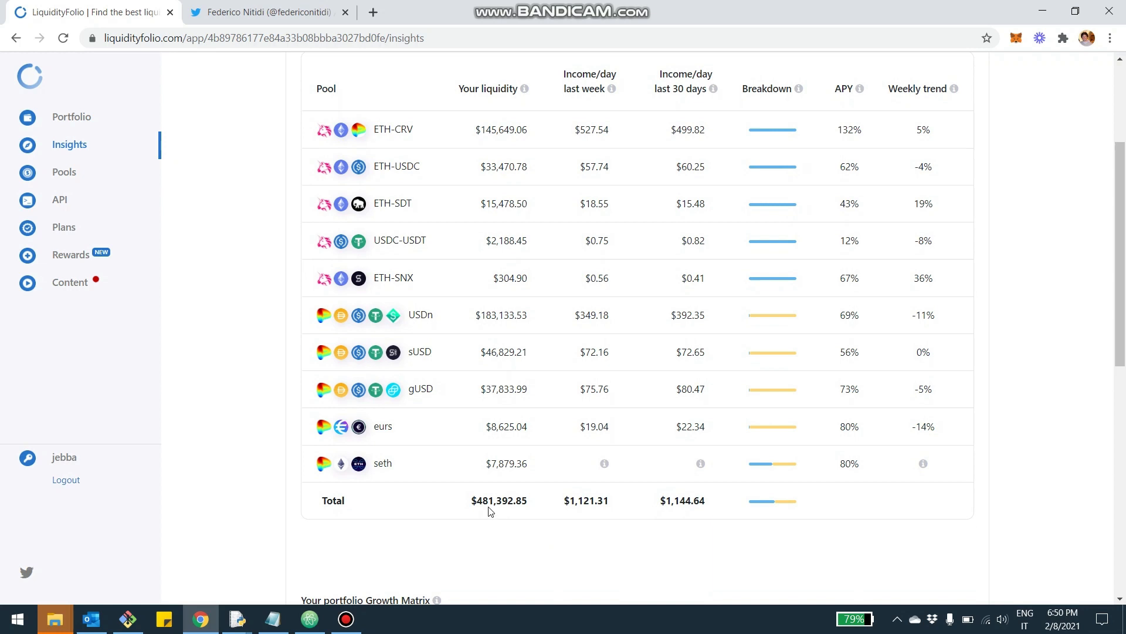
pyautogui.moveTo(396, 501)
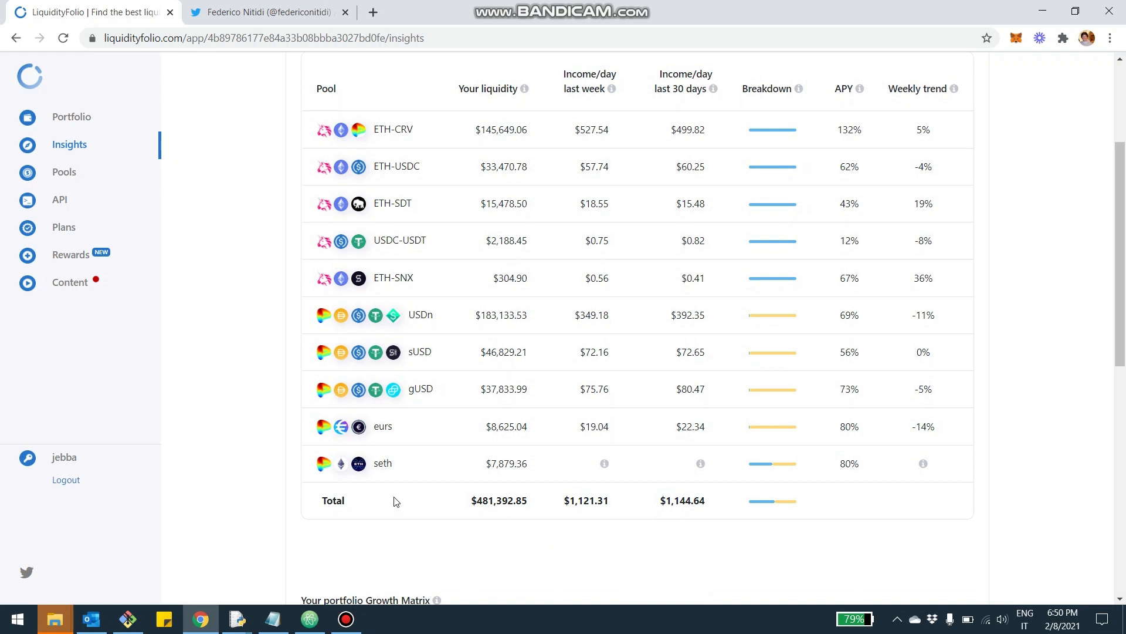
pyautogui.moveTo(571, 531)
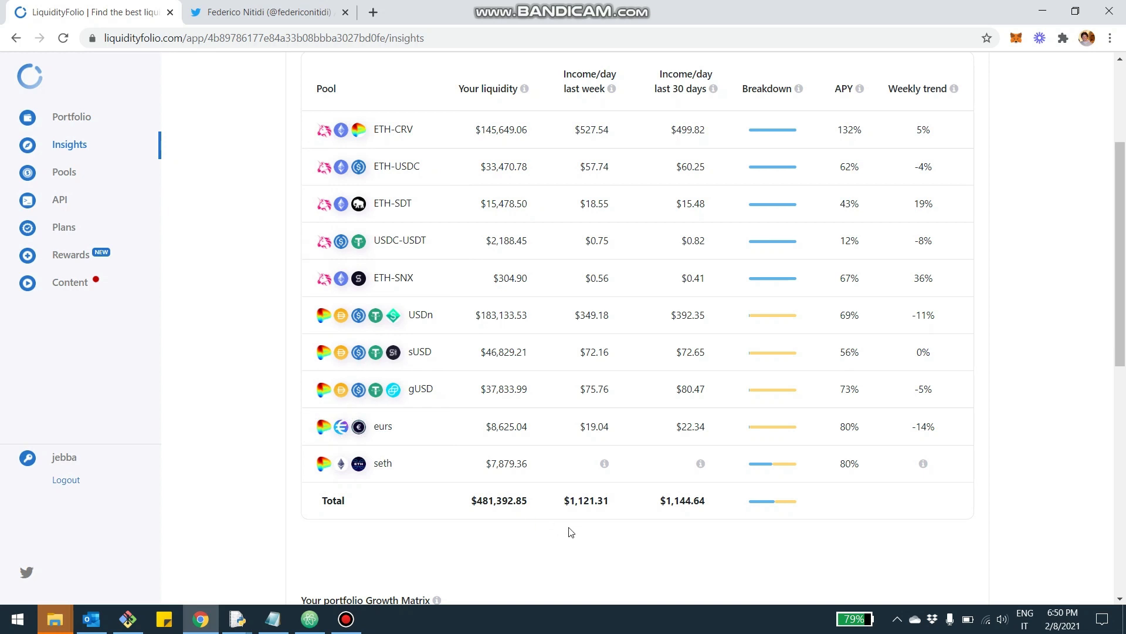
pyautogui.moveTo(601, 520)
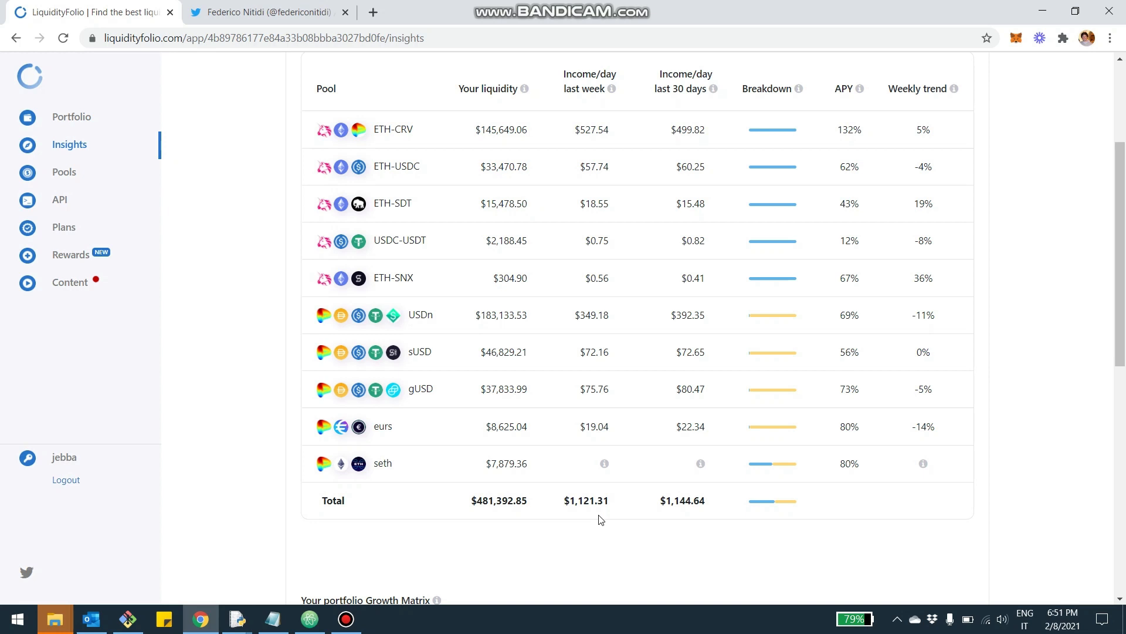
pyautogui.moveTo(614, 97)
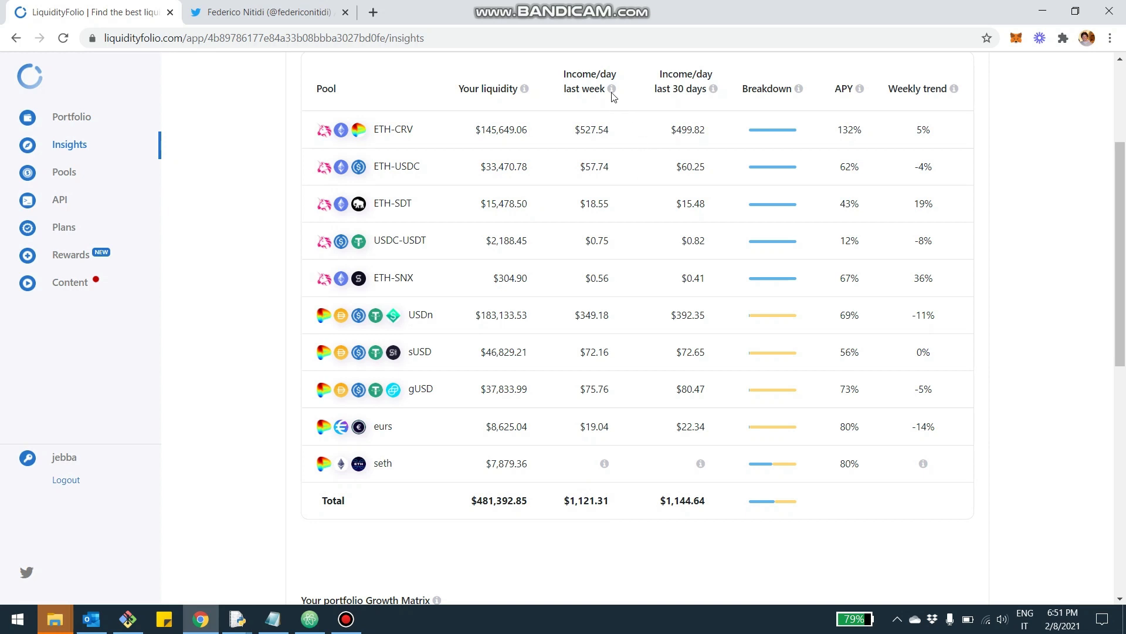
pyautogui.moveTo(689, 402)
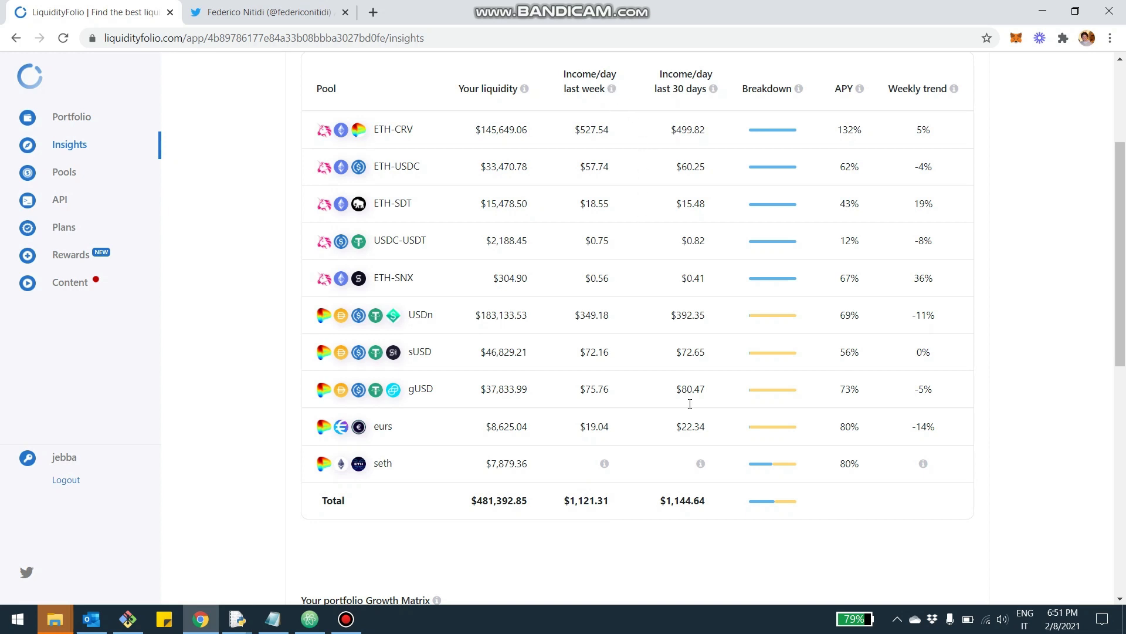
pyautogui.moveTo(689, 407)
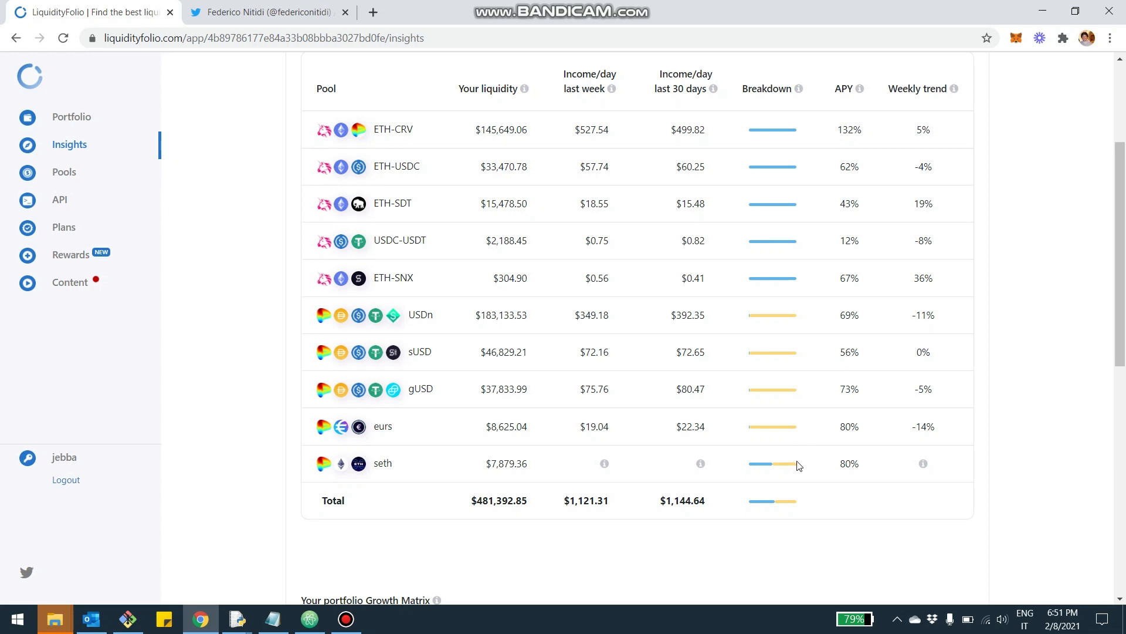
pyautogui.moveTo(764, 298)
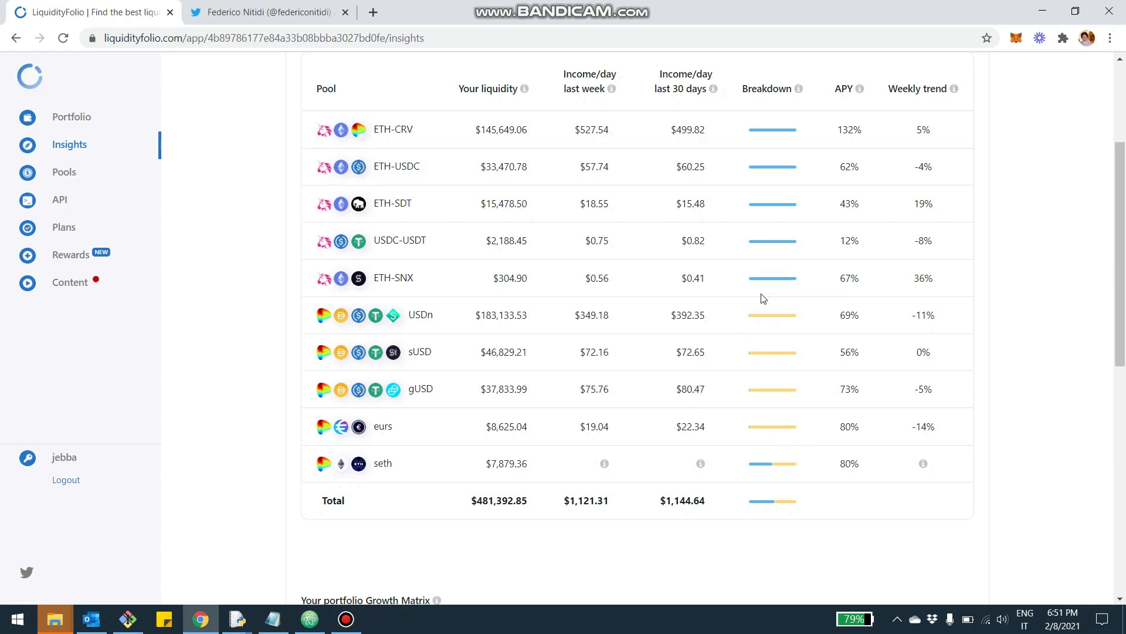
pyautogui.moveTo(669, 358)
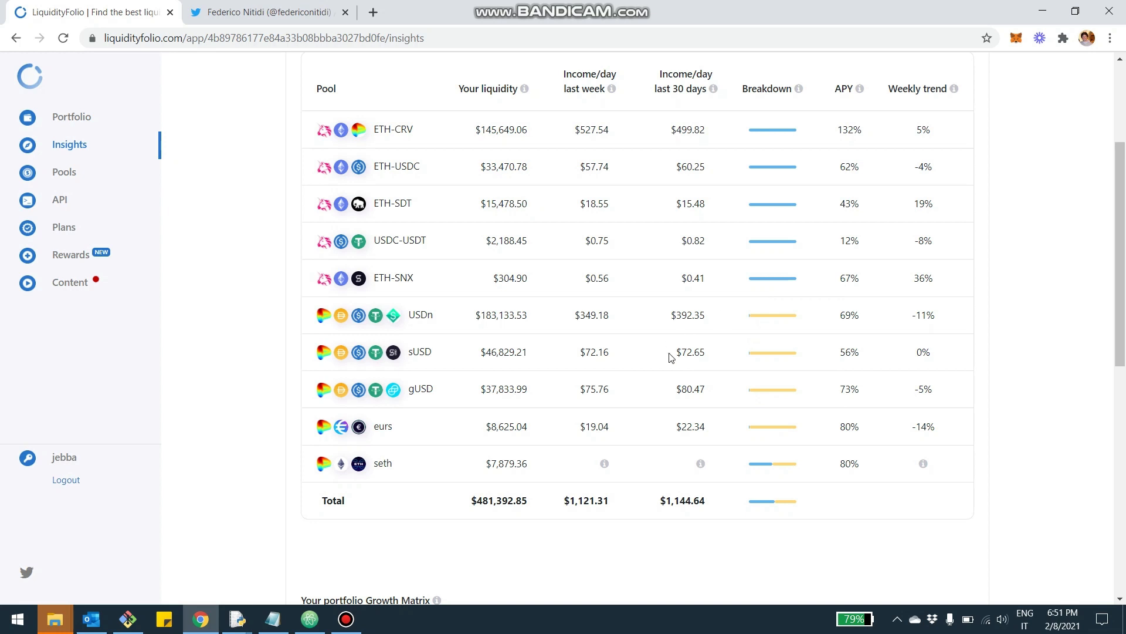
pyautogui.moveTo(707, 513)
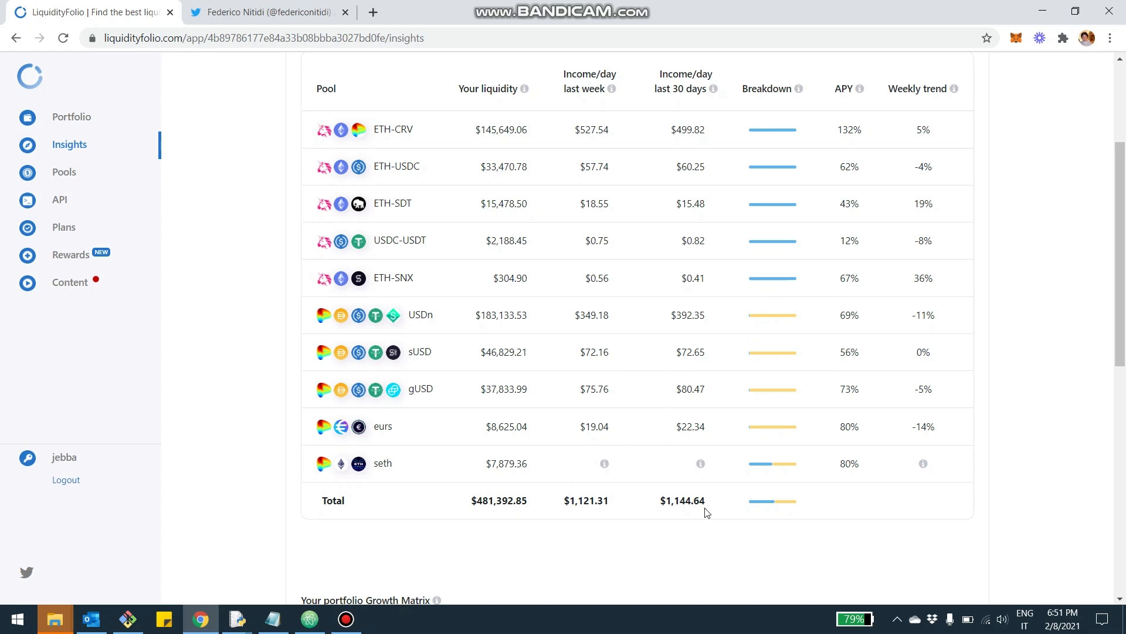
pyautogui.moveTo(657, 519)
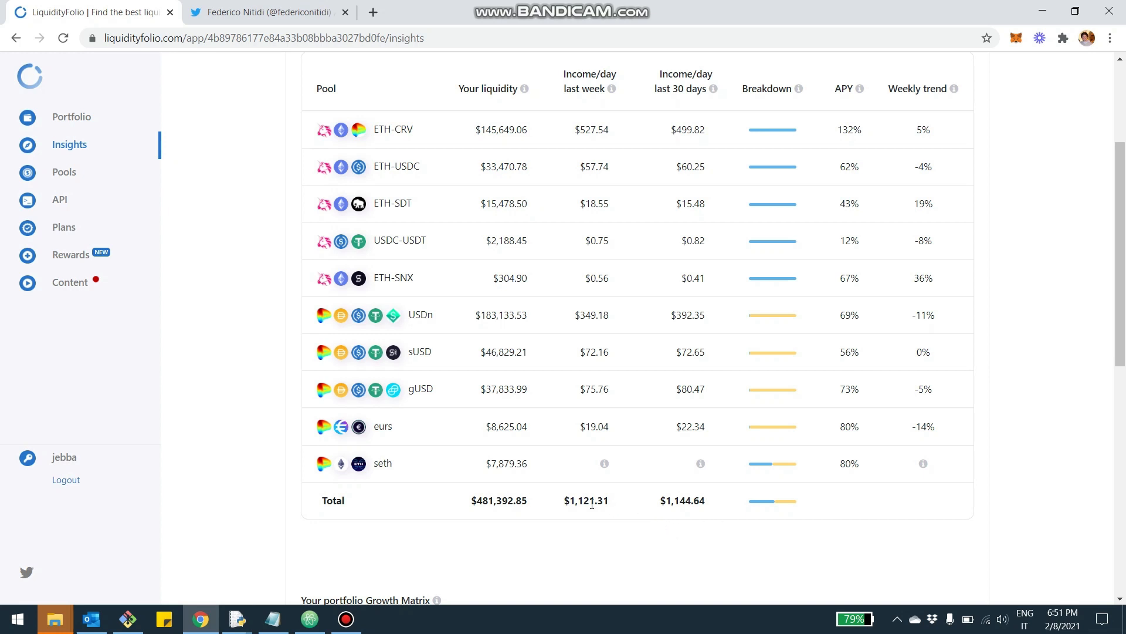
pyautogui.moveTo(606, 522)
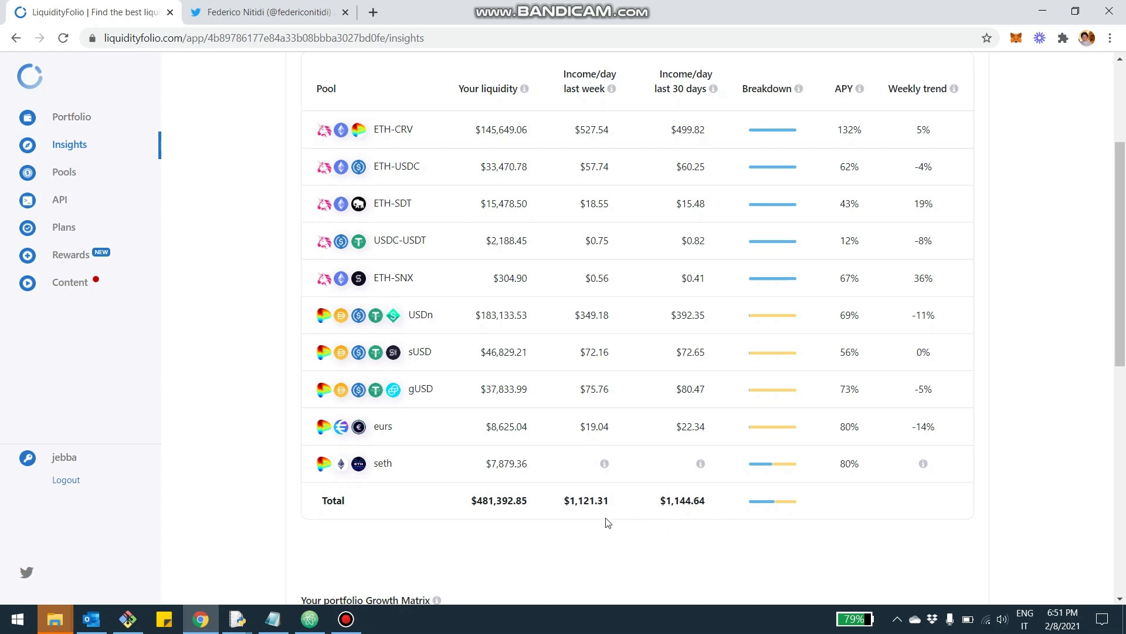
pyautogui.moveTo(700, 518)
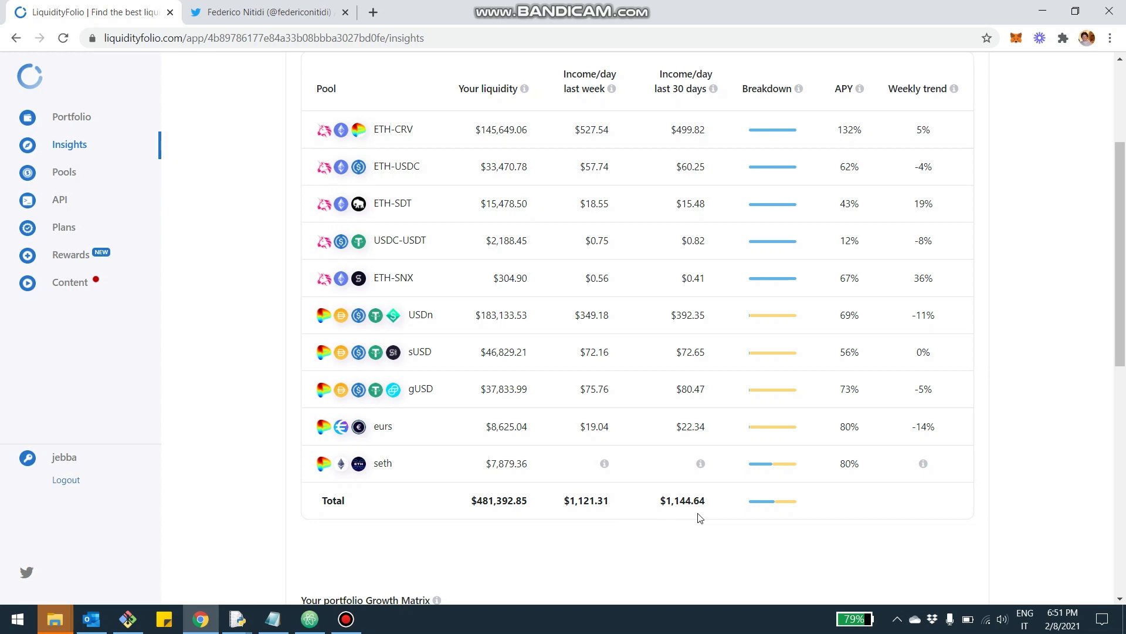
pyautogui.moveTo(616, 453)
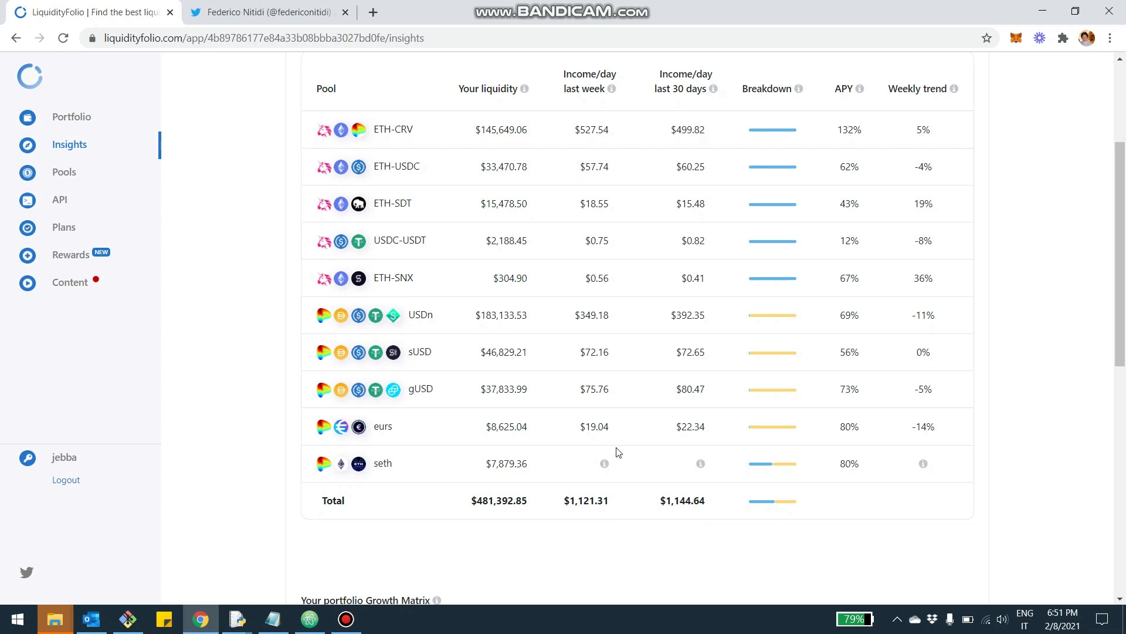
pyautogui.moveTo(660, 488)
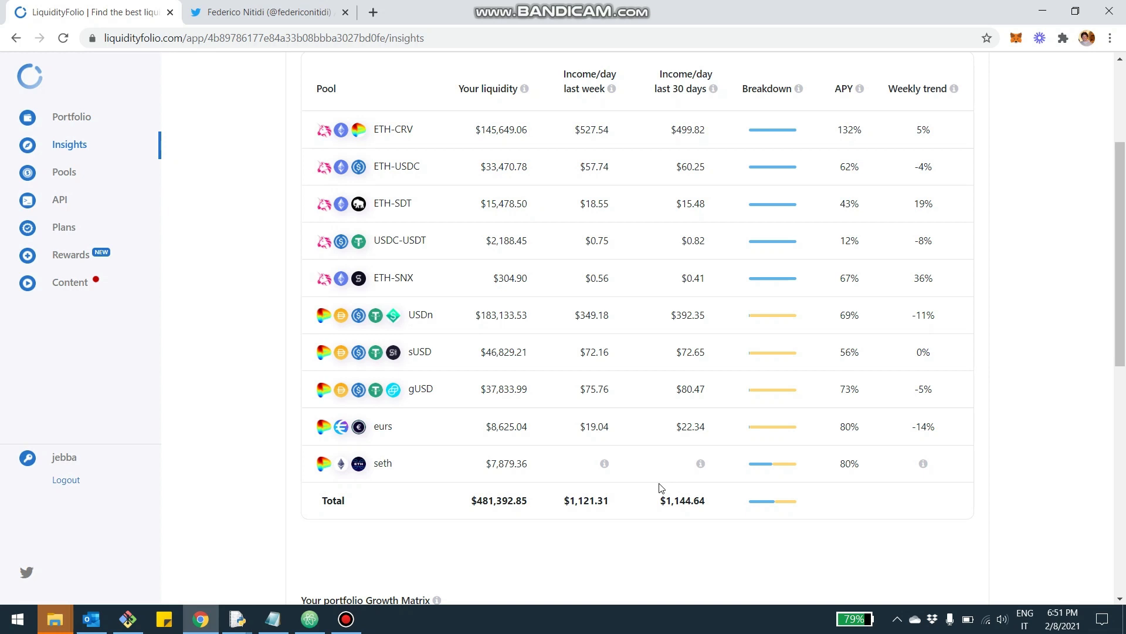
pyautogui.moveTo(840, 378)
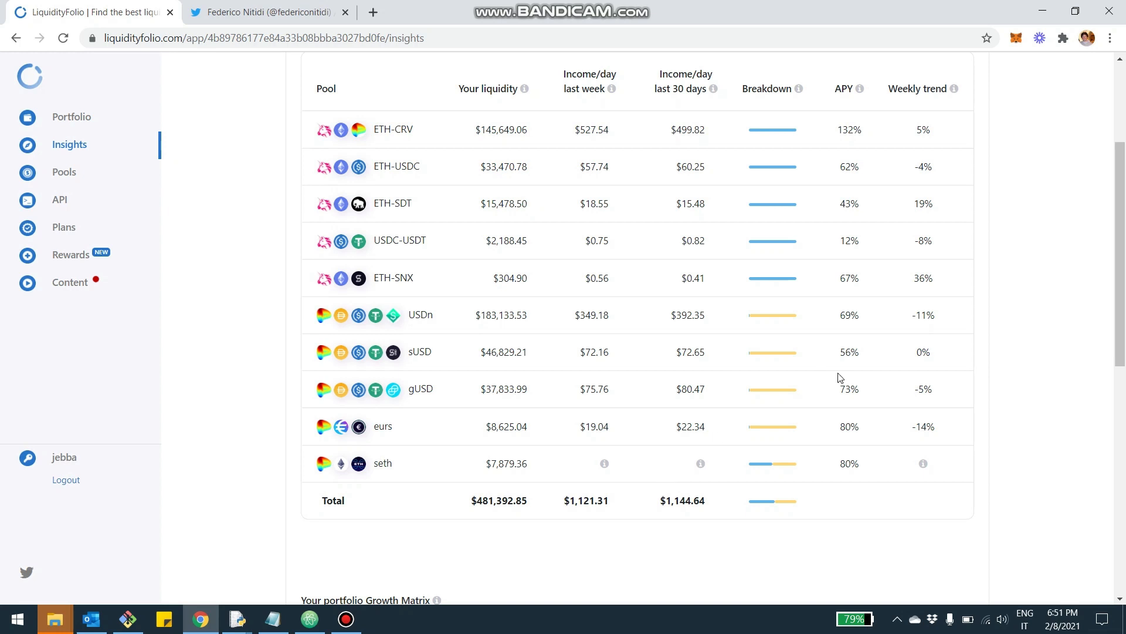
pyautogui.moveTo(781, 117)
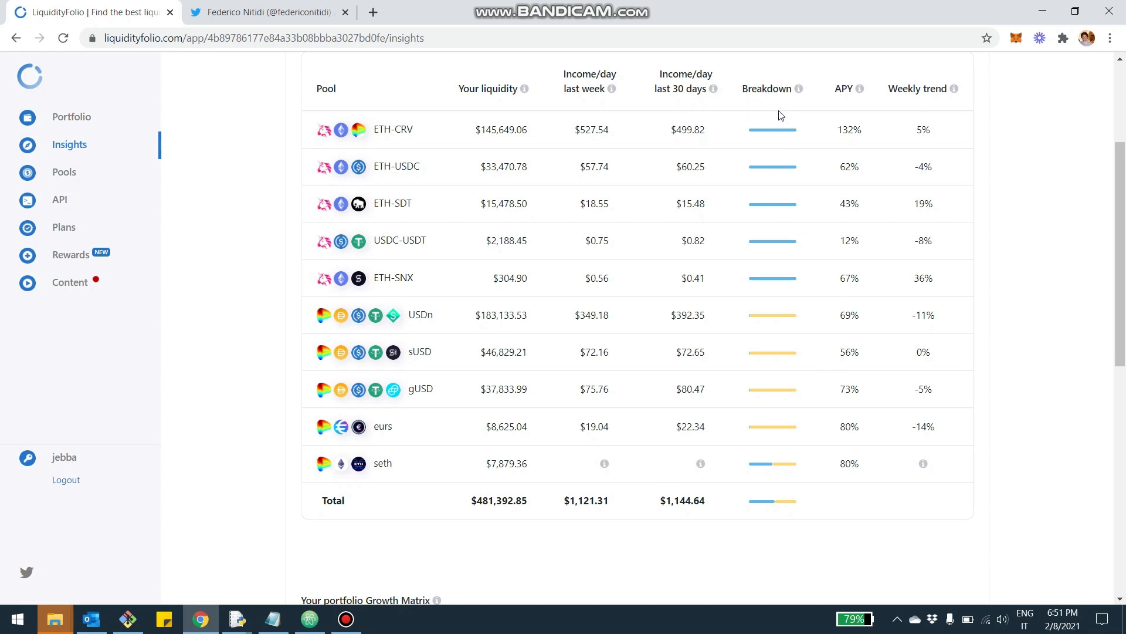
pyautogui.moveTo(773, 278)
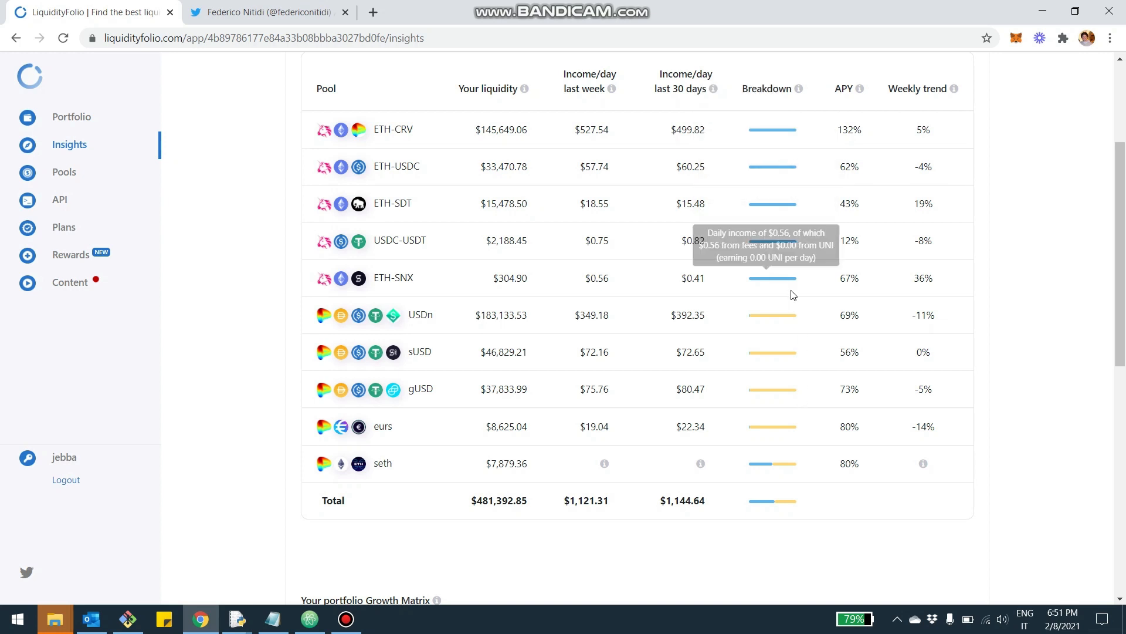
pyautogui.moveTo(775, 278)
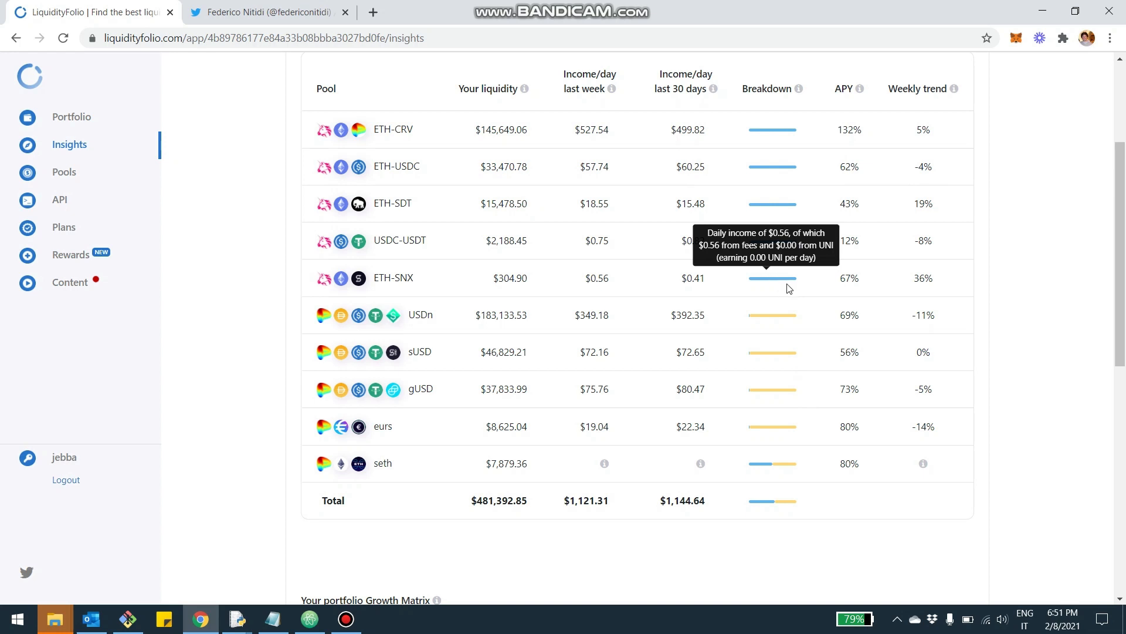
pyautogui.moveTo(775, 314)
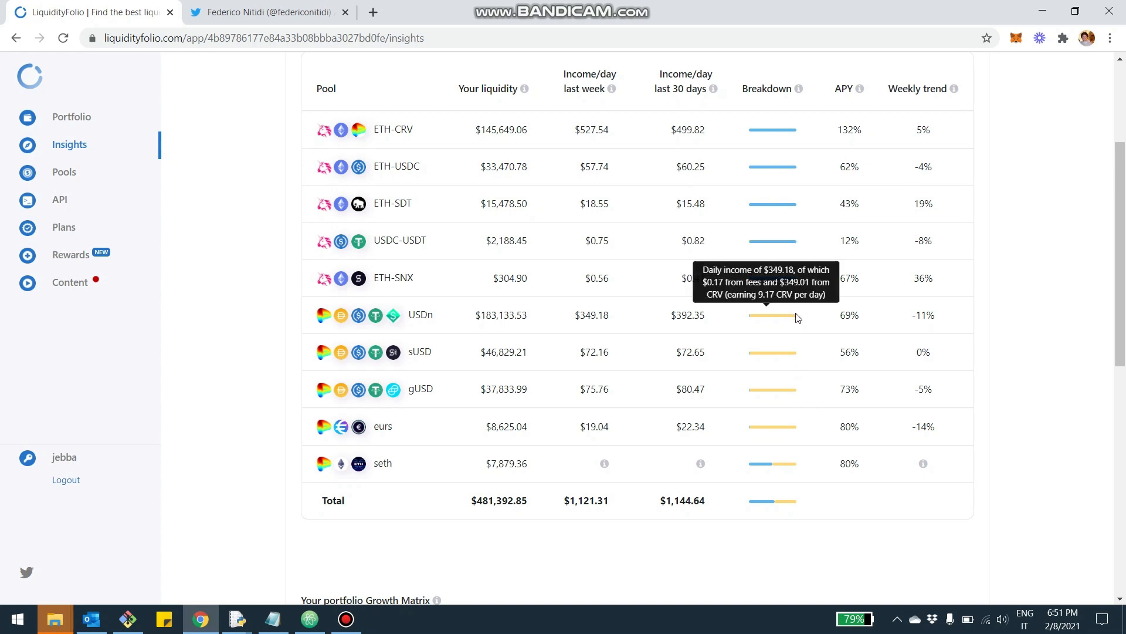
pyautogui.moveTo(793, 320)
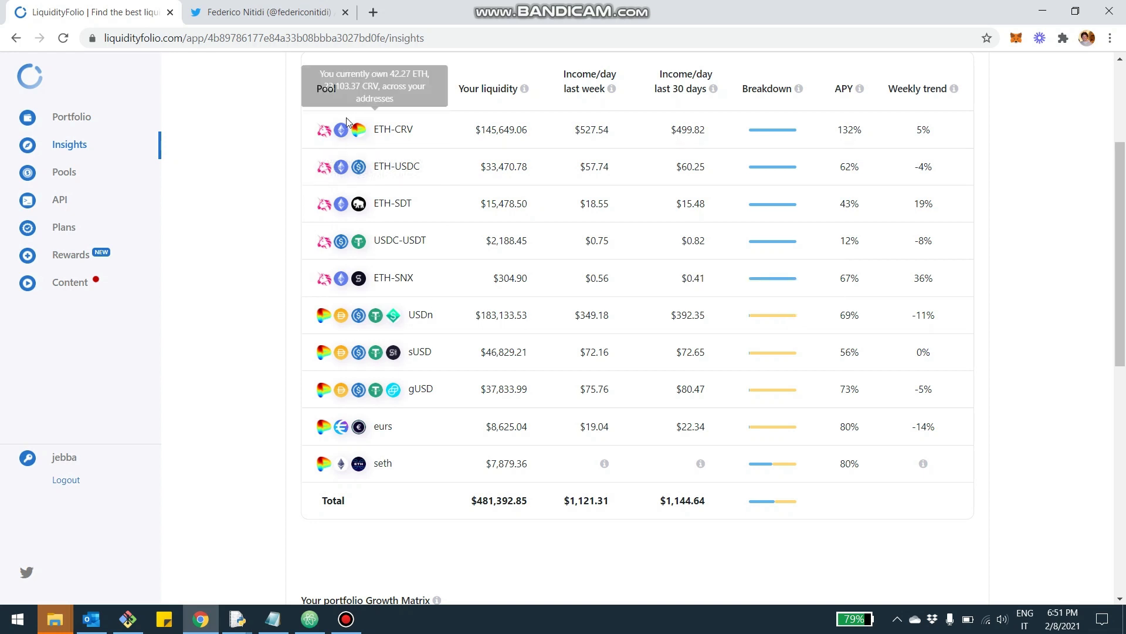
pyautogui.moveTo(796, 246)
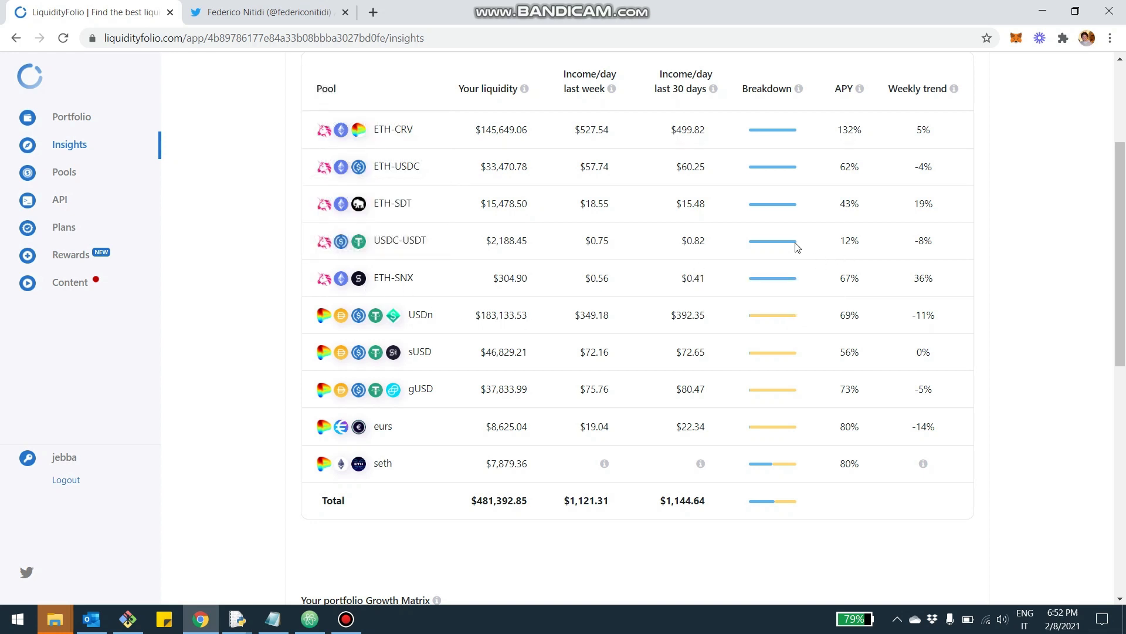
pyautogui.moveTo(772, 241)
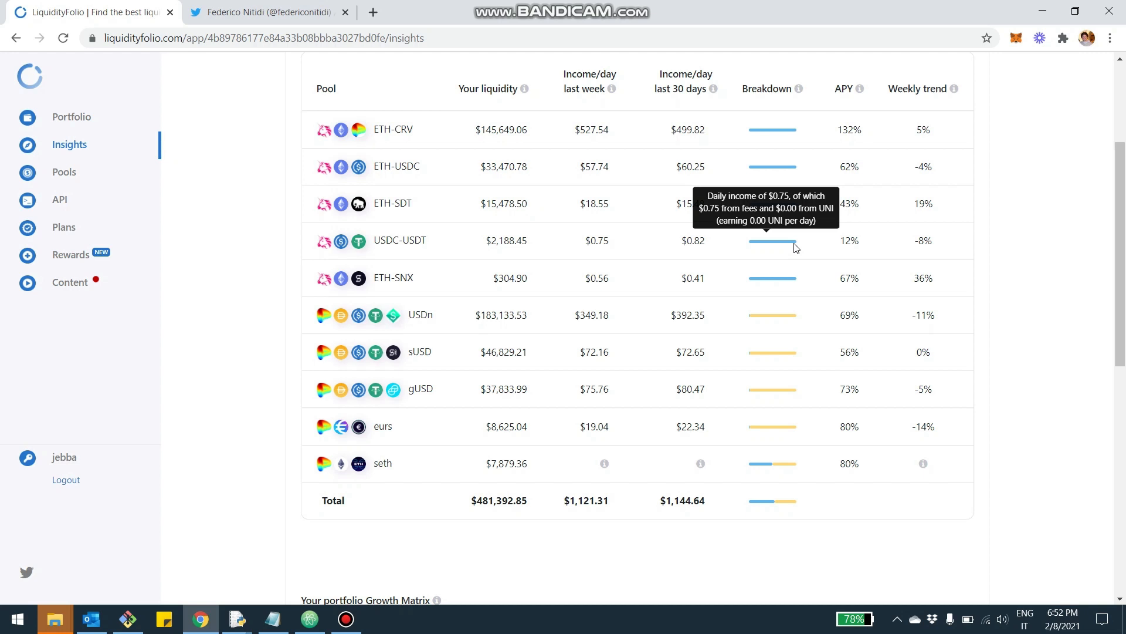
pyautogui.moveTo(722, 292)
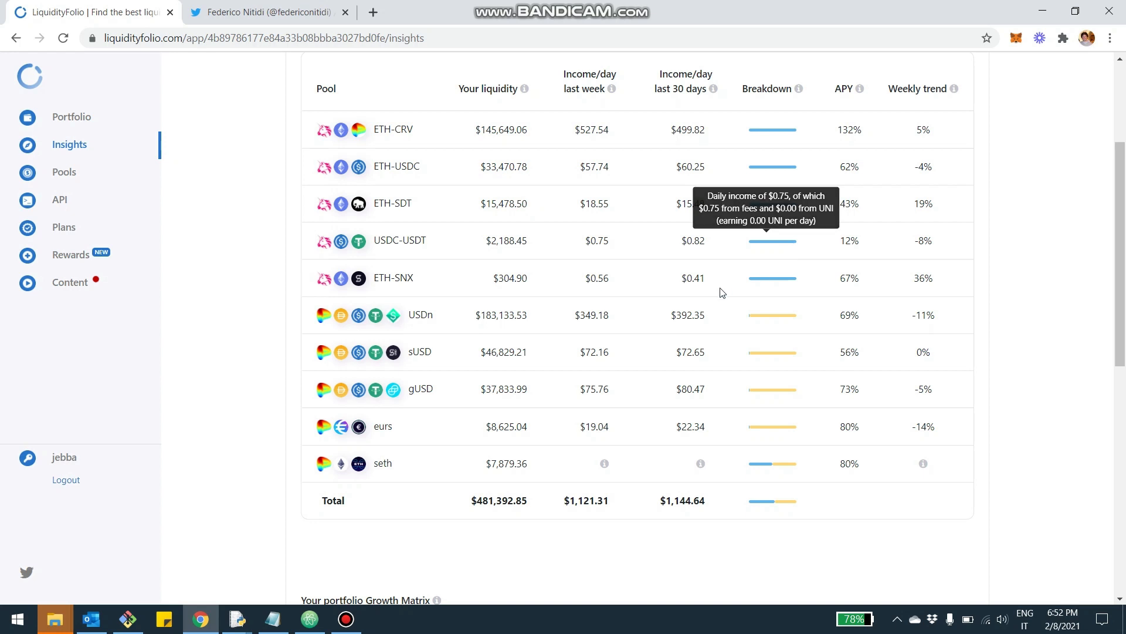
pyautogui.moveTo(790, 305)
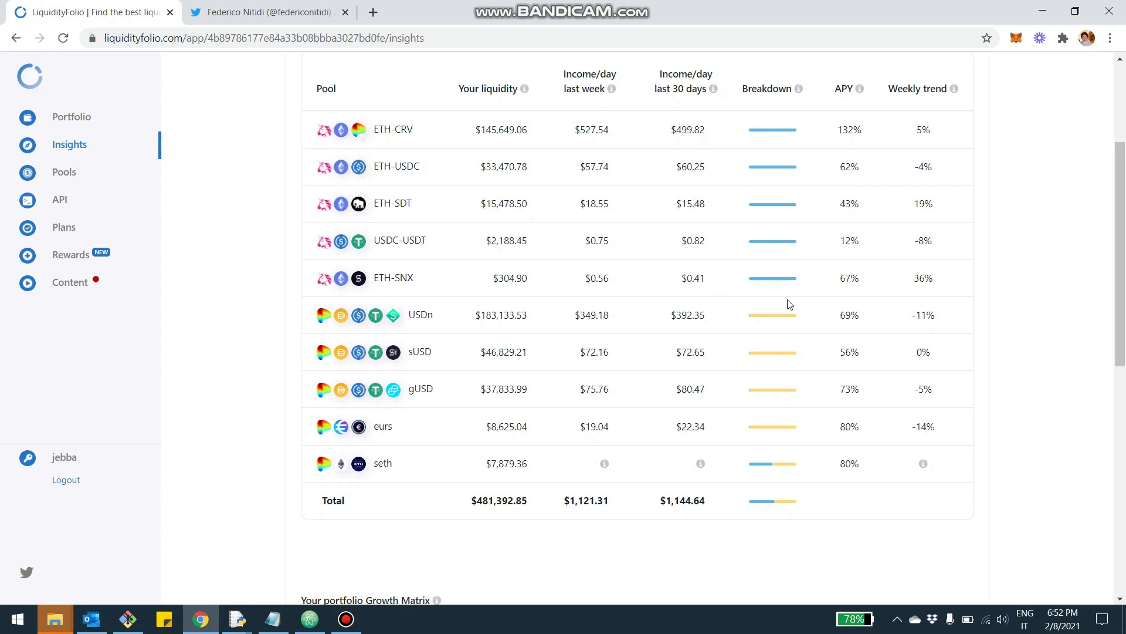
pyautogui.moveTo(773, 314)
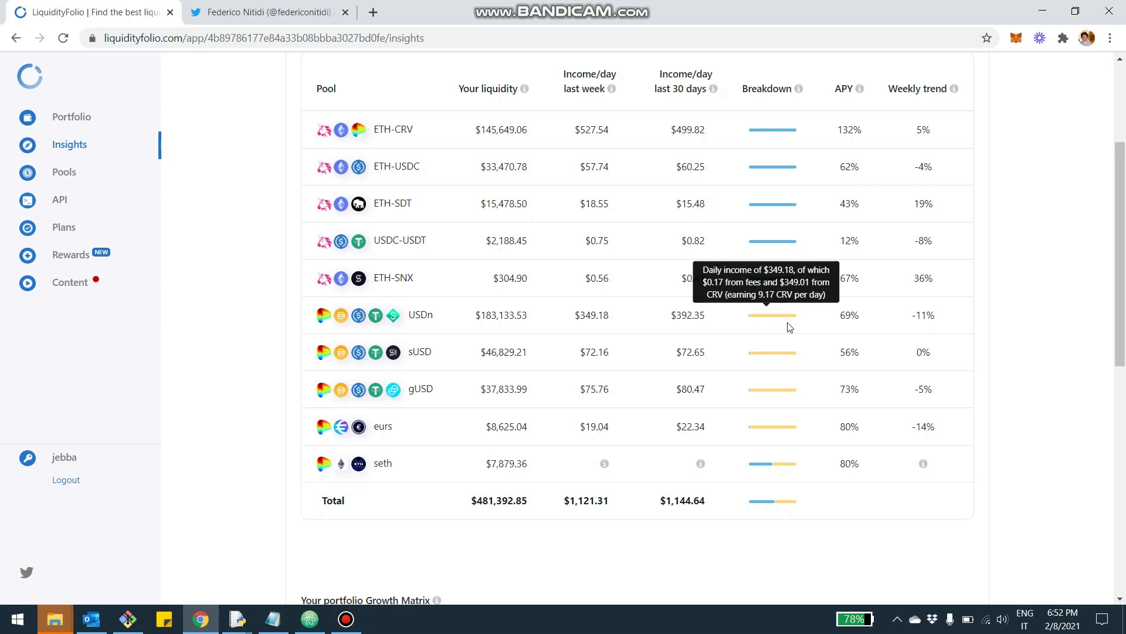
pyautogui.moveTo(856, 386)
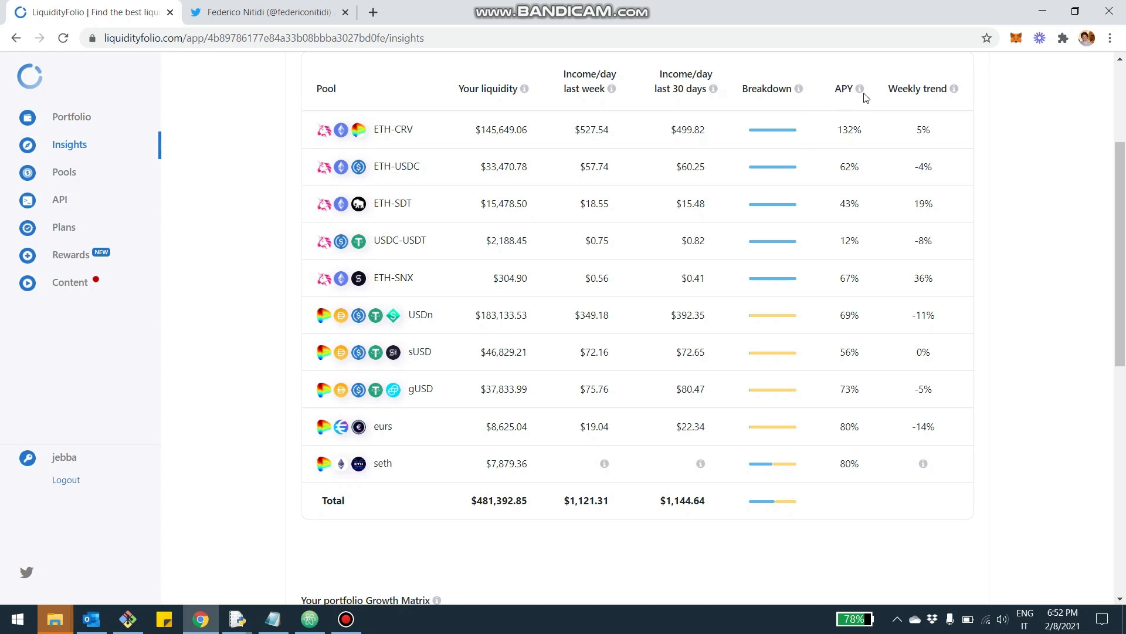
pyautogui.moveTo(860, 88)
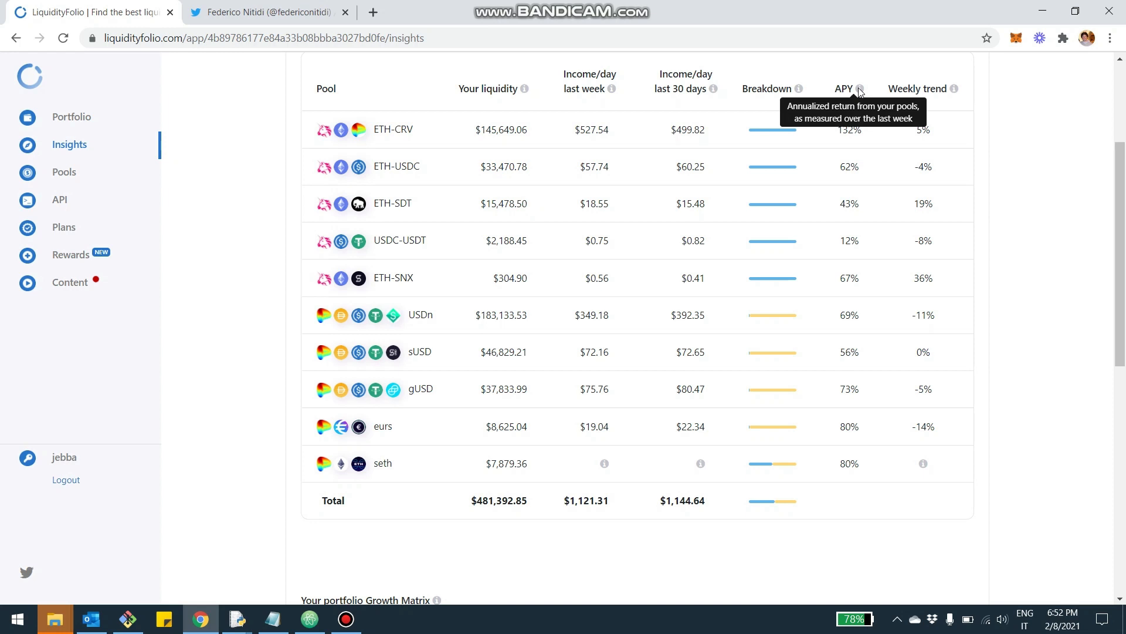
pyautogui.moveTo(883, 163)
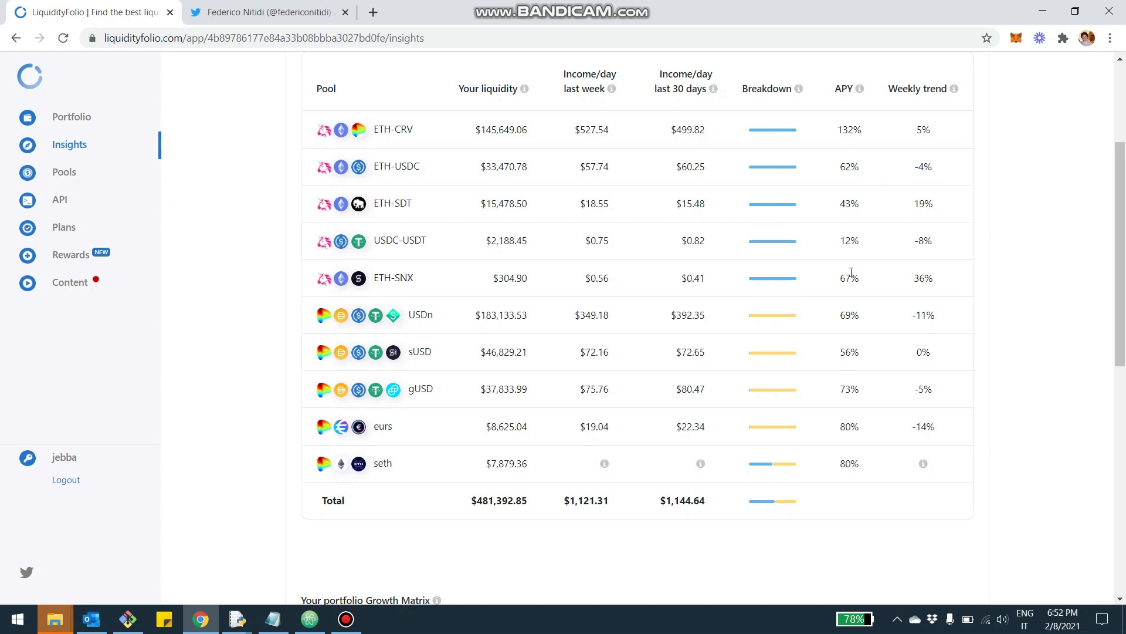
pyautogui.moveTo(393, 277)
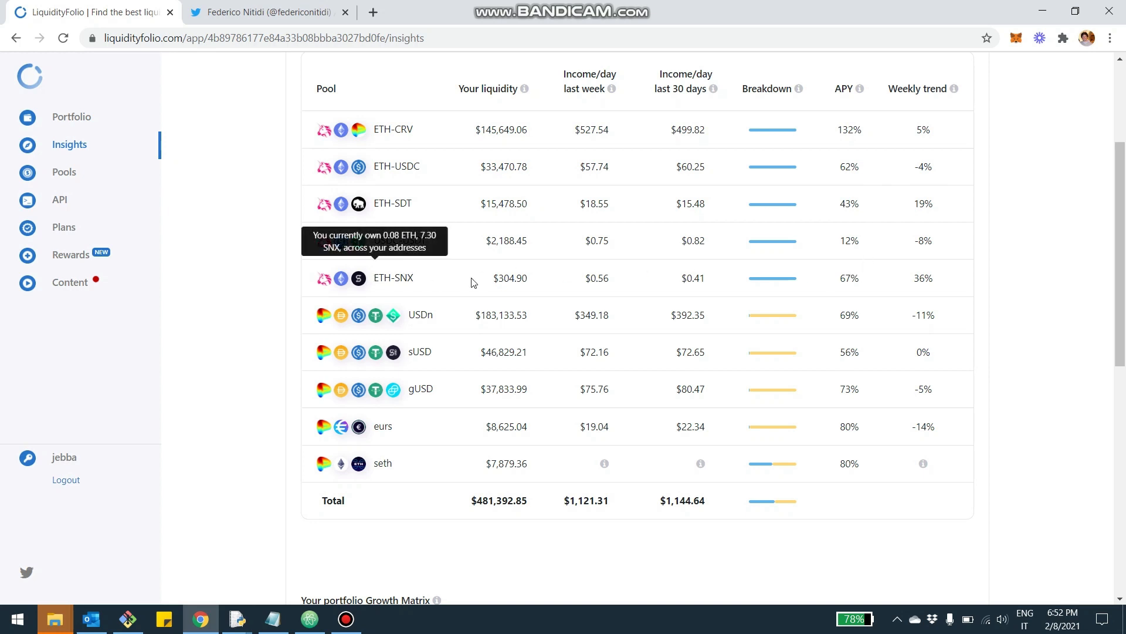
pyautogui.moveTo(852, 280)
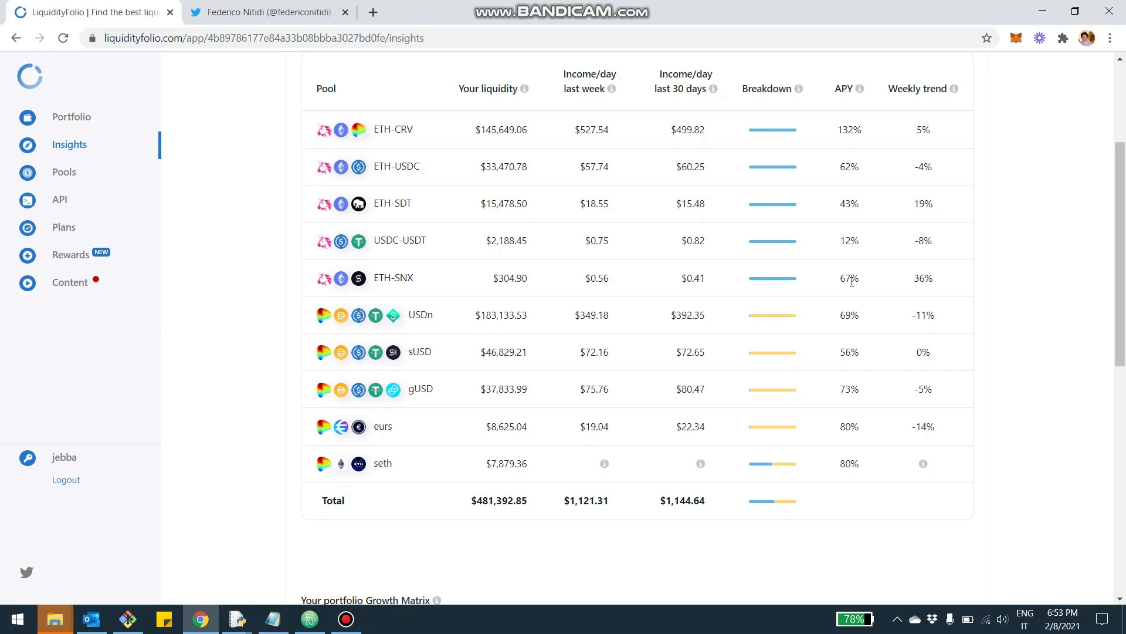
pyautogui.moveTo(975, 14)
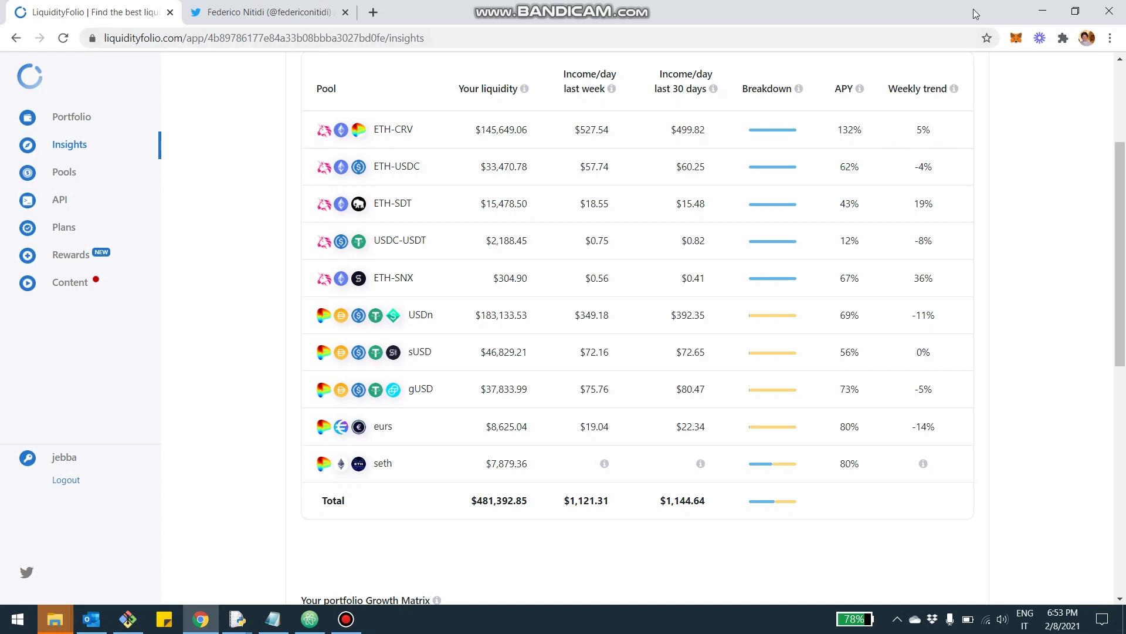
pyautogui.moveTo(935, 328)
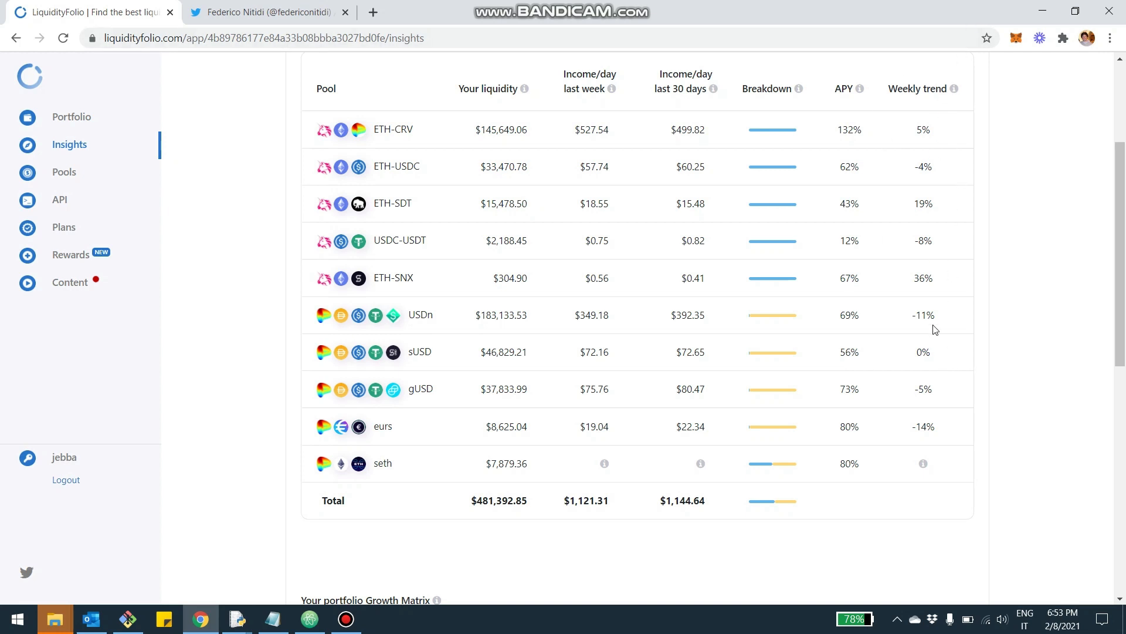
pyautogui.moveTo(683, 319)
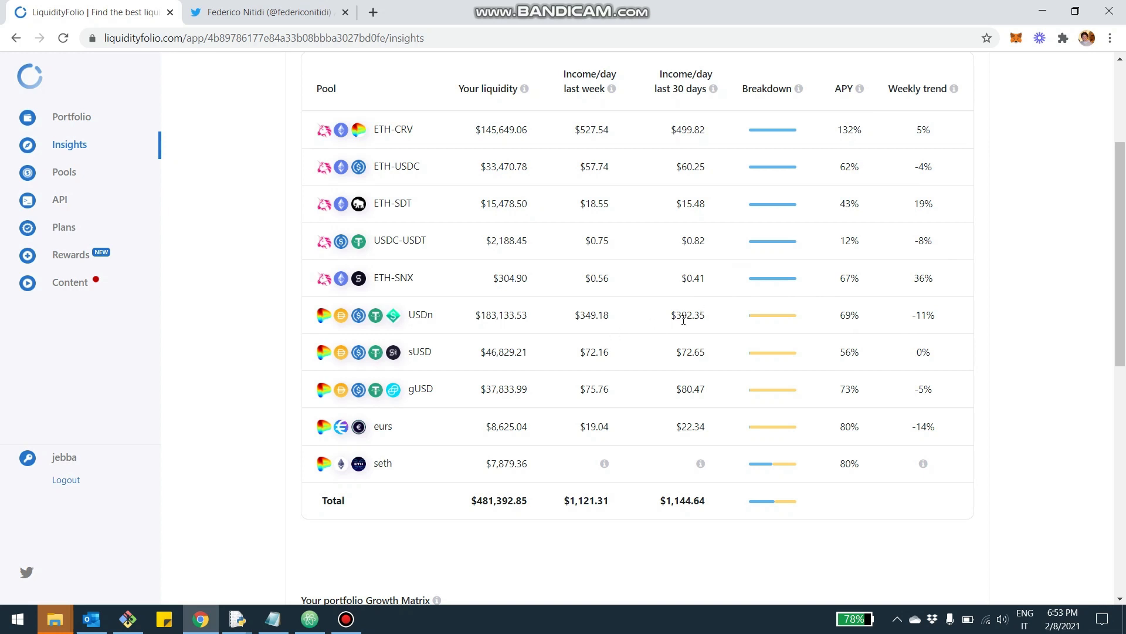
pyautogui.moveTo(615, 364)
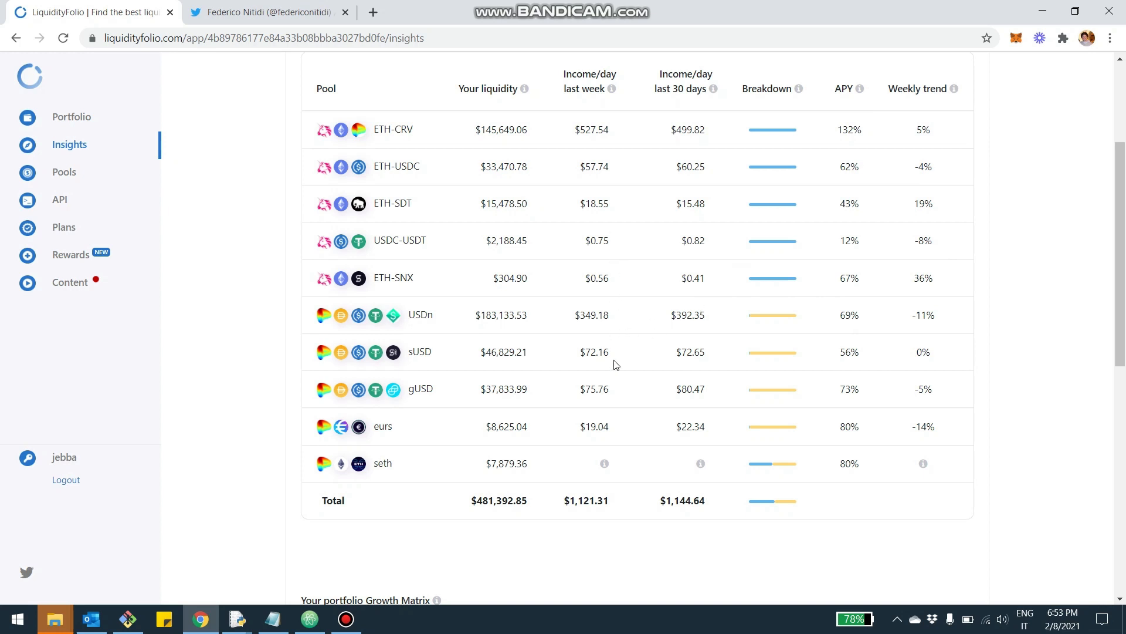
pyautogui.moveTo(690, 392)
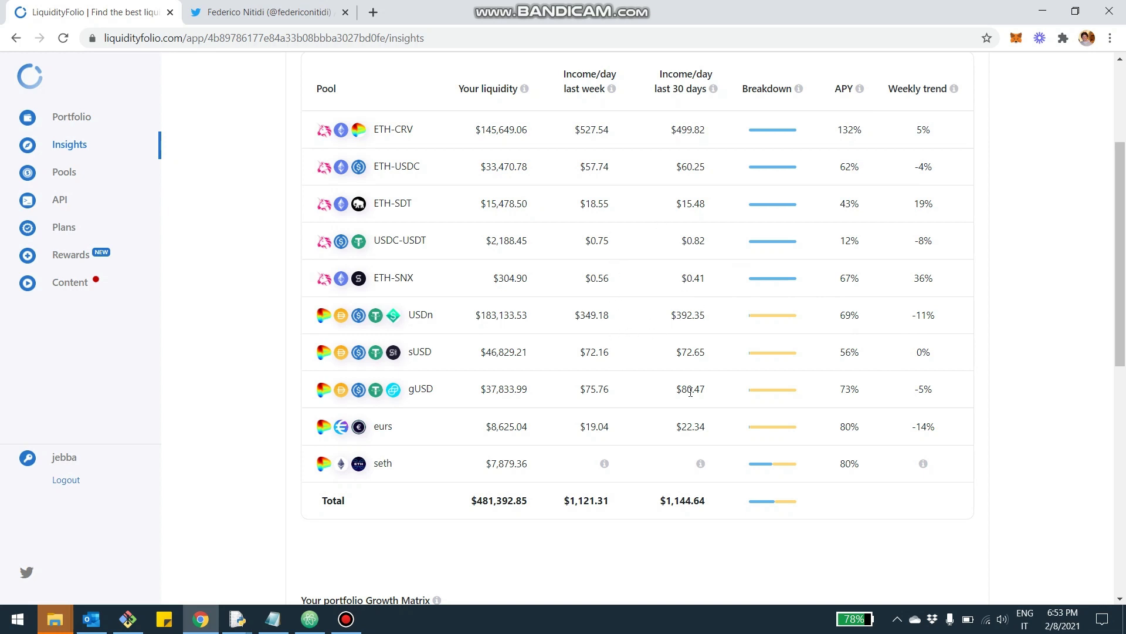
pyautogui.moveTo(920, 333)
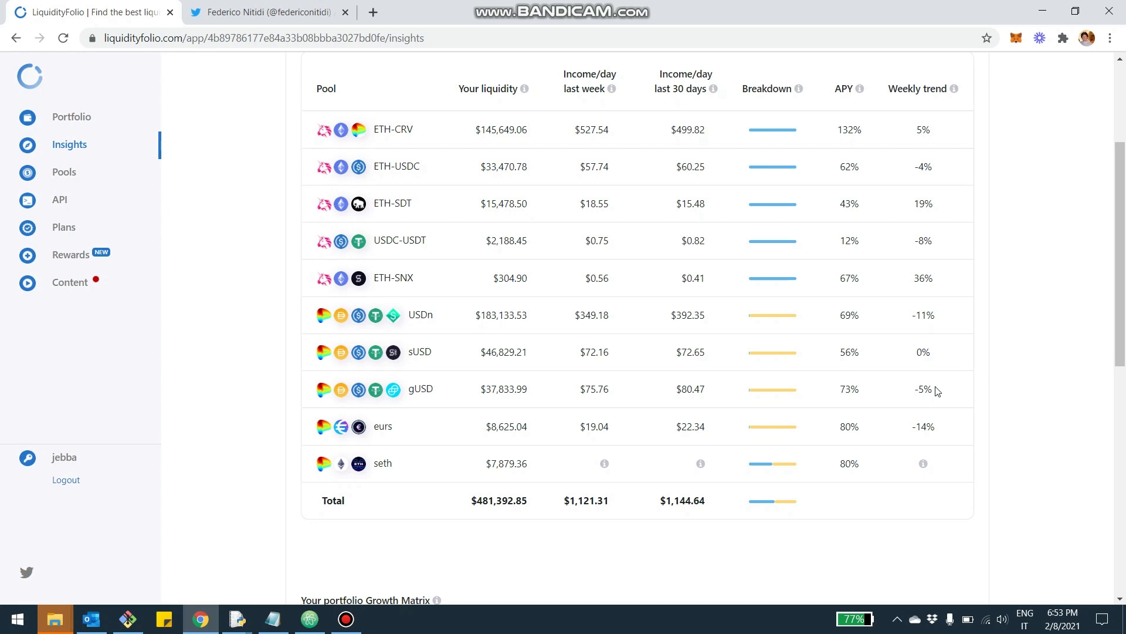
pyautogui.moveTo(530, 510)
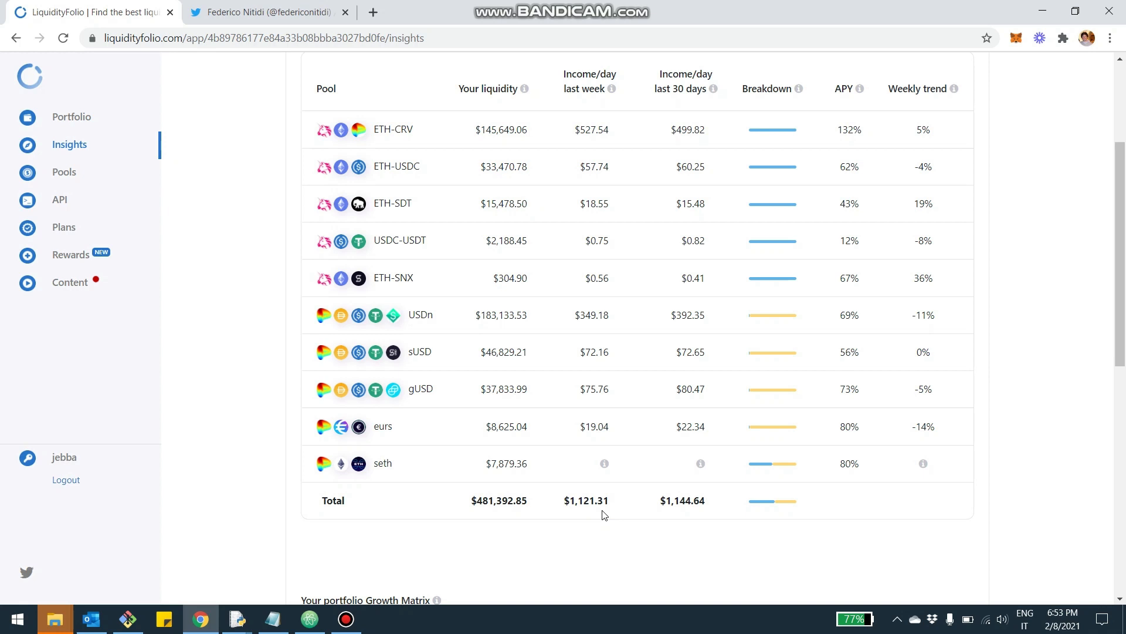
pyautogui.moveTo(545, 244)
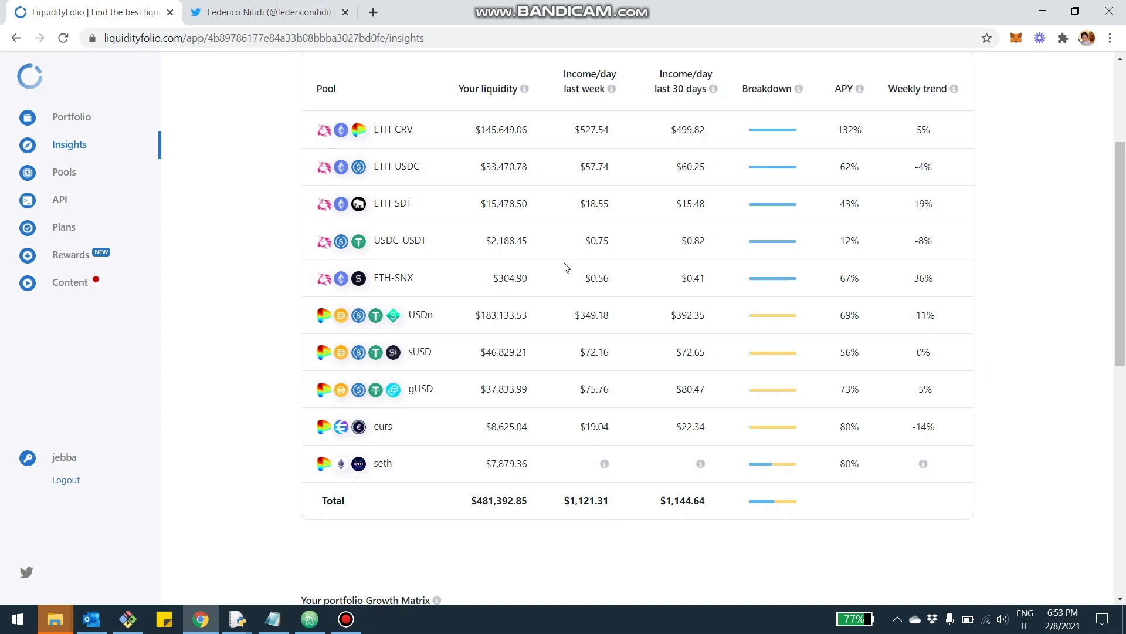
pyautogui.moveTo(607, 412)
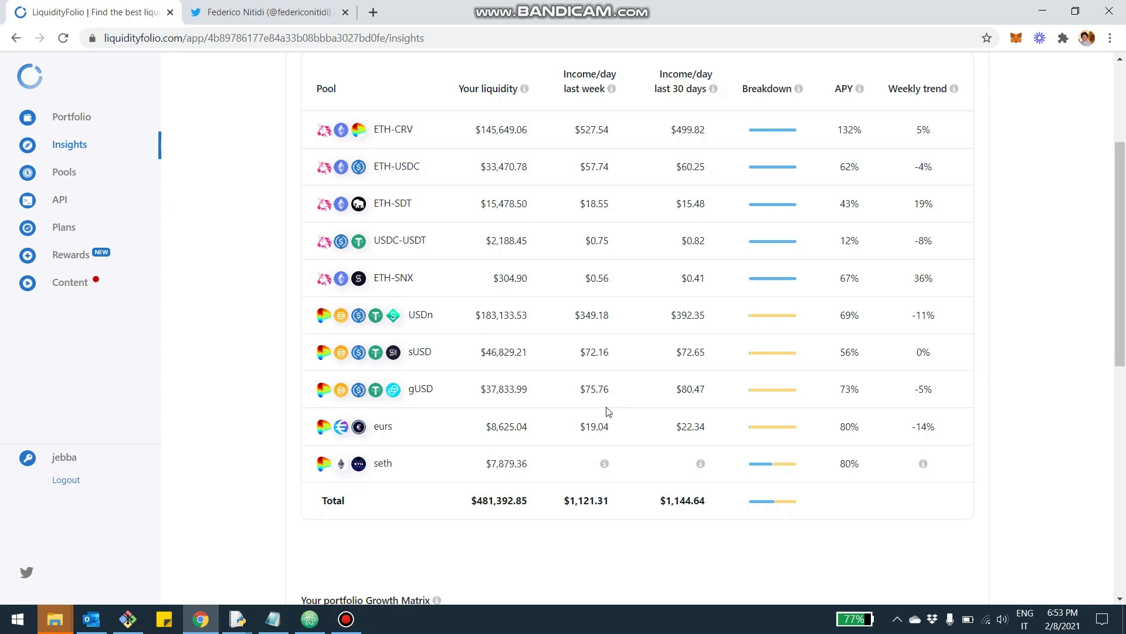
# Step: Scroll the Growth Matrix fully into view, revealing ETH-CRV at $145,649 liquidity, 132% APY, 5% trend
pyautogui.scroll(-3)
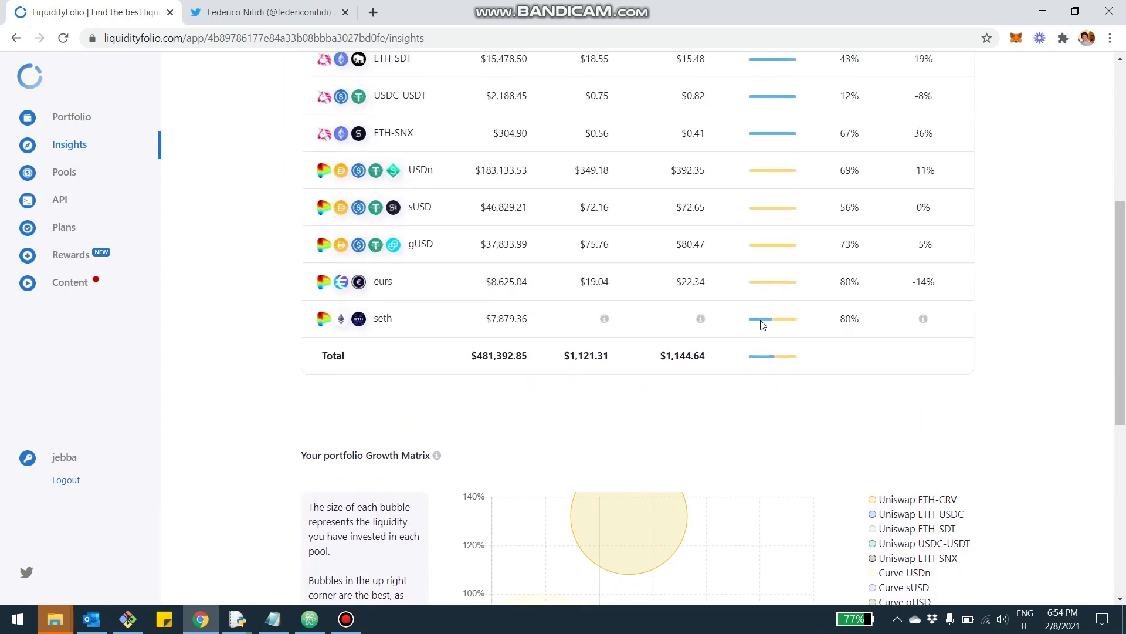
pyautogui.scroll(-3)
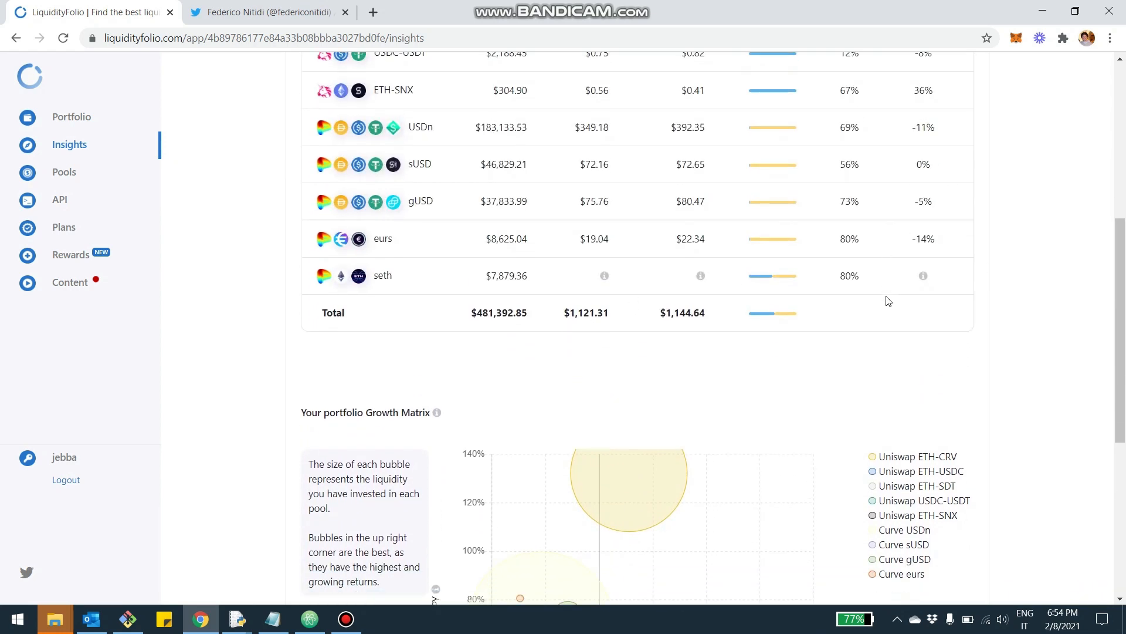
pyautogui.scroll(-3)
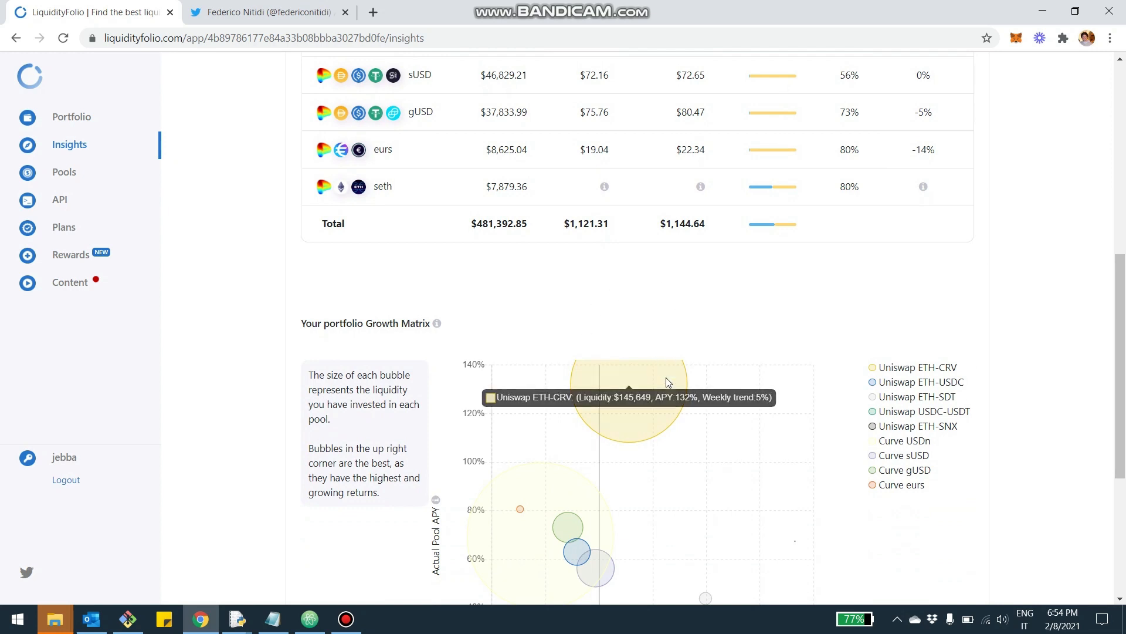
pyautogui.scroll(-3)
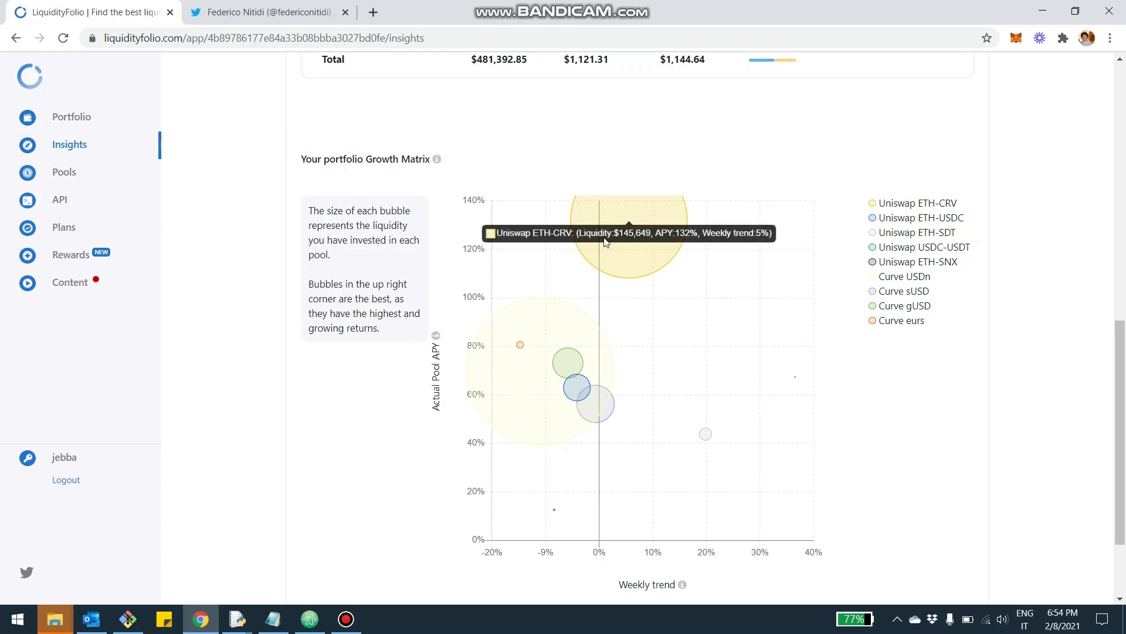
pyautogui.moveTo(778, 232)
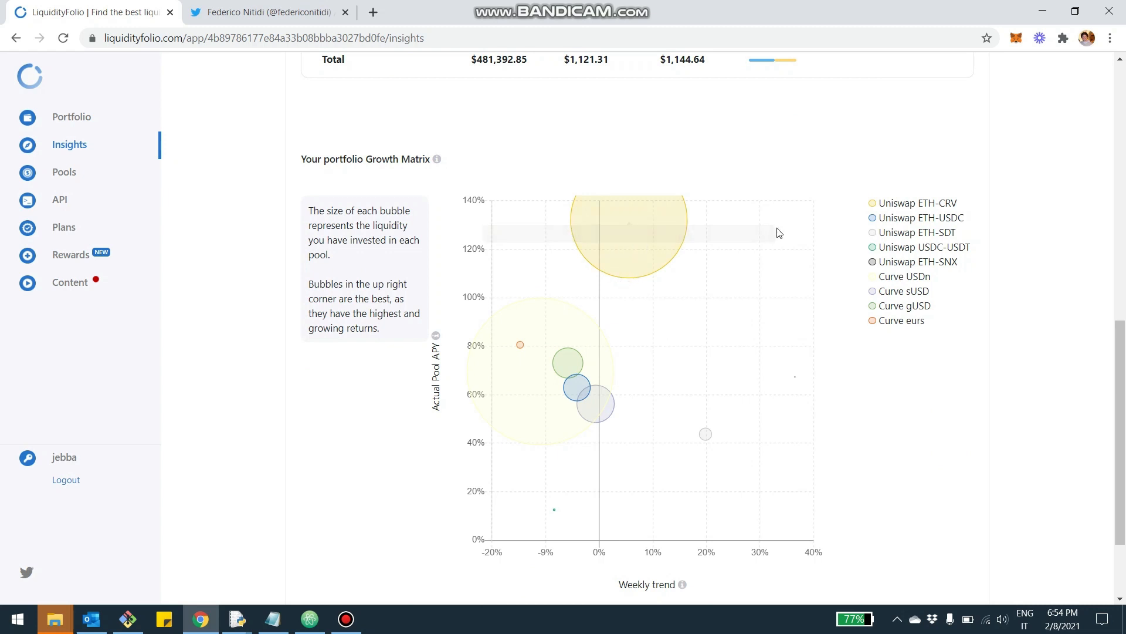
pyautogui.moveTo(671, 242)
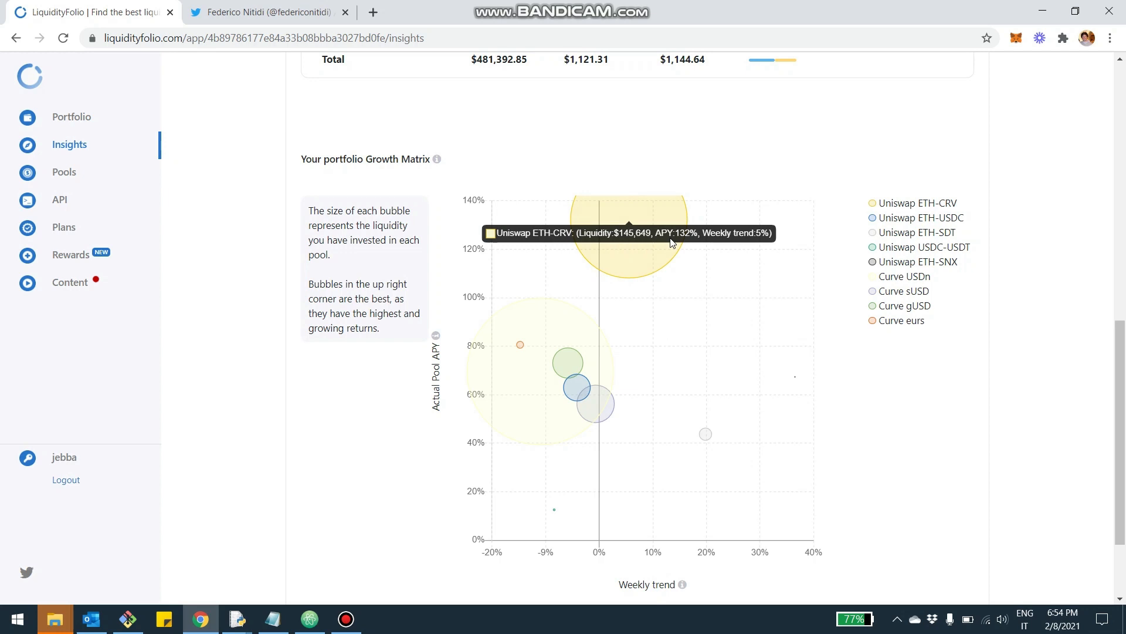
pyautogui.moveTo(560, 334)
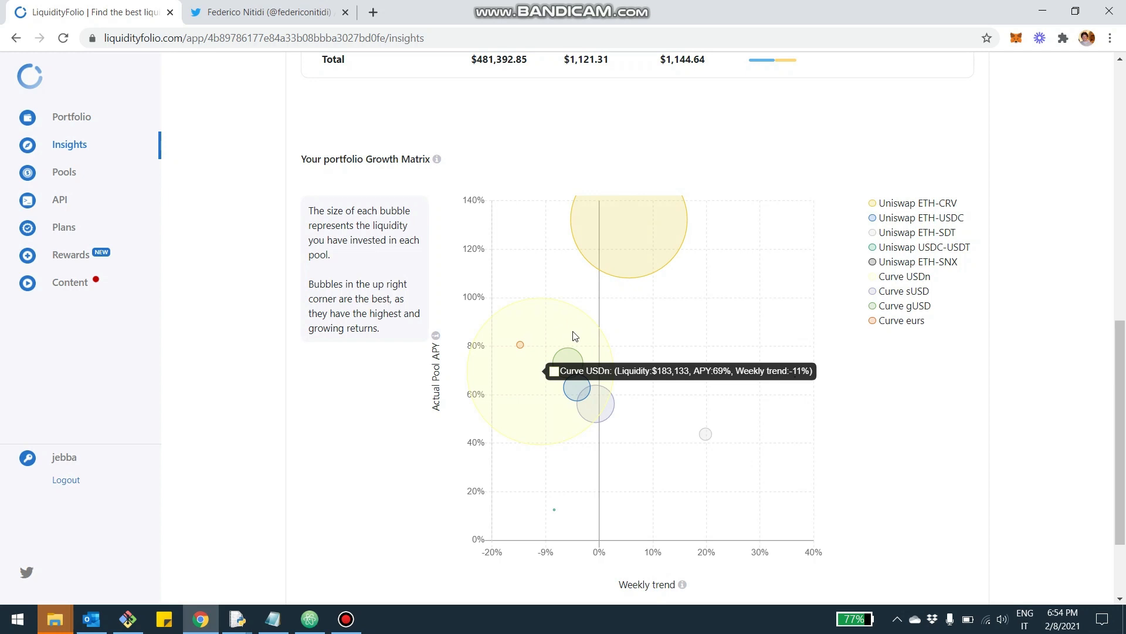
pyautogui.scroll(3)
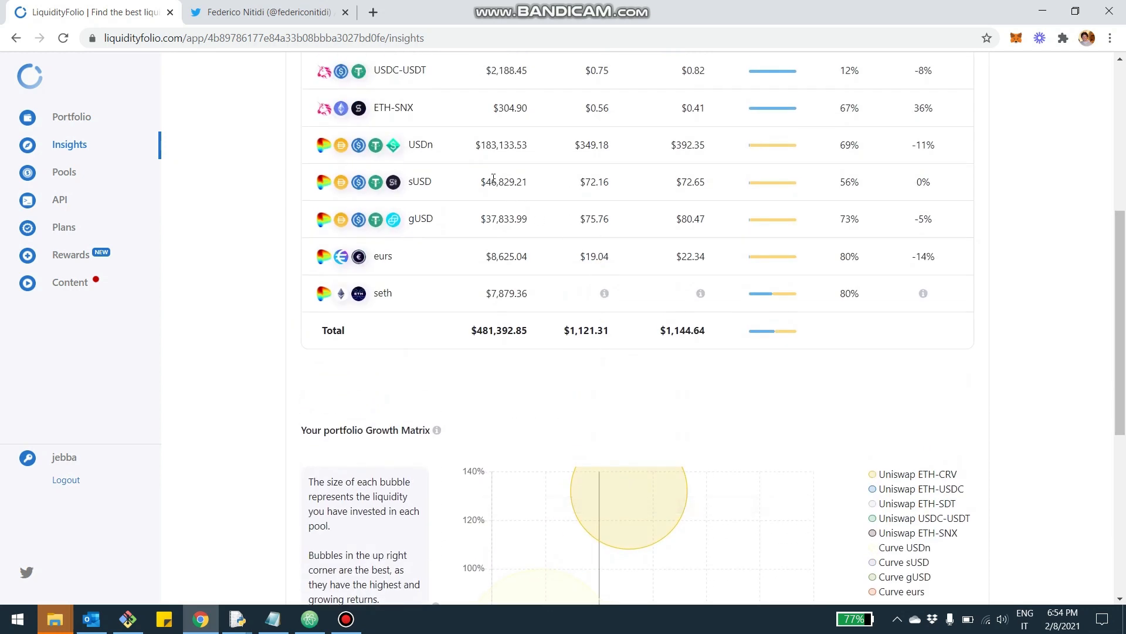
pyautogui.scroll(3)
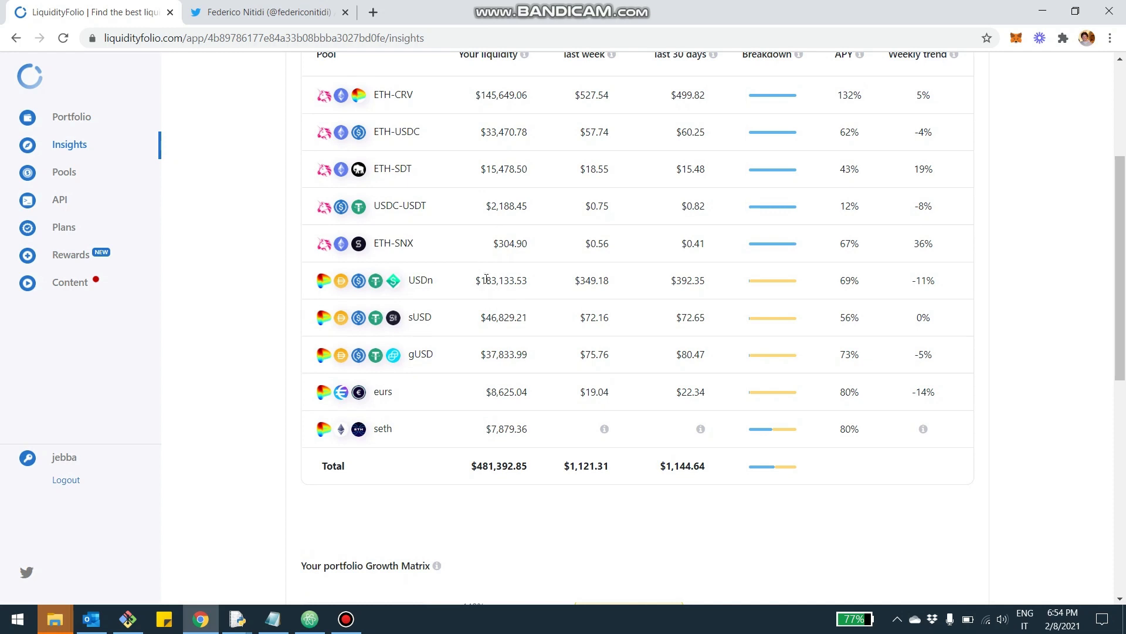
pyautogui.scroll(-3)
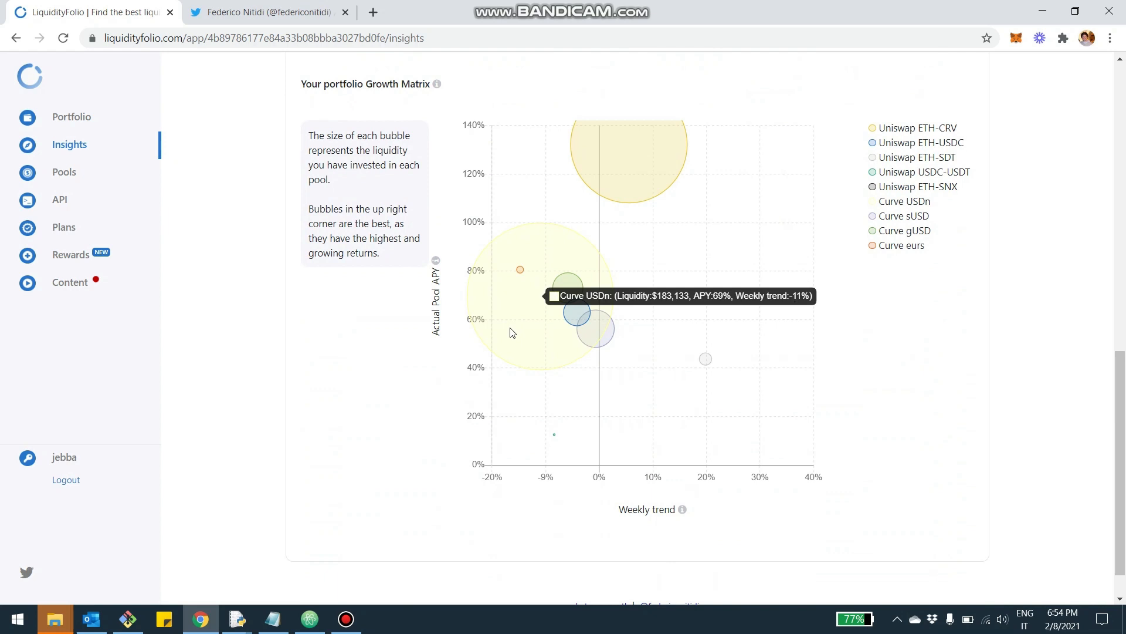
pyautogui.moveTo(618, 171)
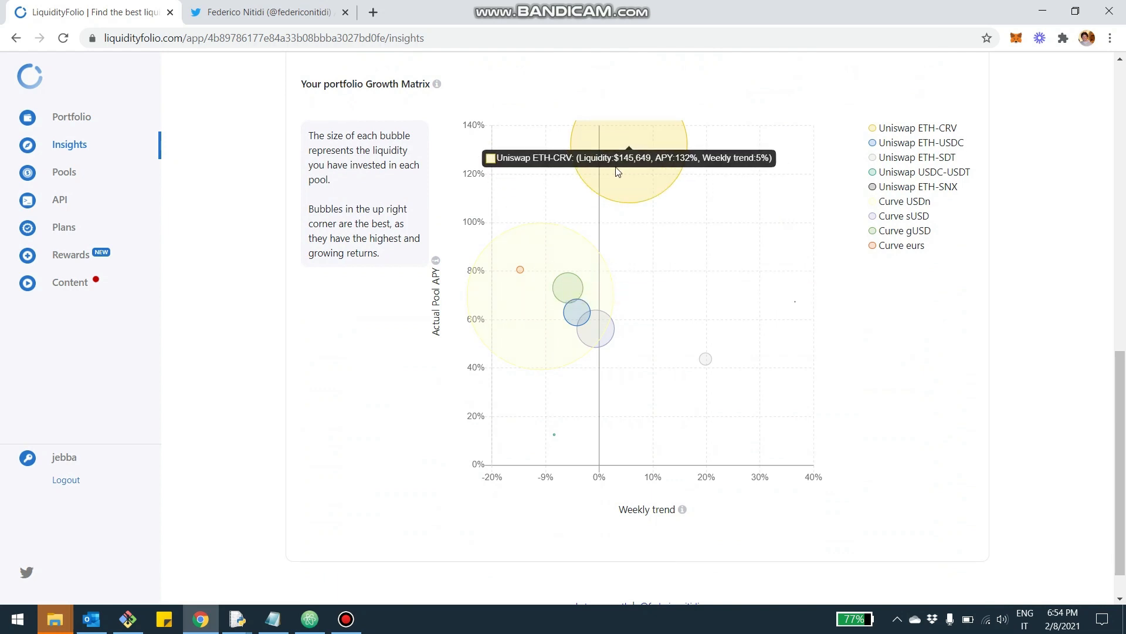
pyautogui.moveTo(624, 468)
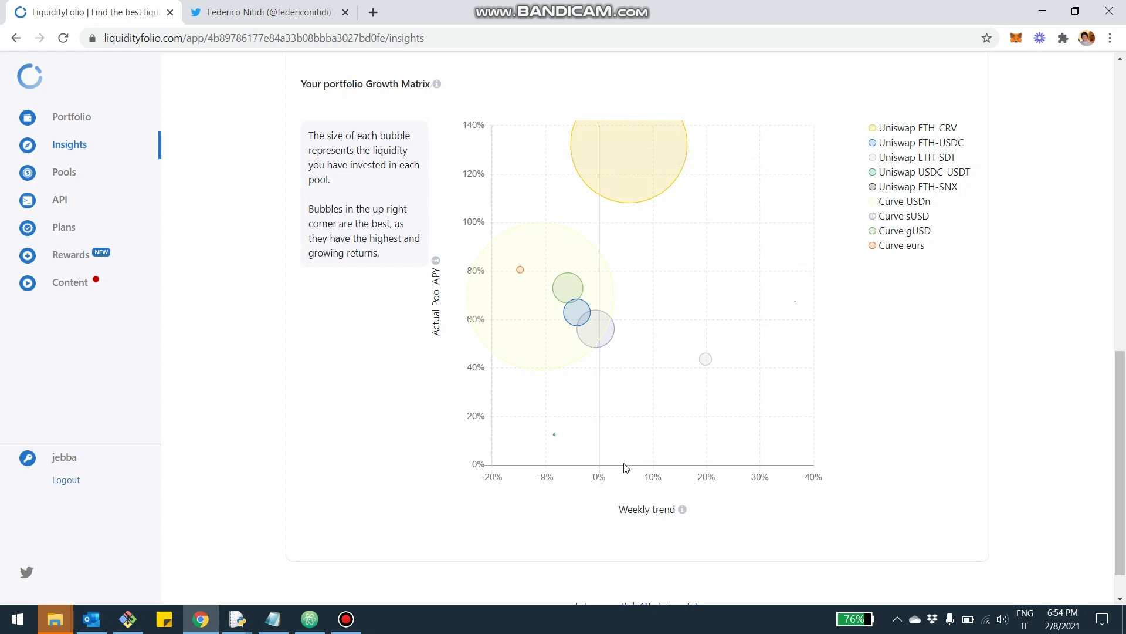
pyautogui.moveTo(440, 202)
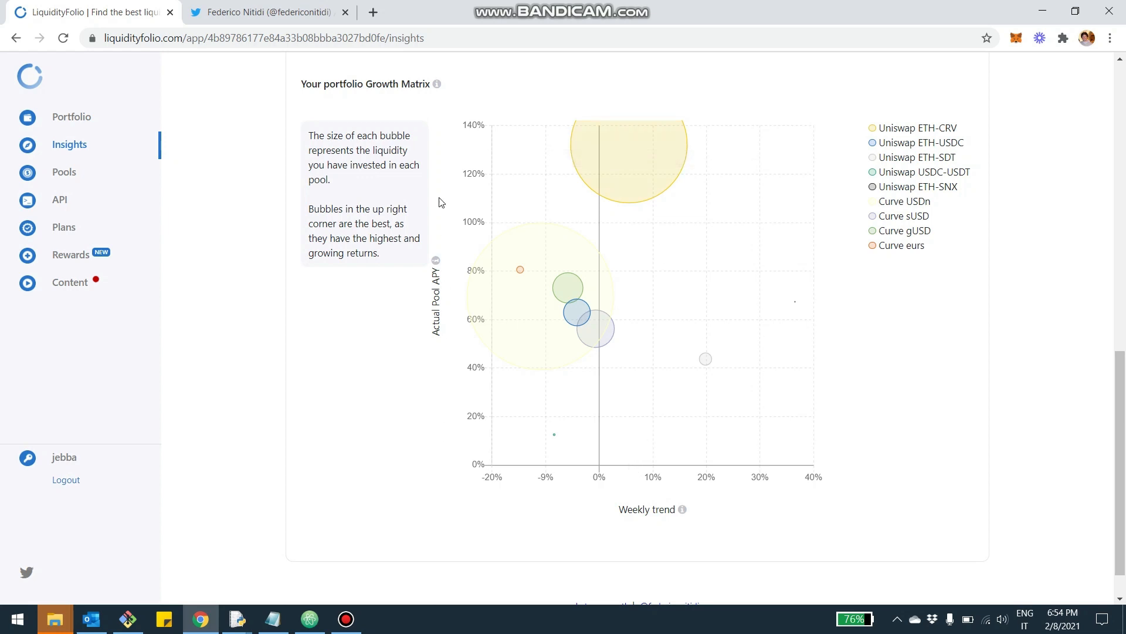
pyautogui.moveTo(440, 429)
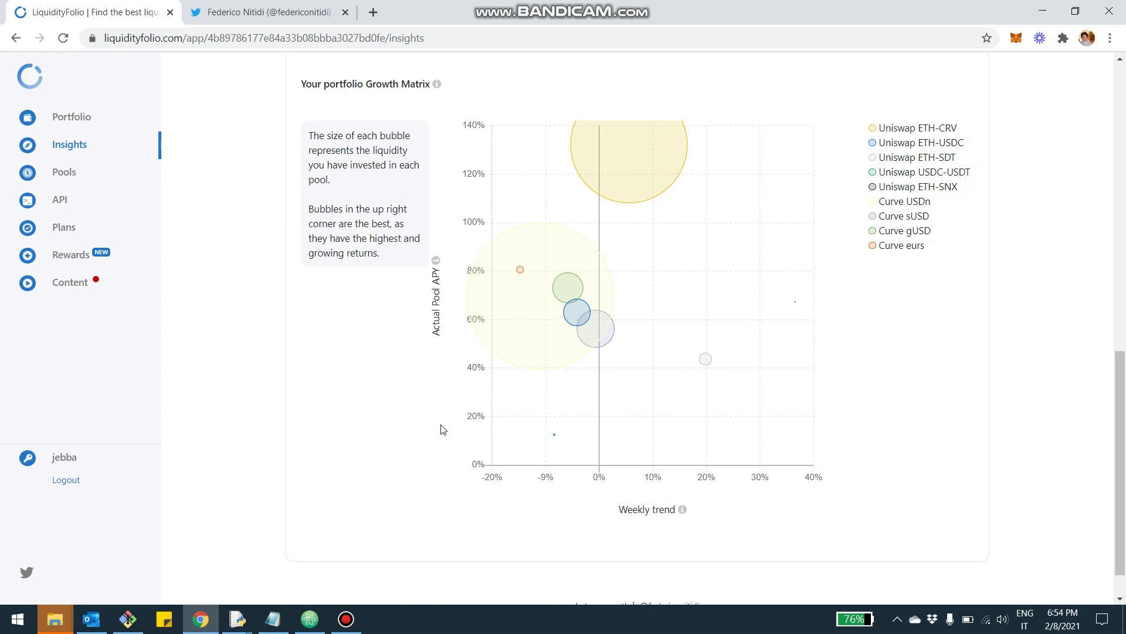
pyautogui.moveTo(453, 173)
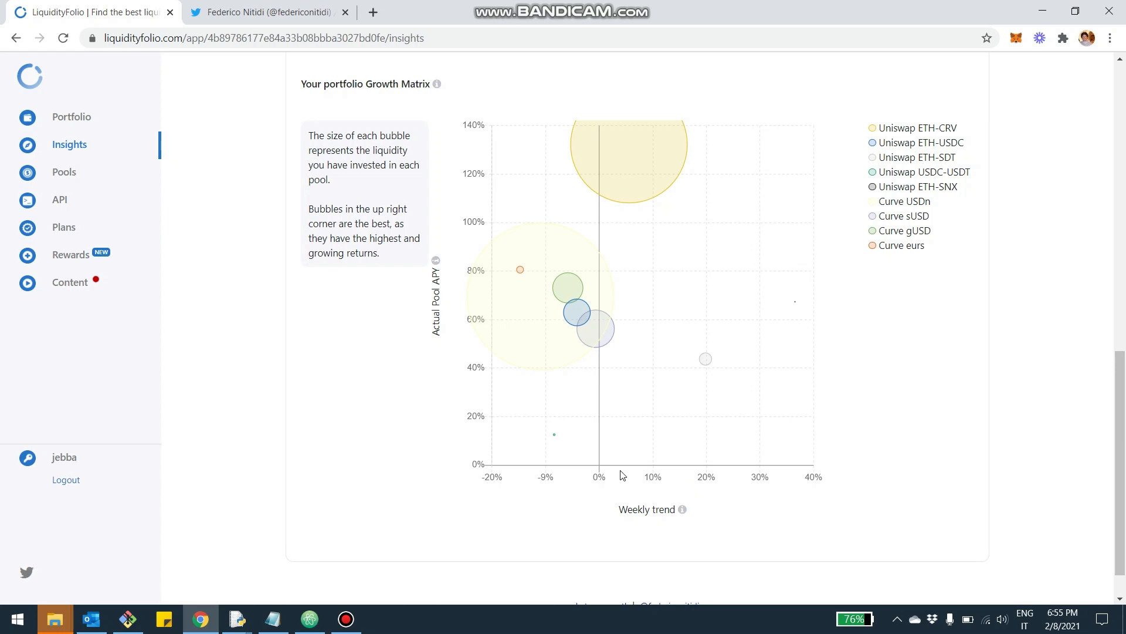
pyautogui.moveTo(772, 469)
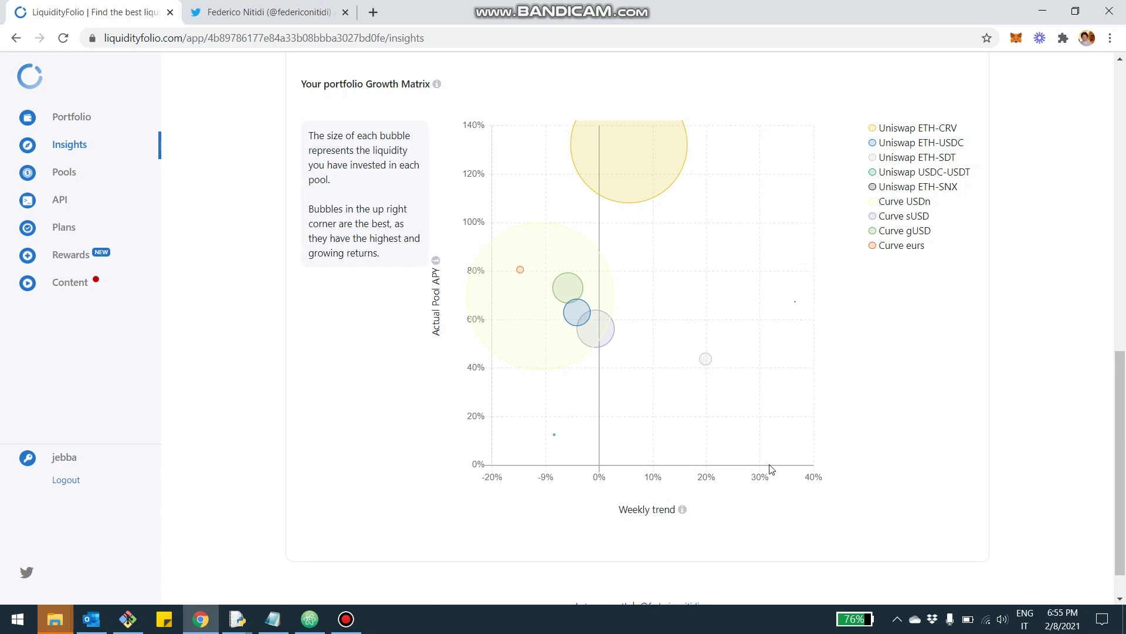
pyautogui.moveTo(504, 490)
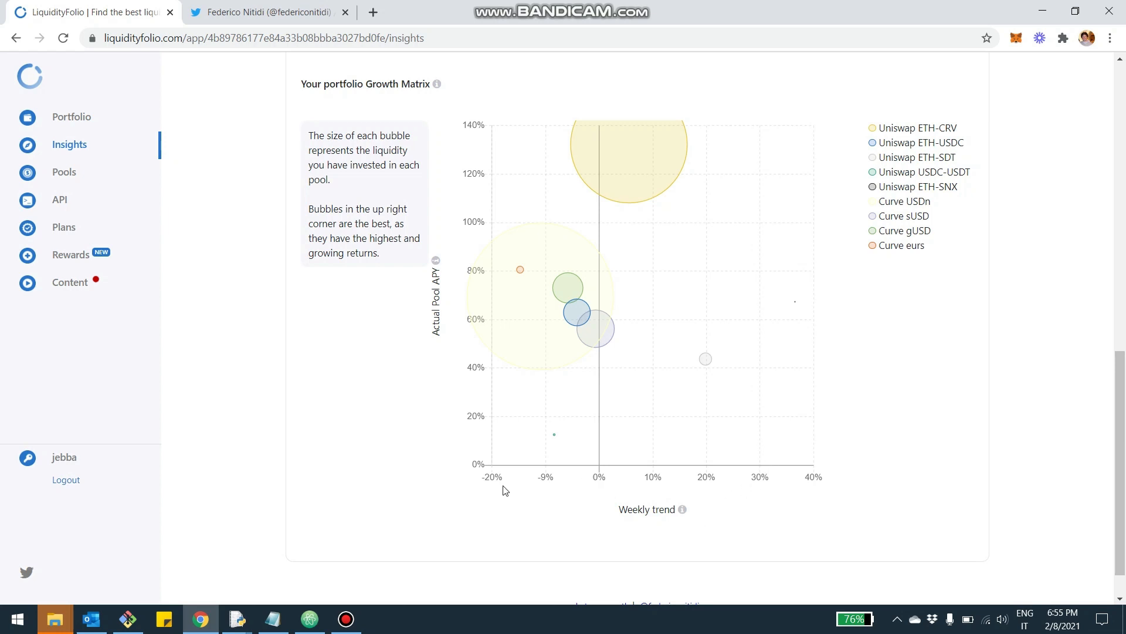
pyautogui.moveTo(503, 370)
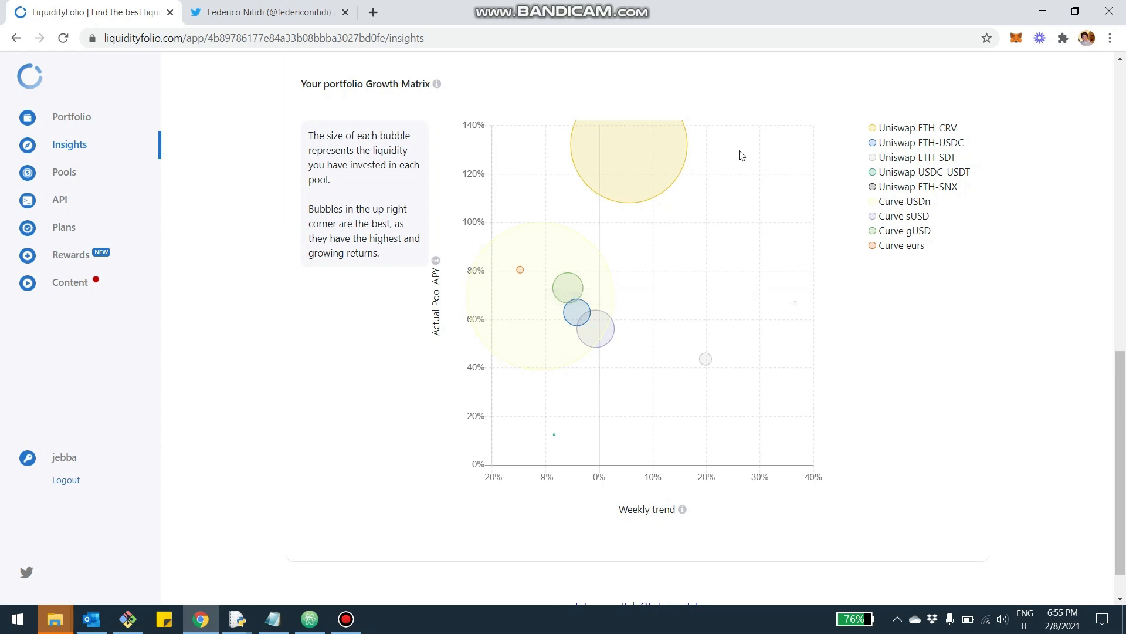
pyautogui.moveTo(650, 315)
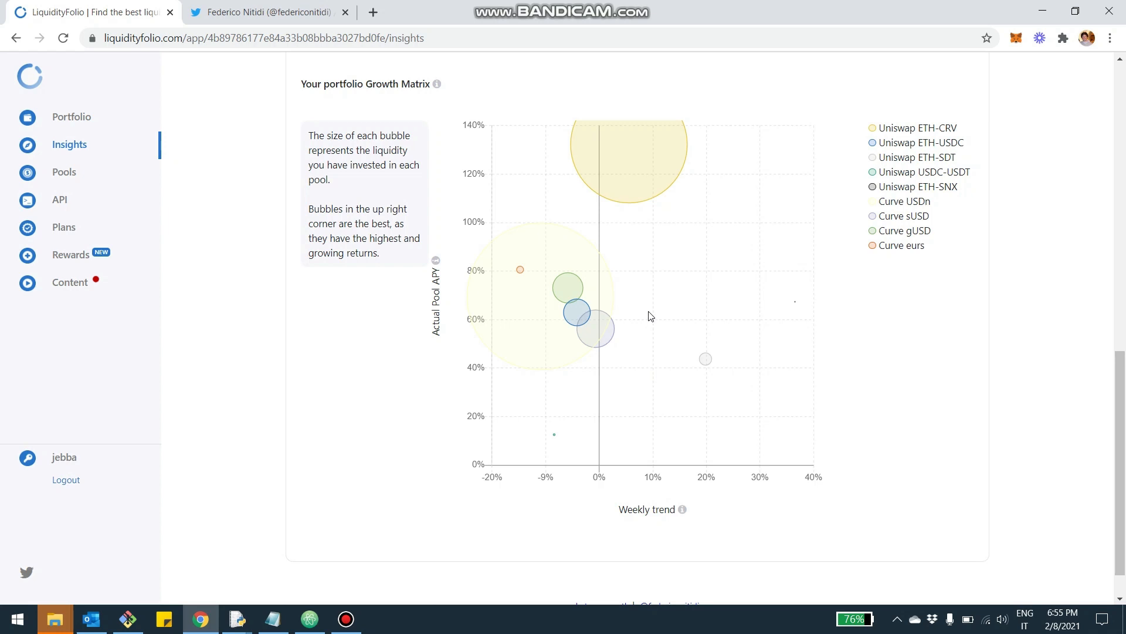
pyautogui.moveTo(629, 166)
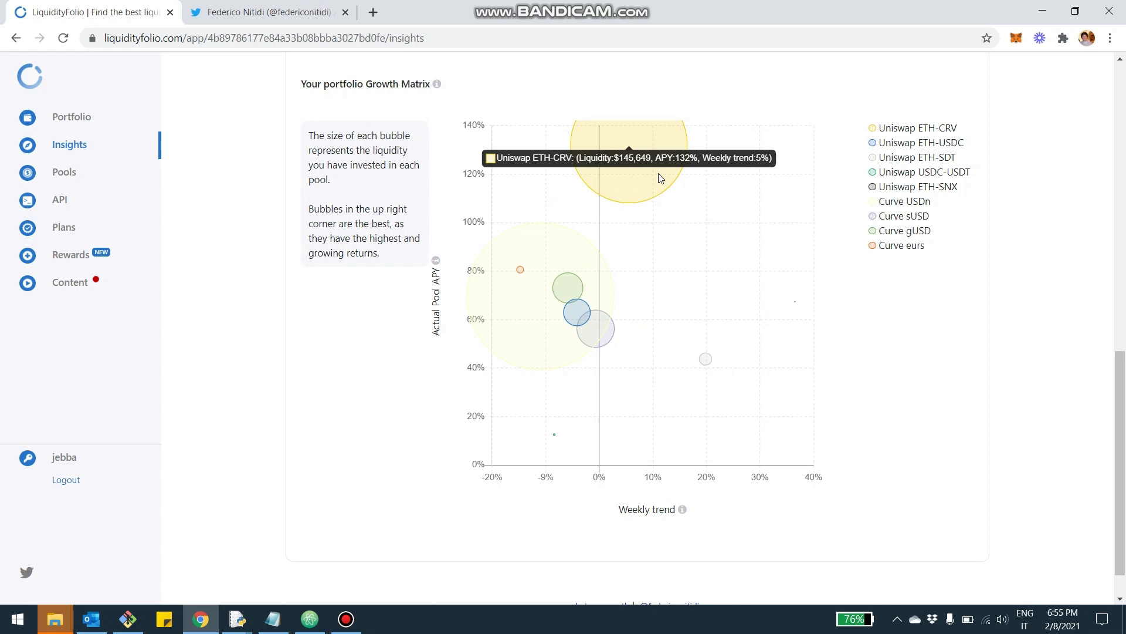
pyautogui.moveTo(641, 179)
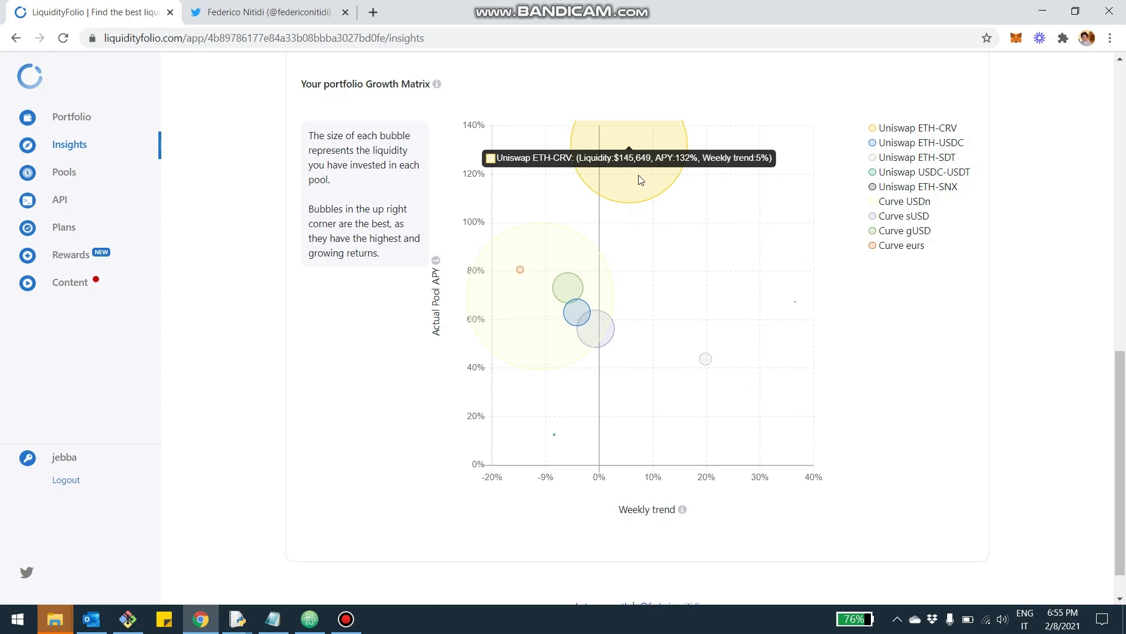
pyautogui.moveTo(634, 187)
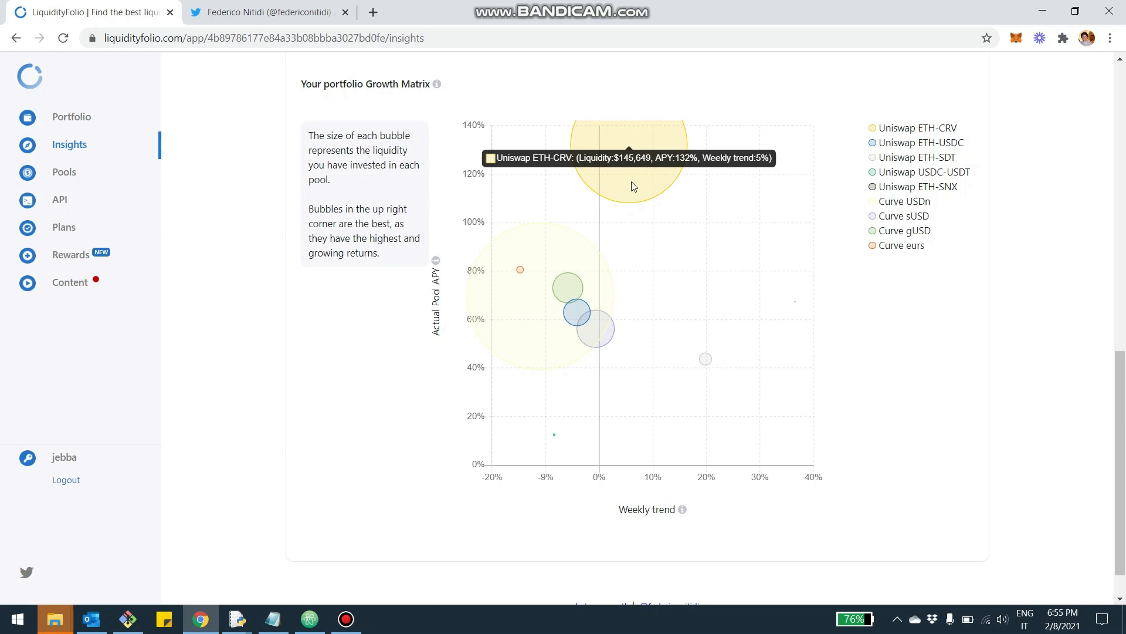
pyautogui.moveTo(566, 267)
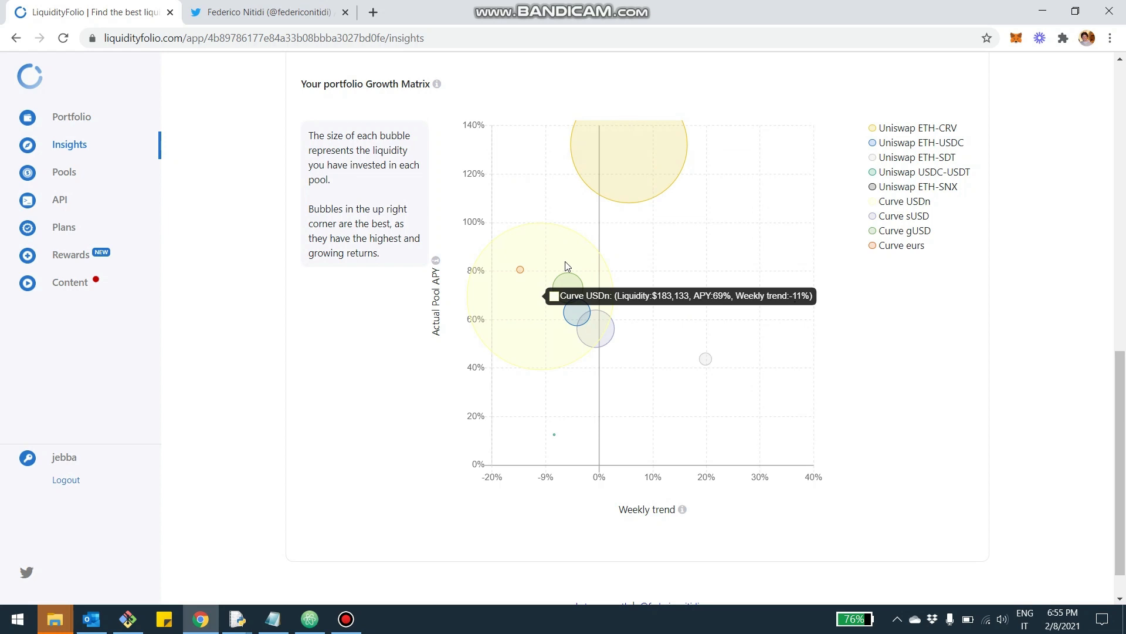
pyautogui.moveTo(635, 327)
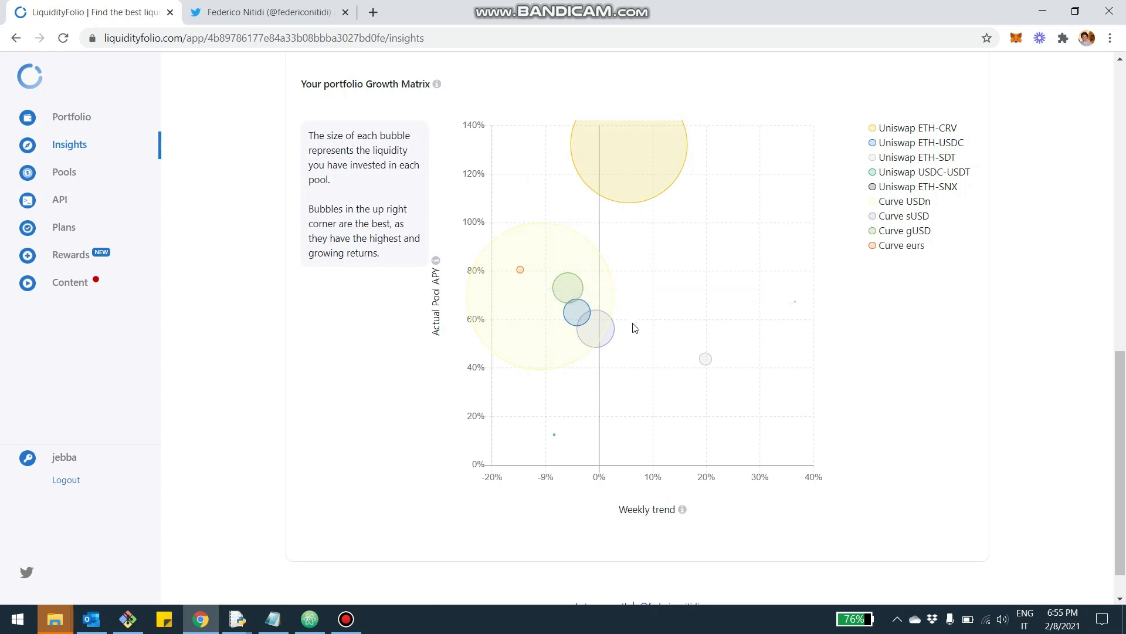
pyautogui.moveTo(546, 288)
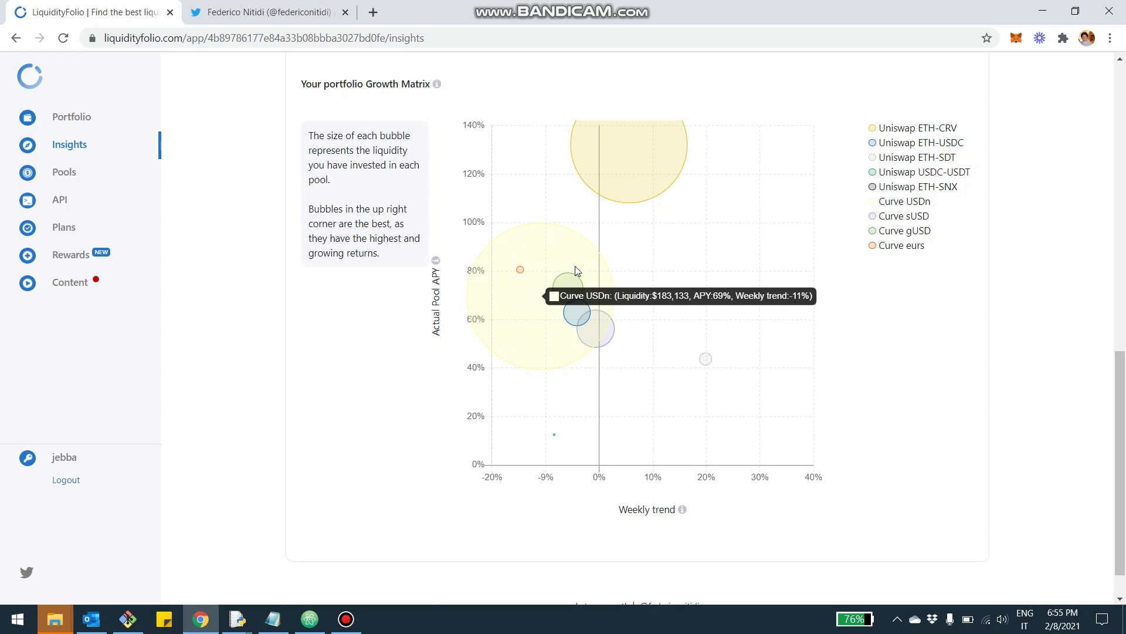
pyautogui.moveTo(558, 450)
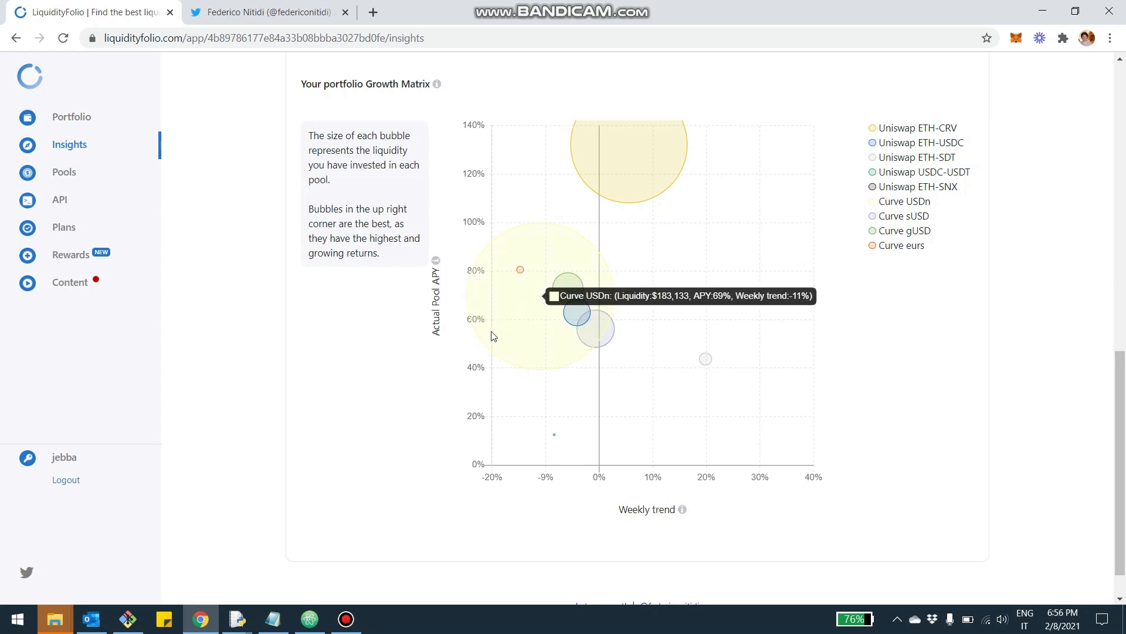
pyautogui.moveTo(505, 365)
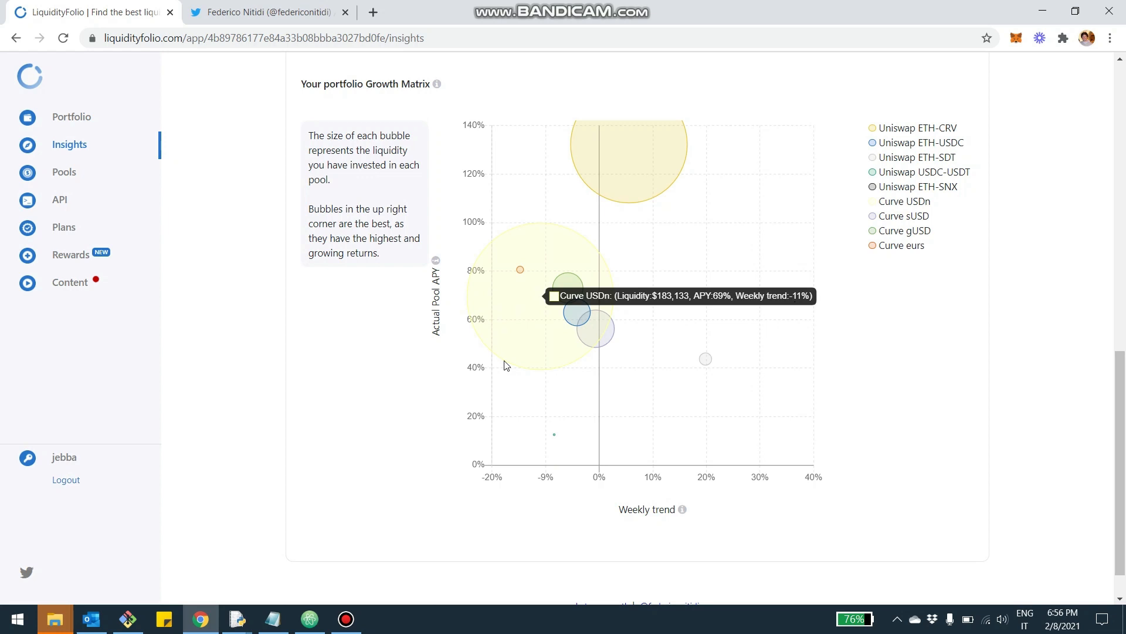
pyautogui.moveTo(697, 362)
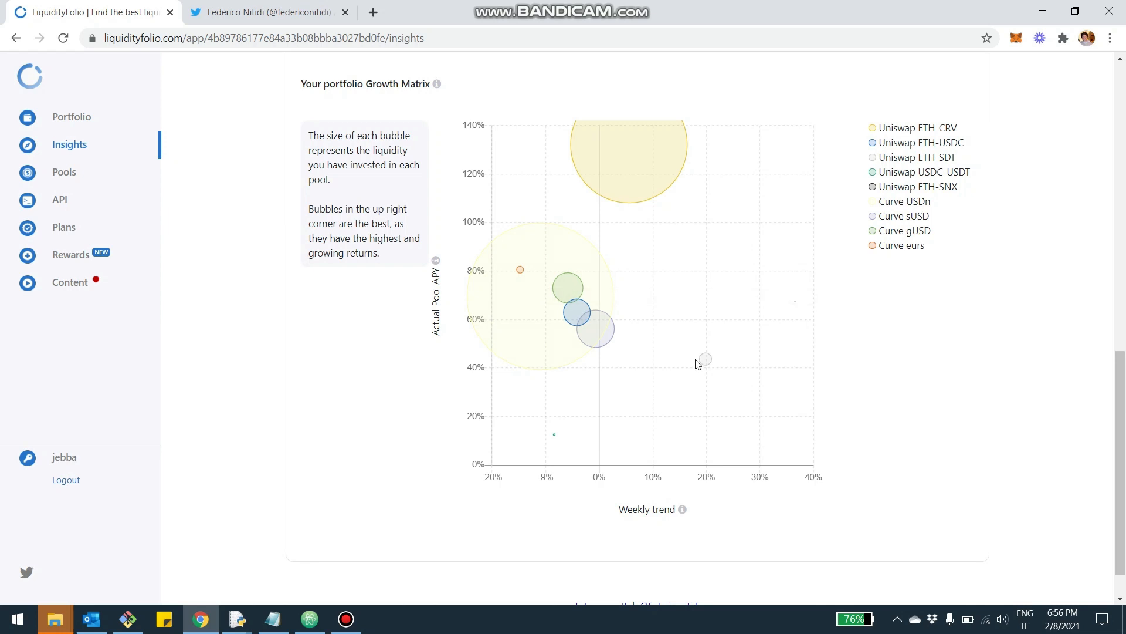
pyautogui.moveTo(711, 336)
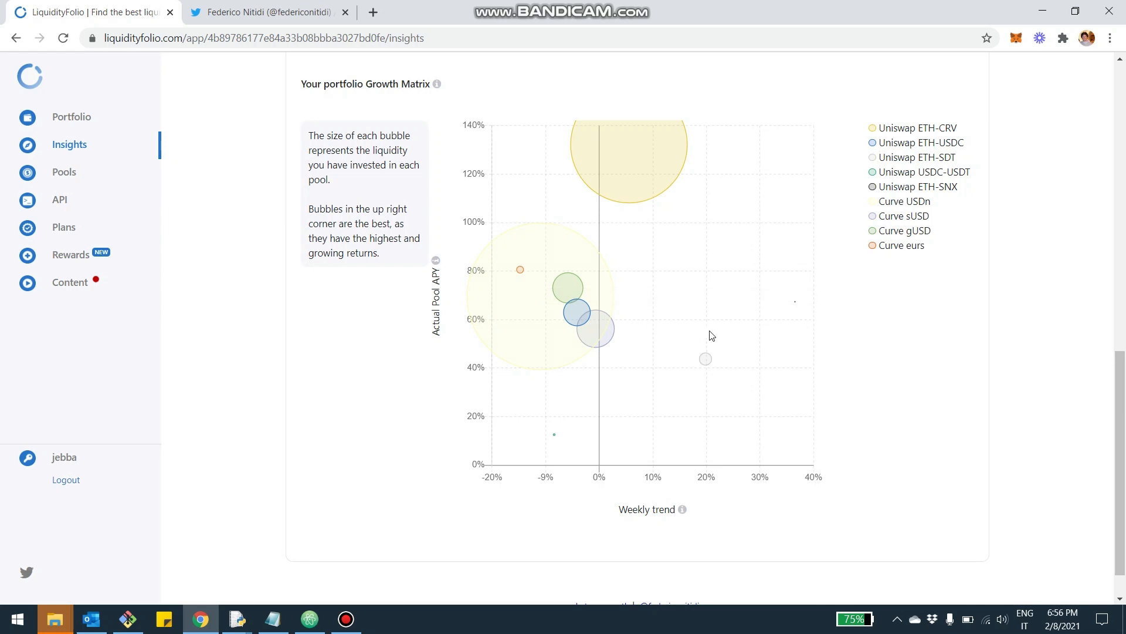
pyautogui.moveTo(516, 457)
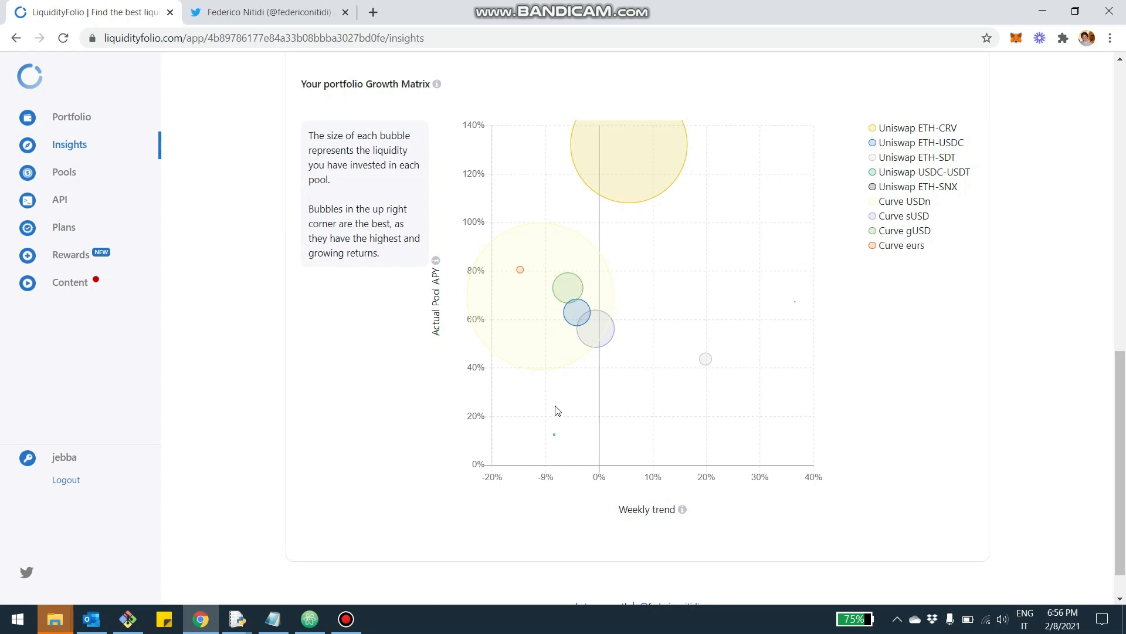
pyautogui.moveTo(469, 463)
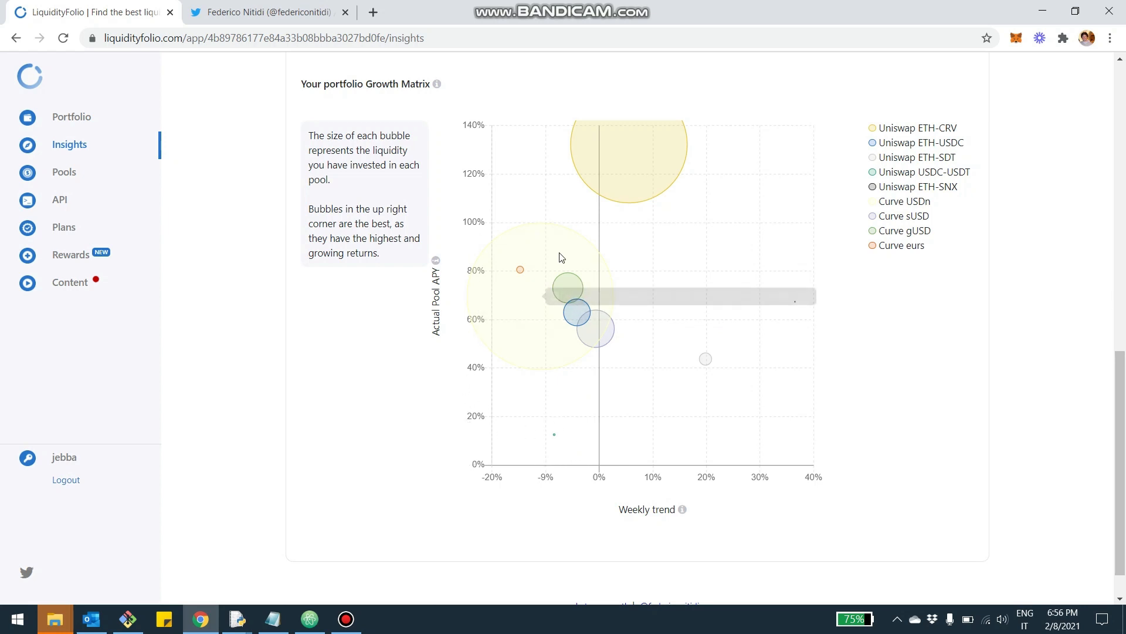
pyautogui.moveTo(701, 274)
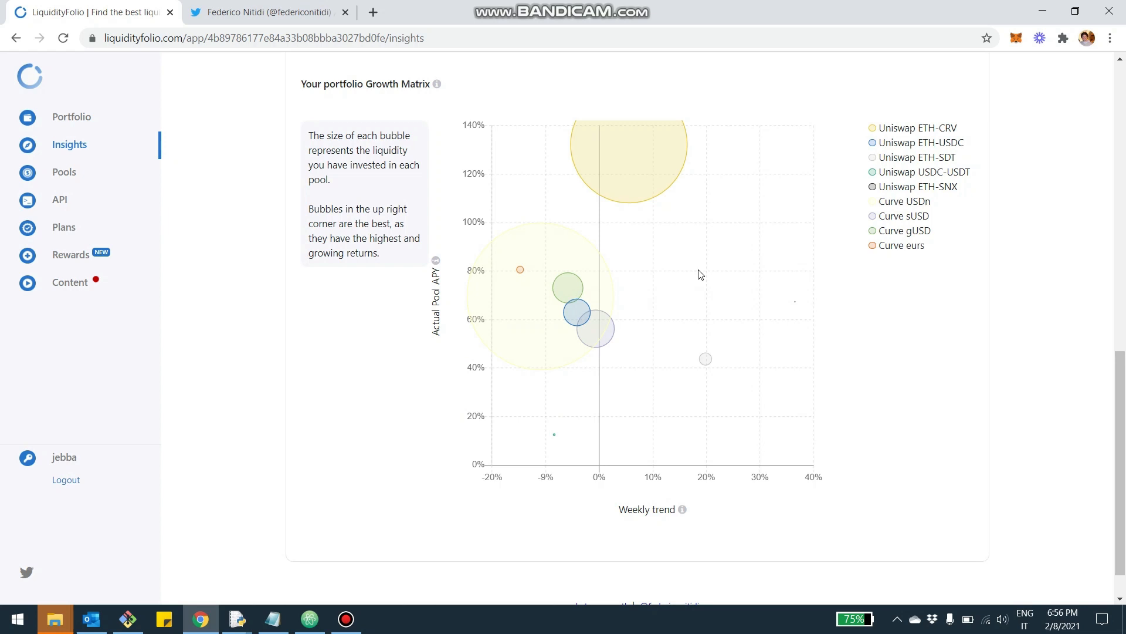
pyautogui.scroll(-3)
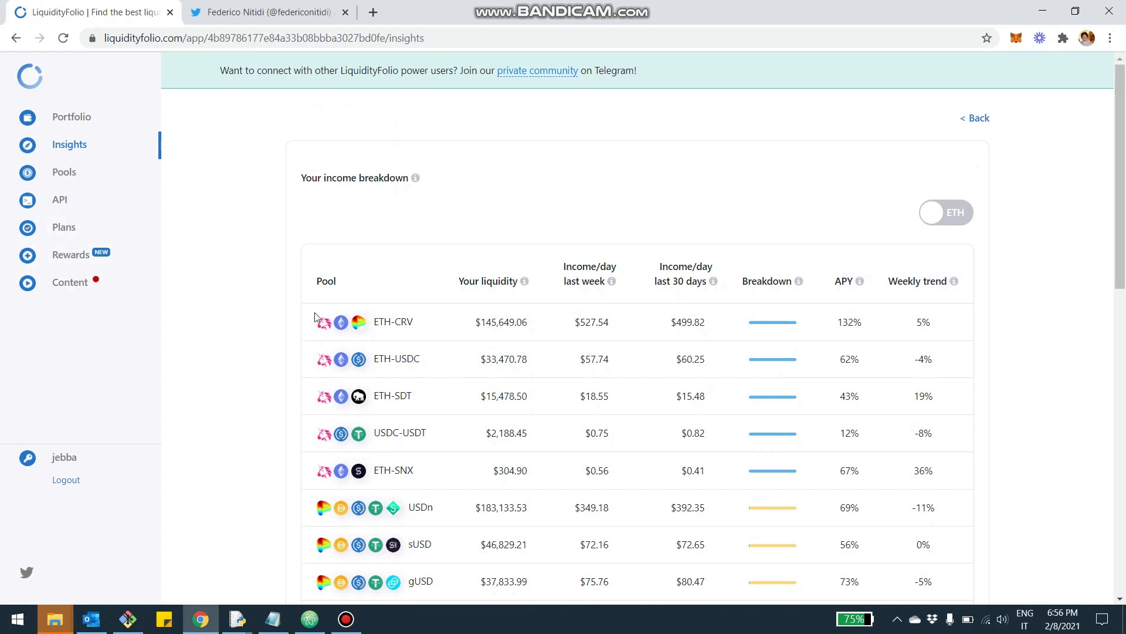
pyautogui.moveTo(682, 239)
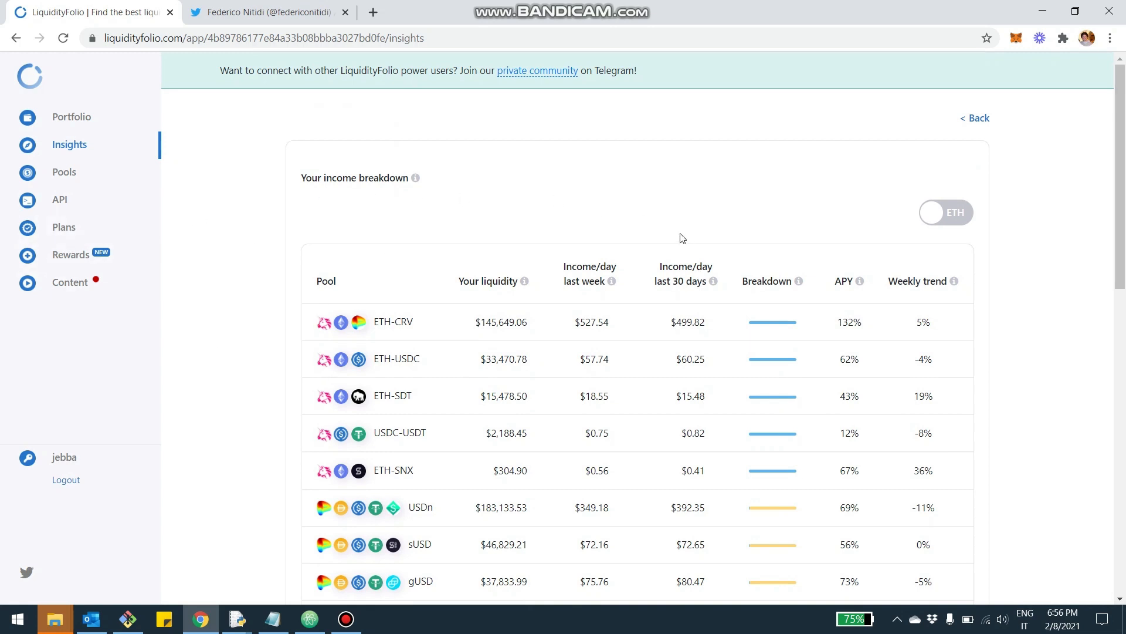
pyautogui.scroll(-3)
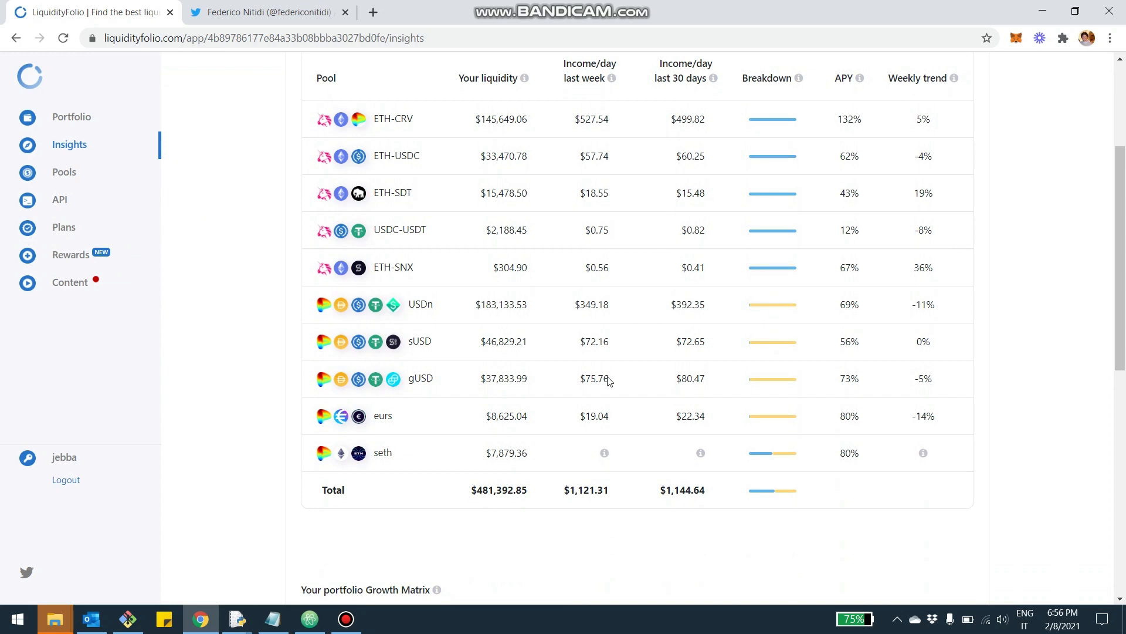
pyautogui.moveTo(529, 482)
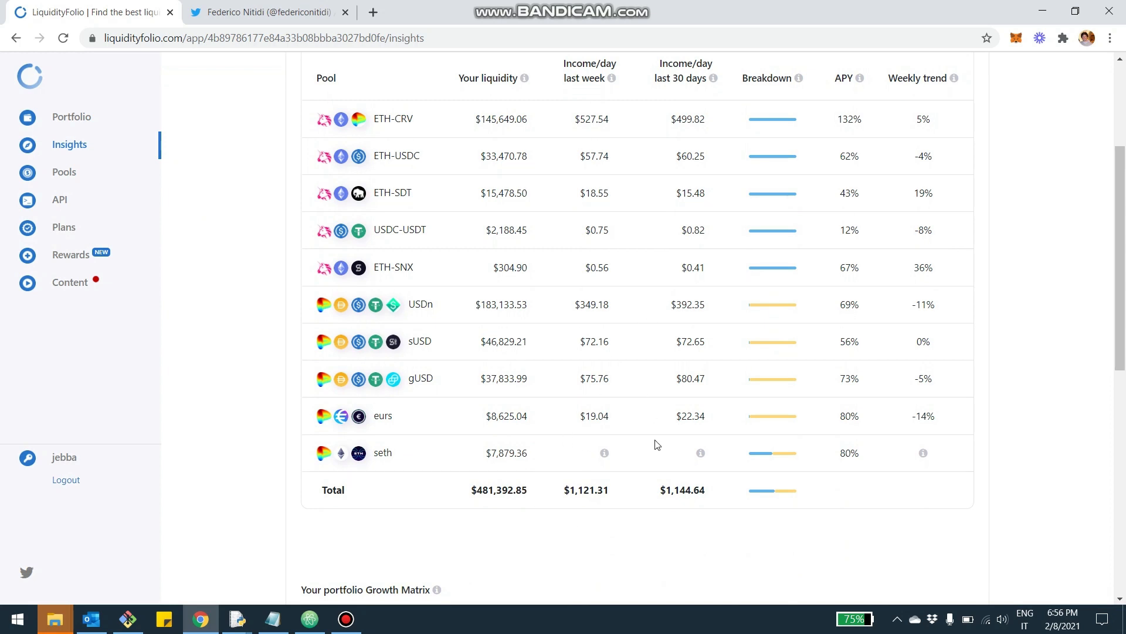
pyautogui.moveTo(773, 230)
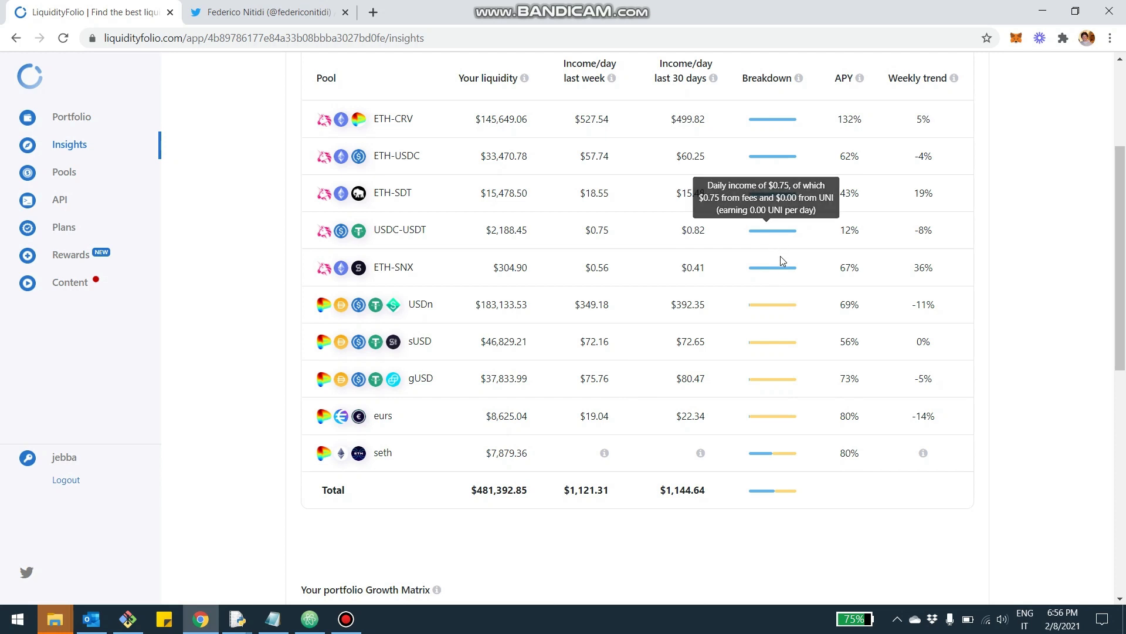
pyautogui.scroll(-3)
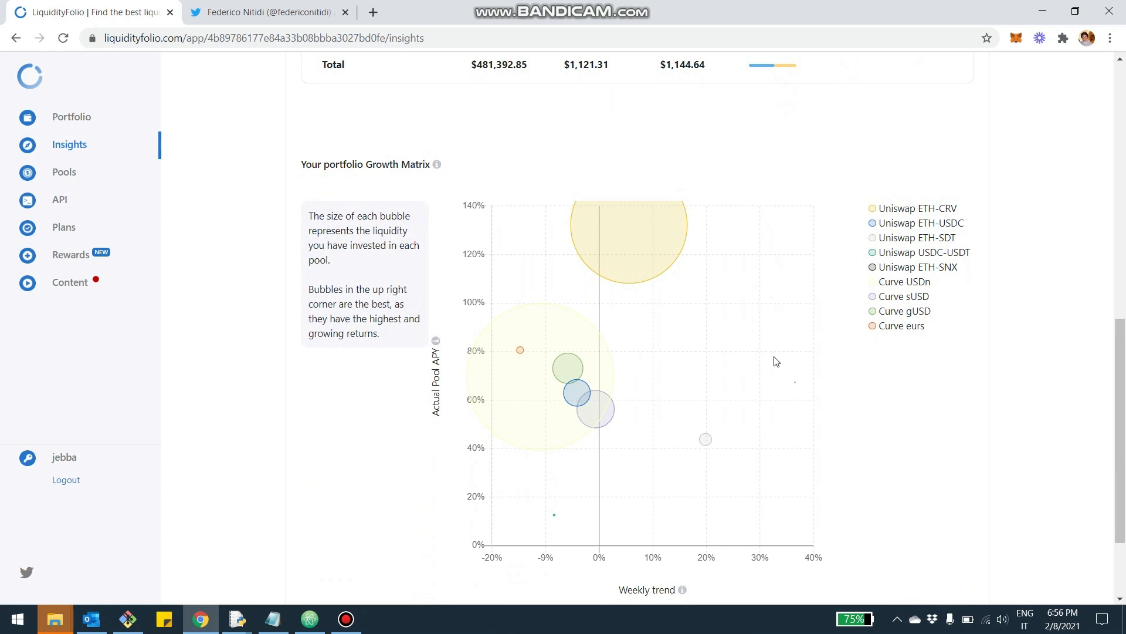
pyautogui.scroll(-3)
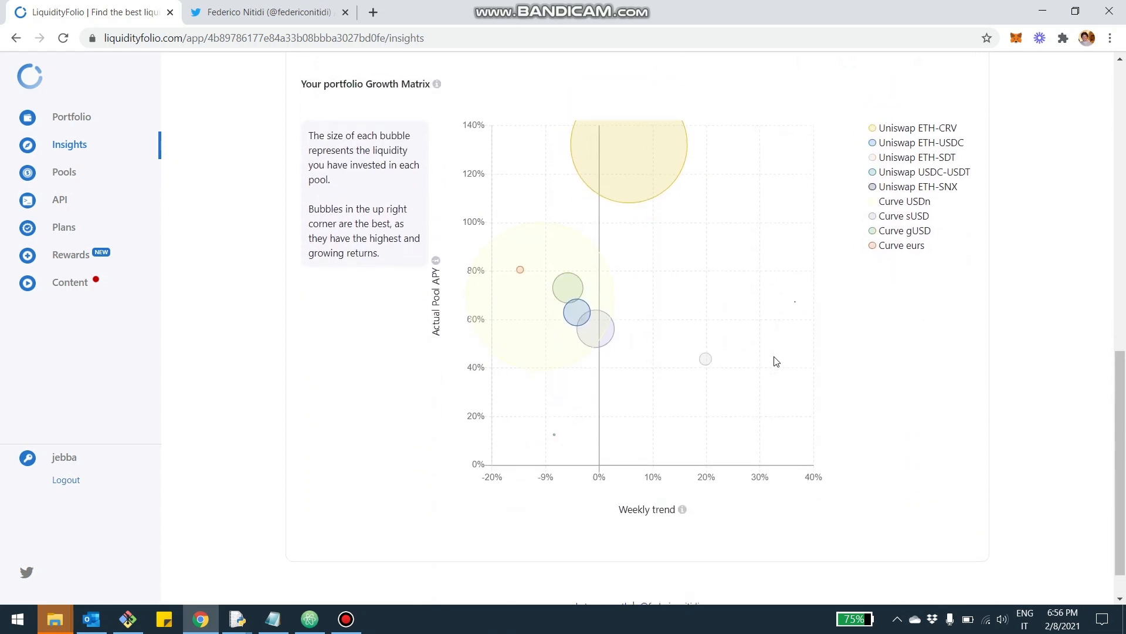
pyautogui.scroll(-3)
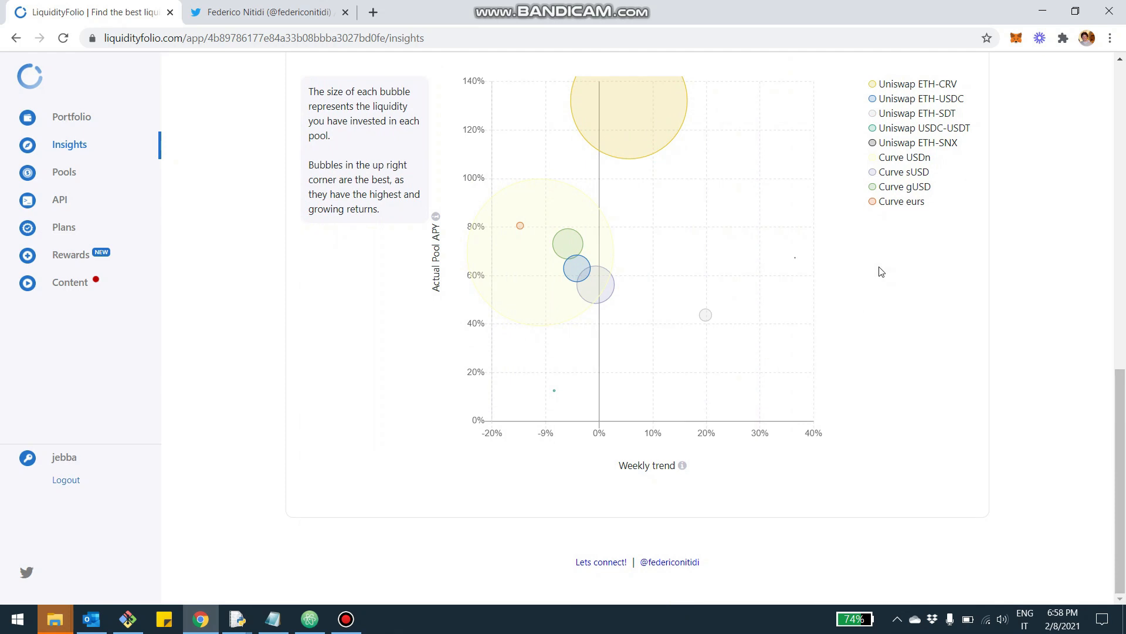
pyautogui.moveTo(751, 570)
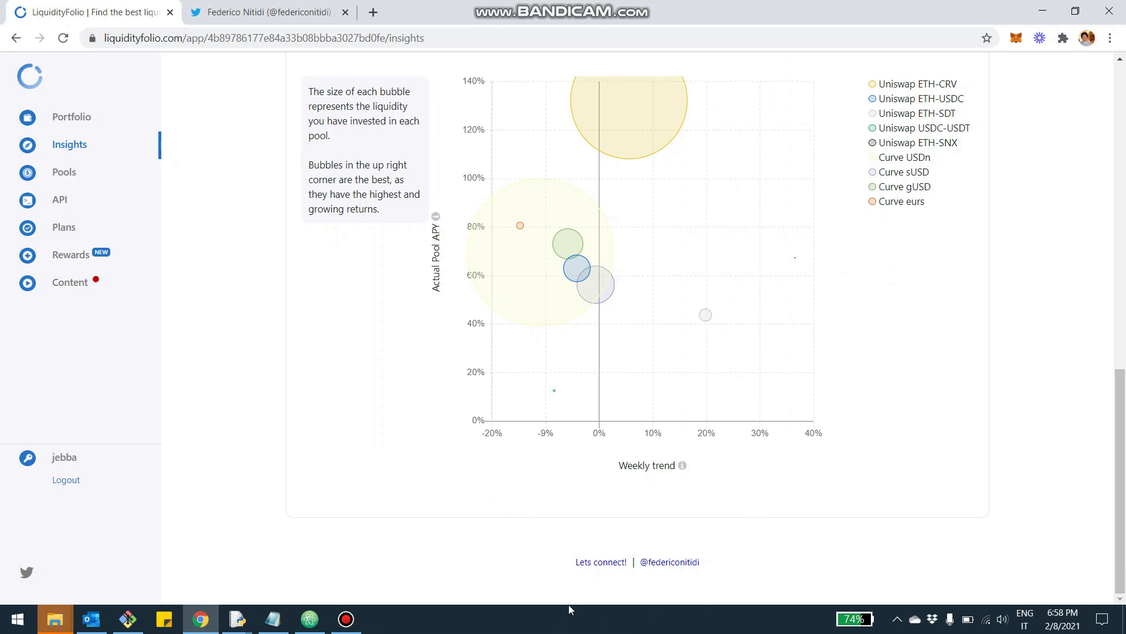
pyautogui.moveTo(661, 585)
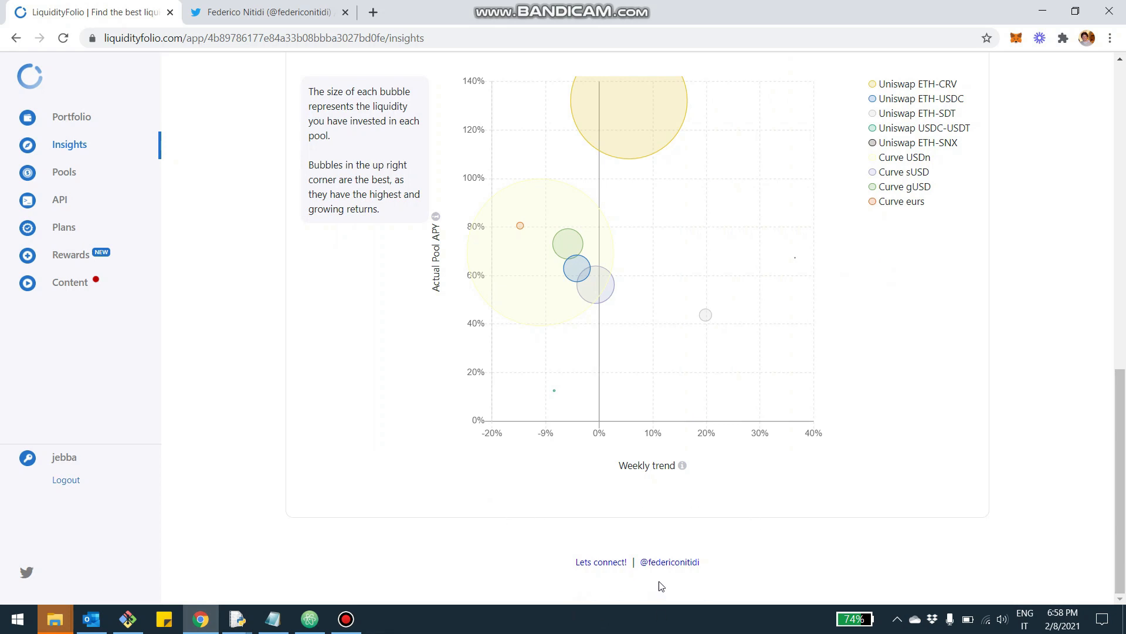